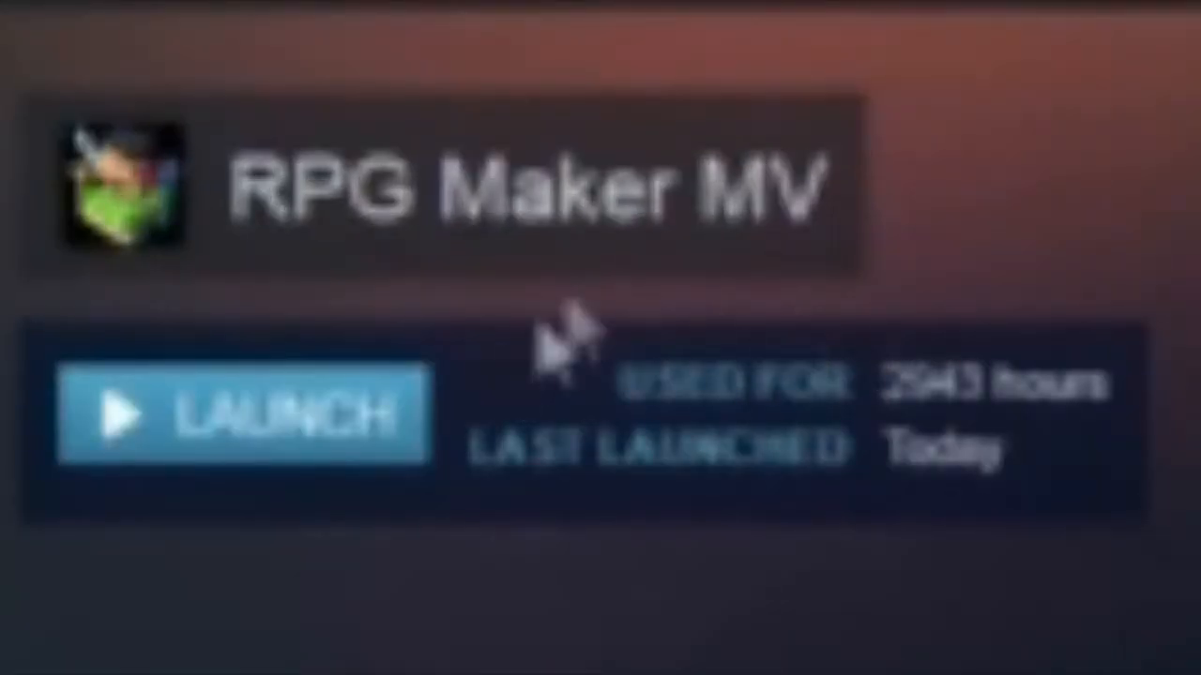
mouse_move(563, 337)
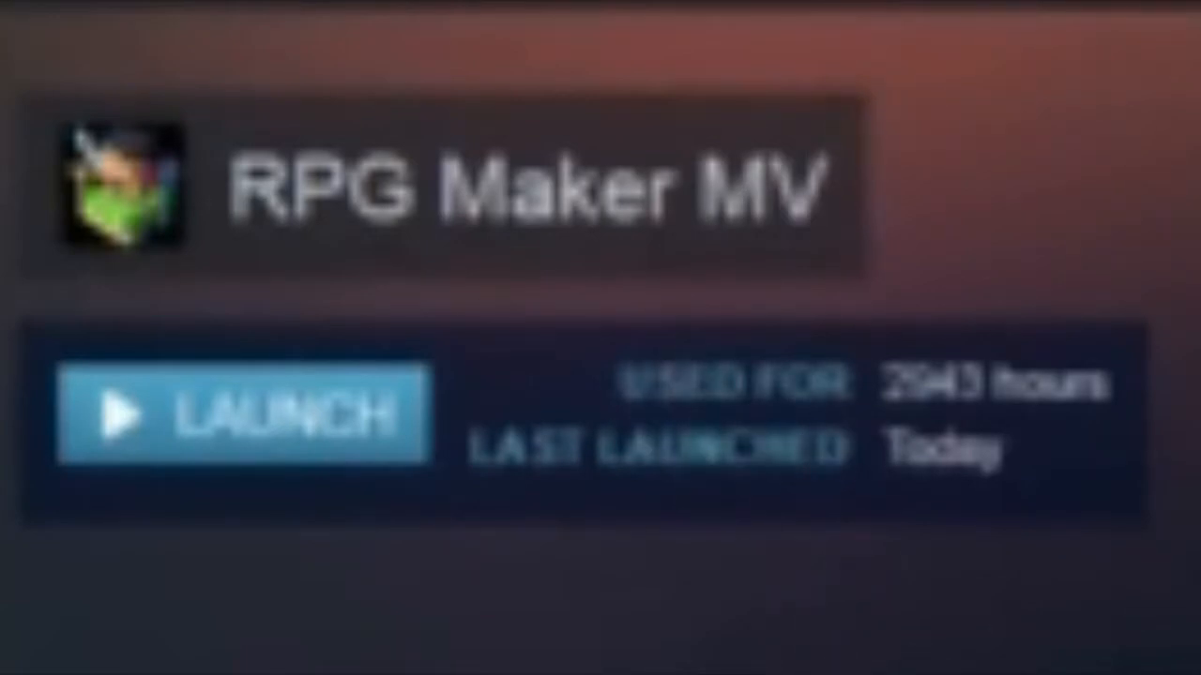
Load the Starship YHMH interior deck map from the map tree
click(244, 415)
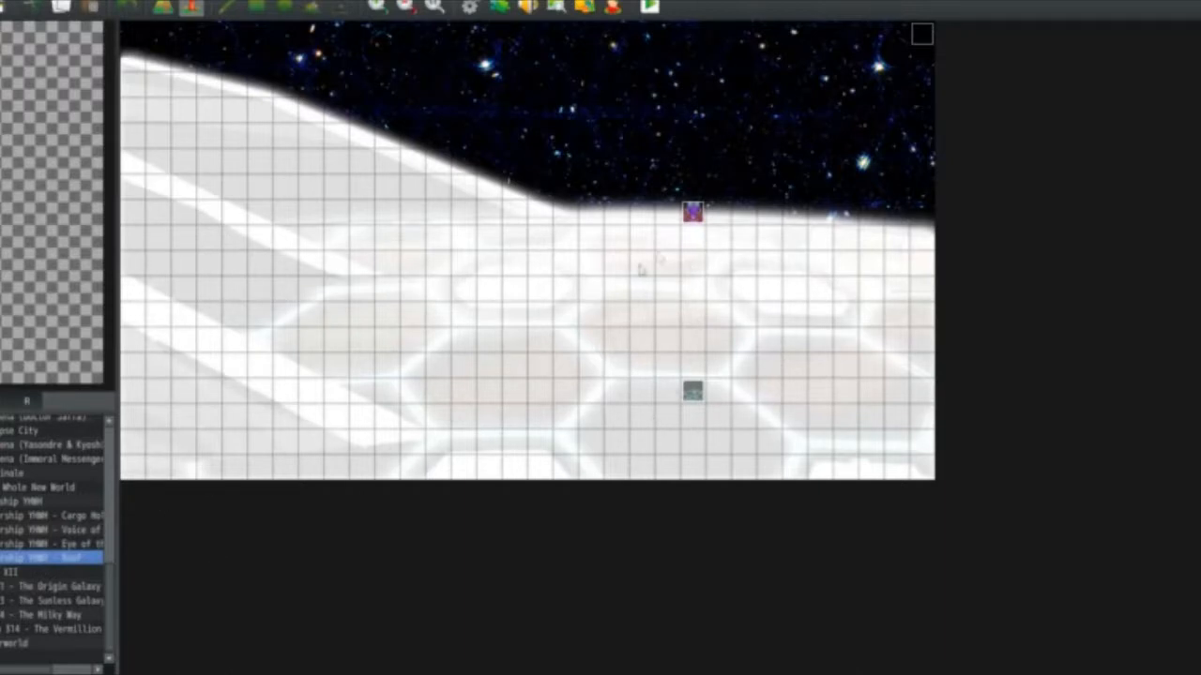
click(47, 529)
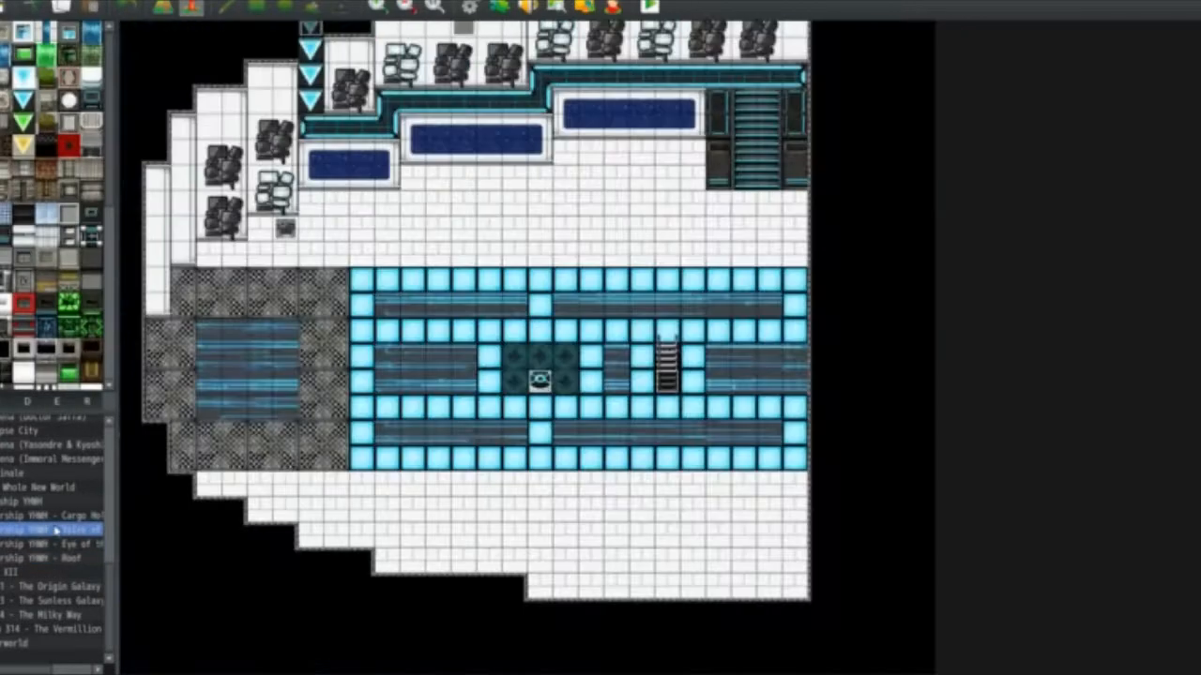
click(47, 515)
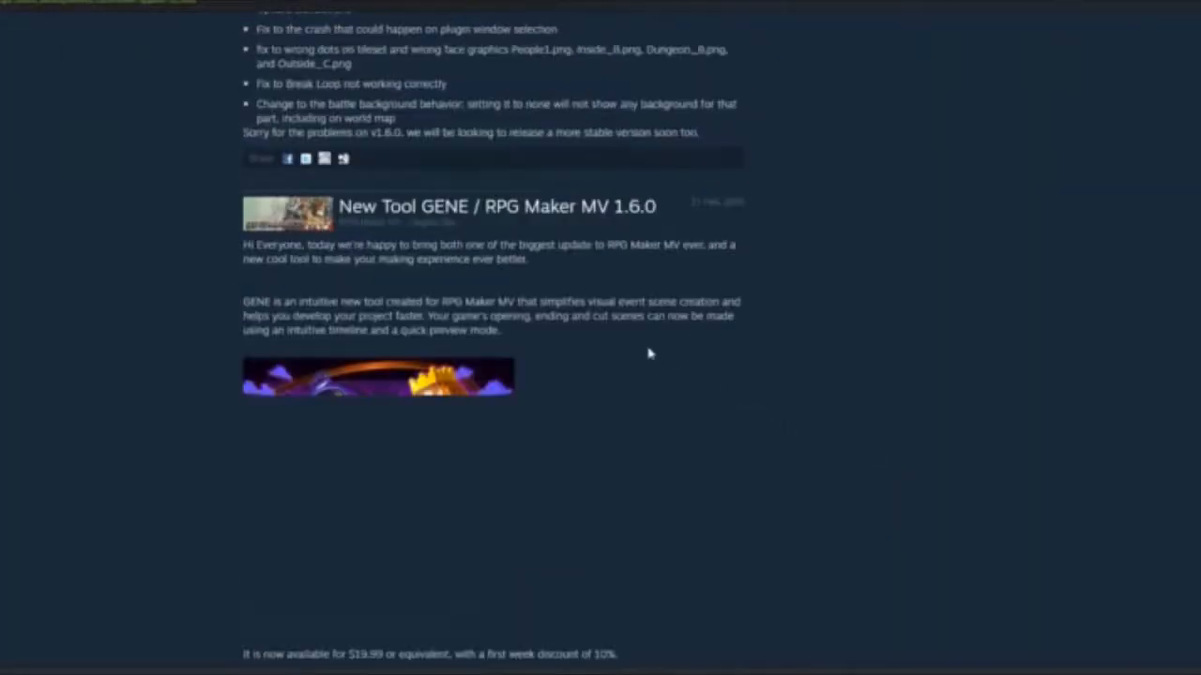
Scroll the Steam news past the GENE / 1.6.0 post to the Downgrade to v1.5.2 post
scroll(down, 3)
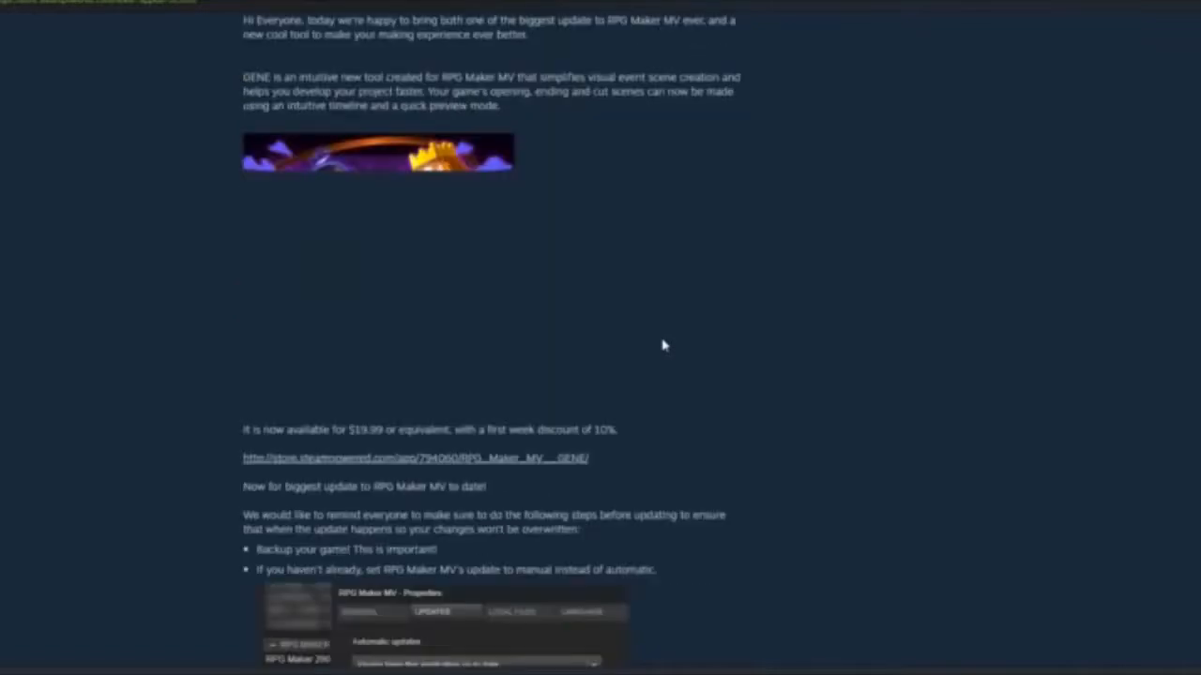
scroll(down, 3)
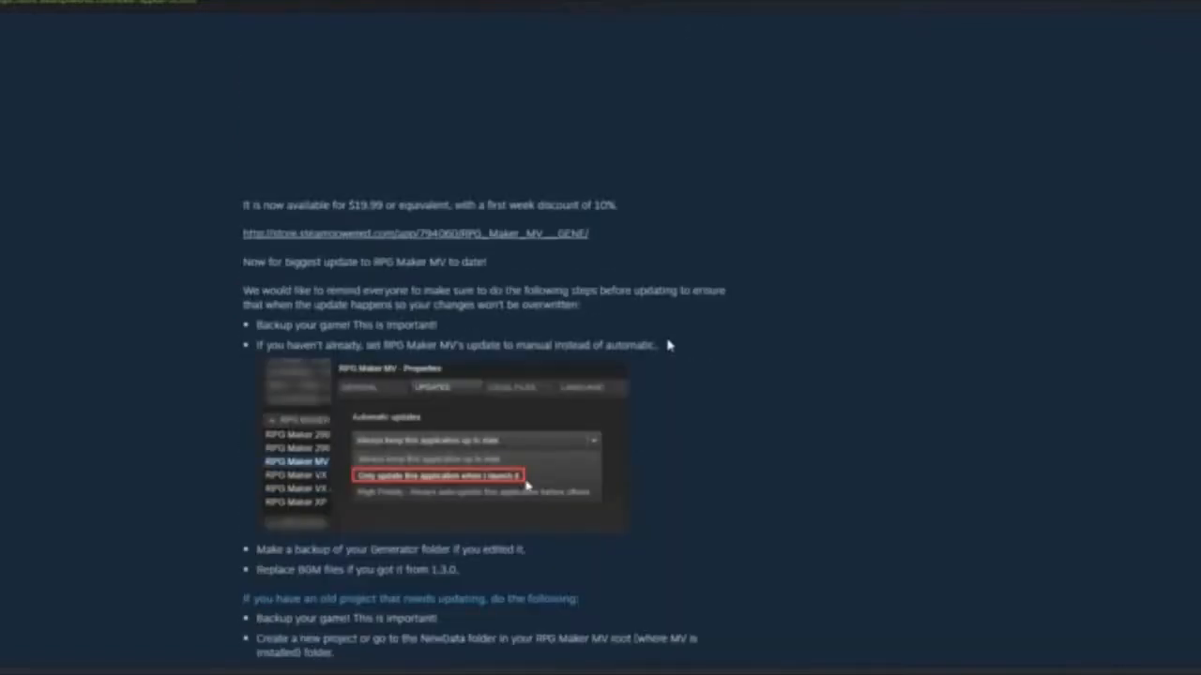
scroll(down, 3)
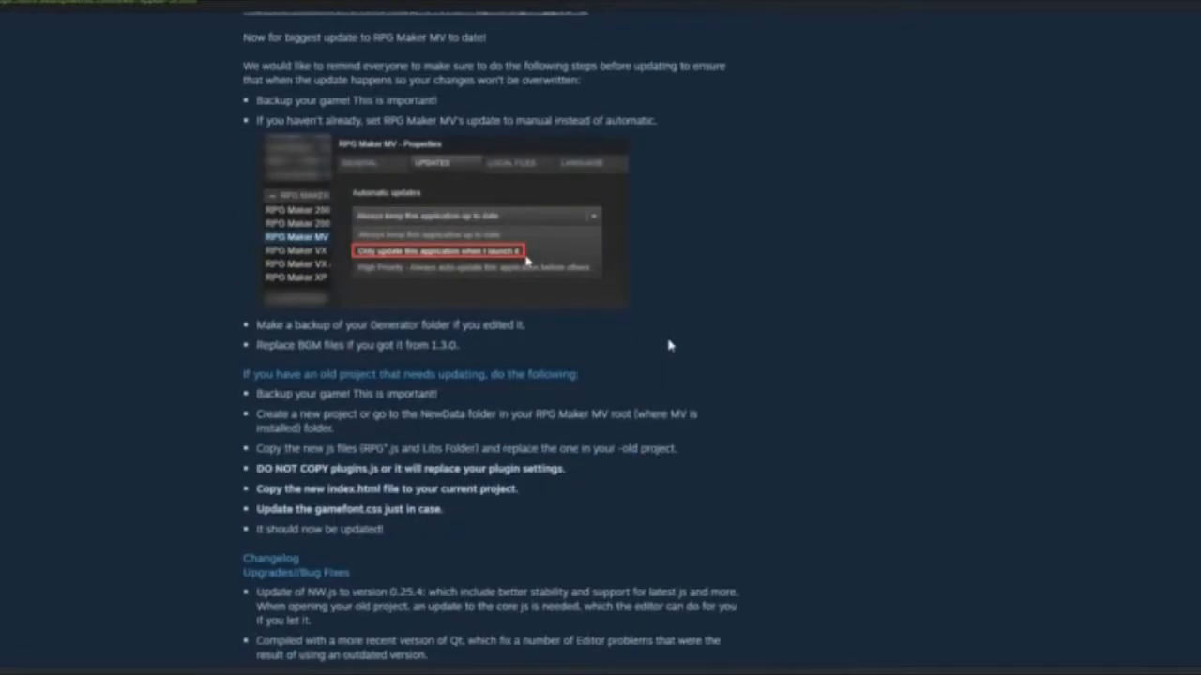
scroll(down, 3)
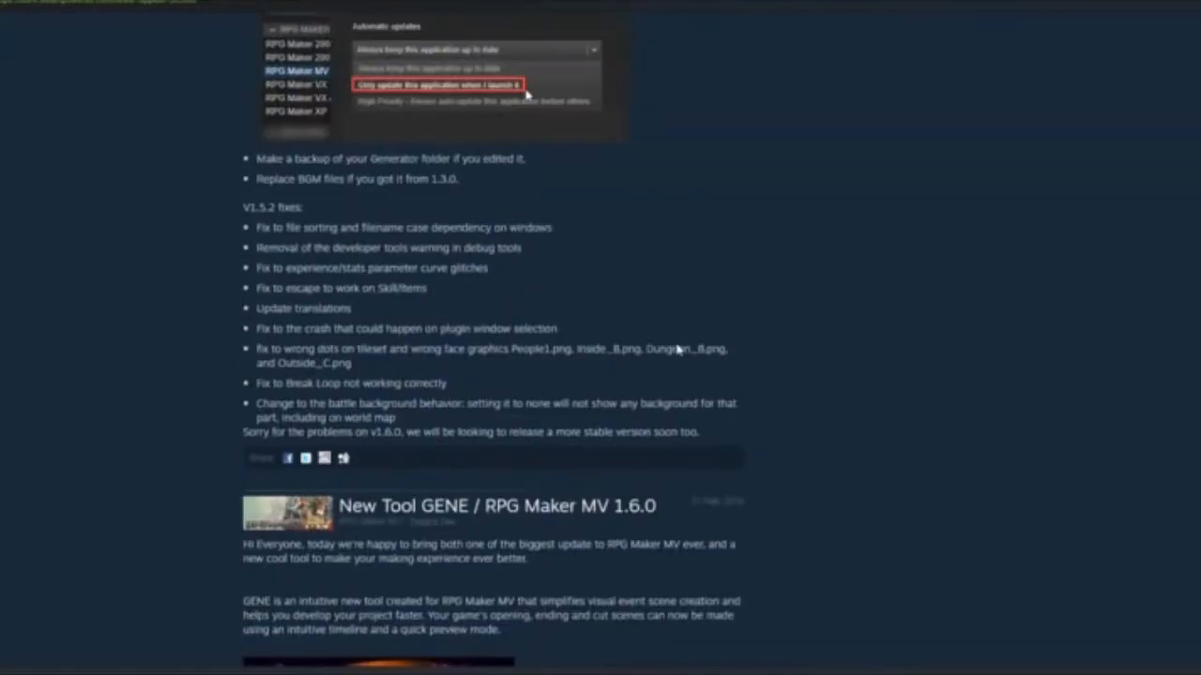
scroll(down, 3)
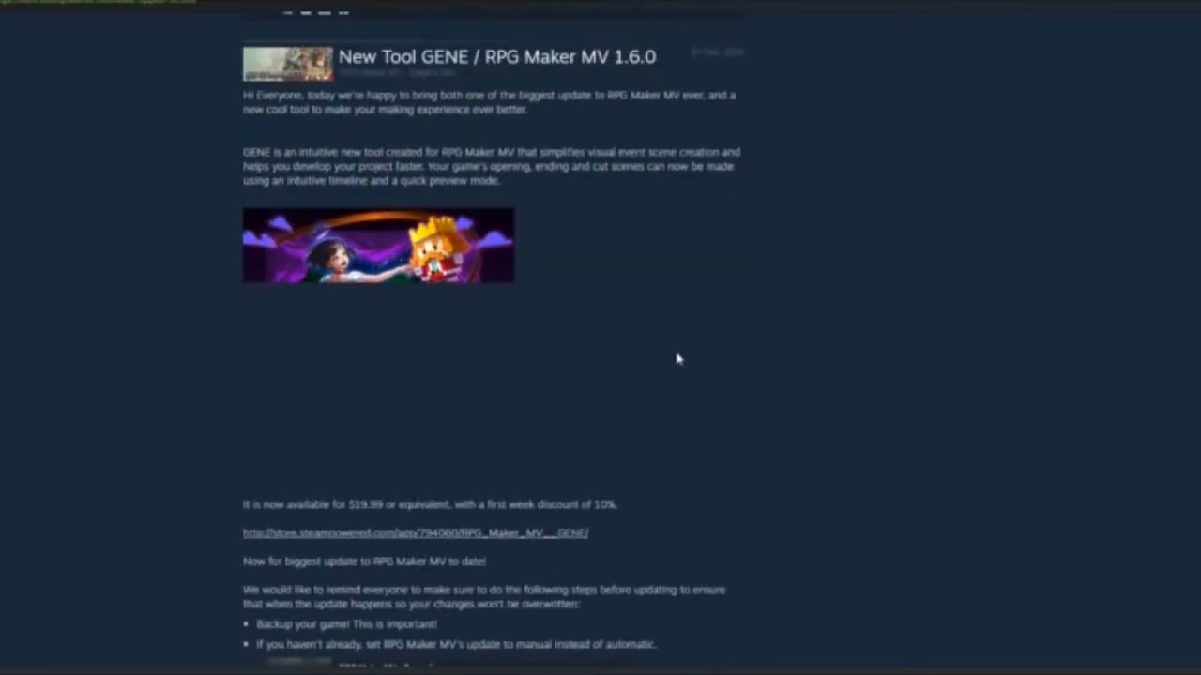
scroll(down, 3)
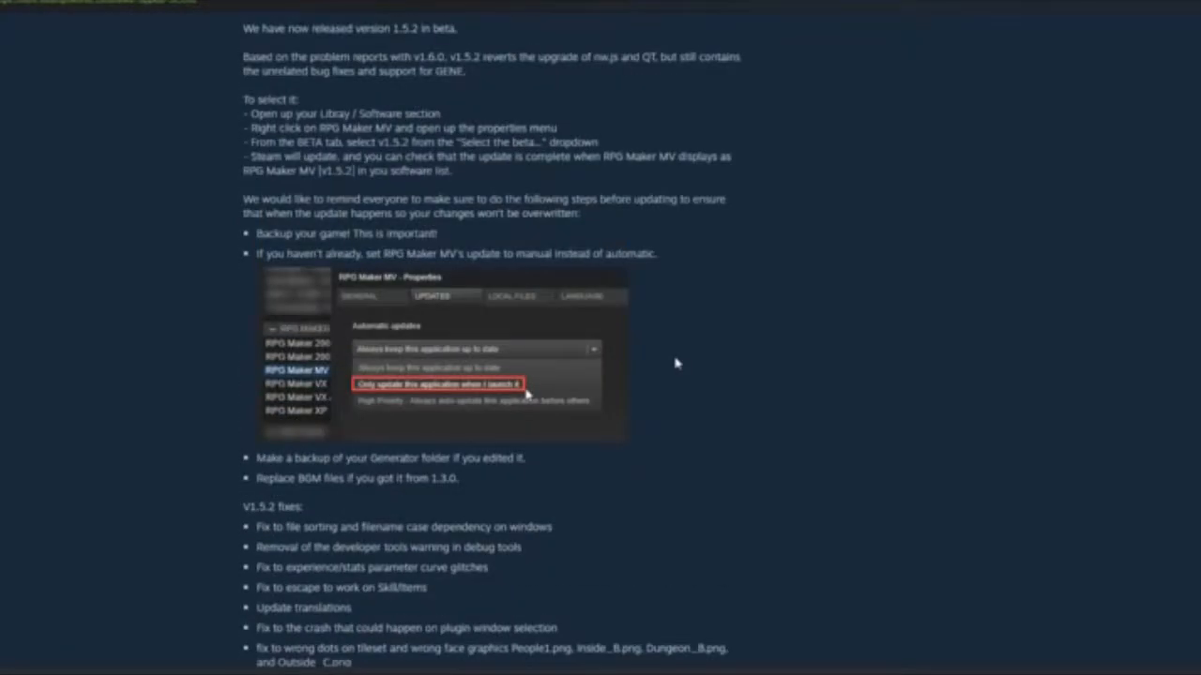
scroll(down, 3)
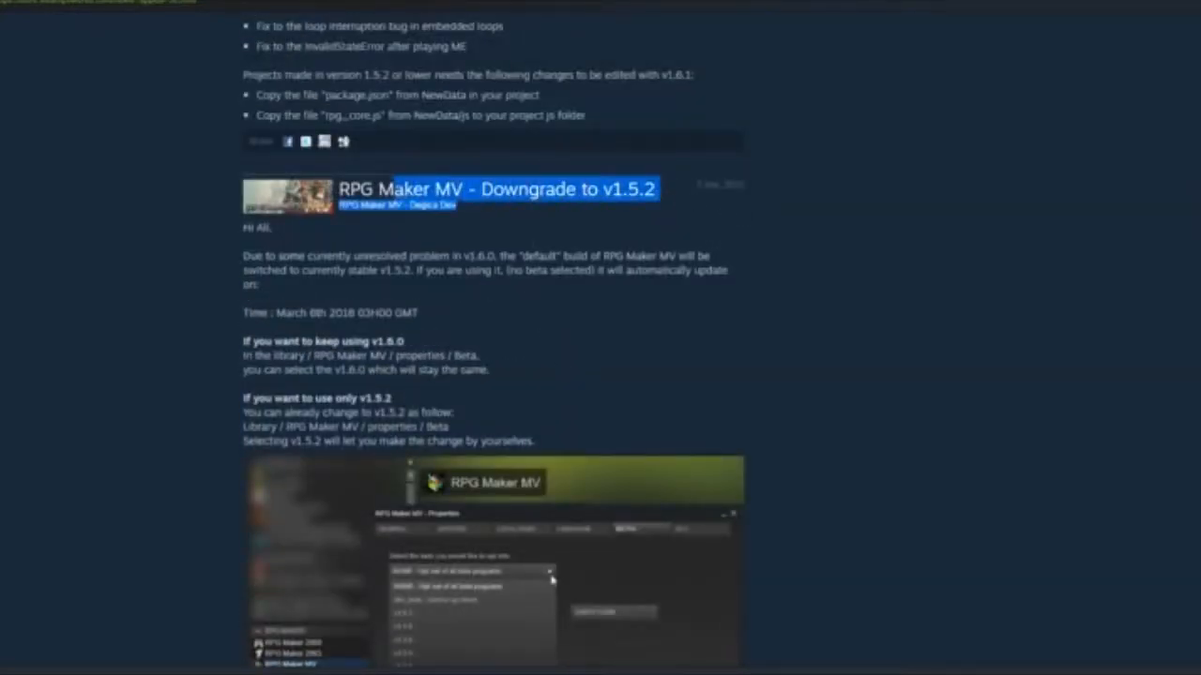
scroll(up, 3)
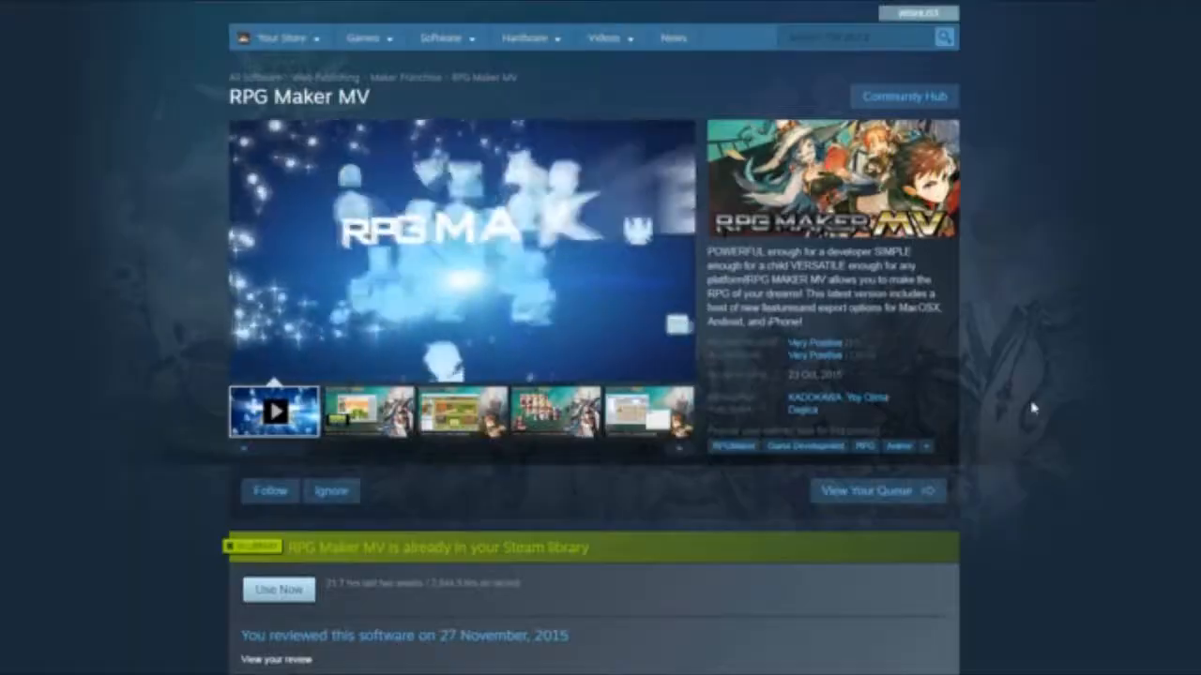
Scroll the store page and view the Library listing RPG Maker MV - Update required
scroll(down, 3)
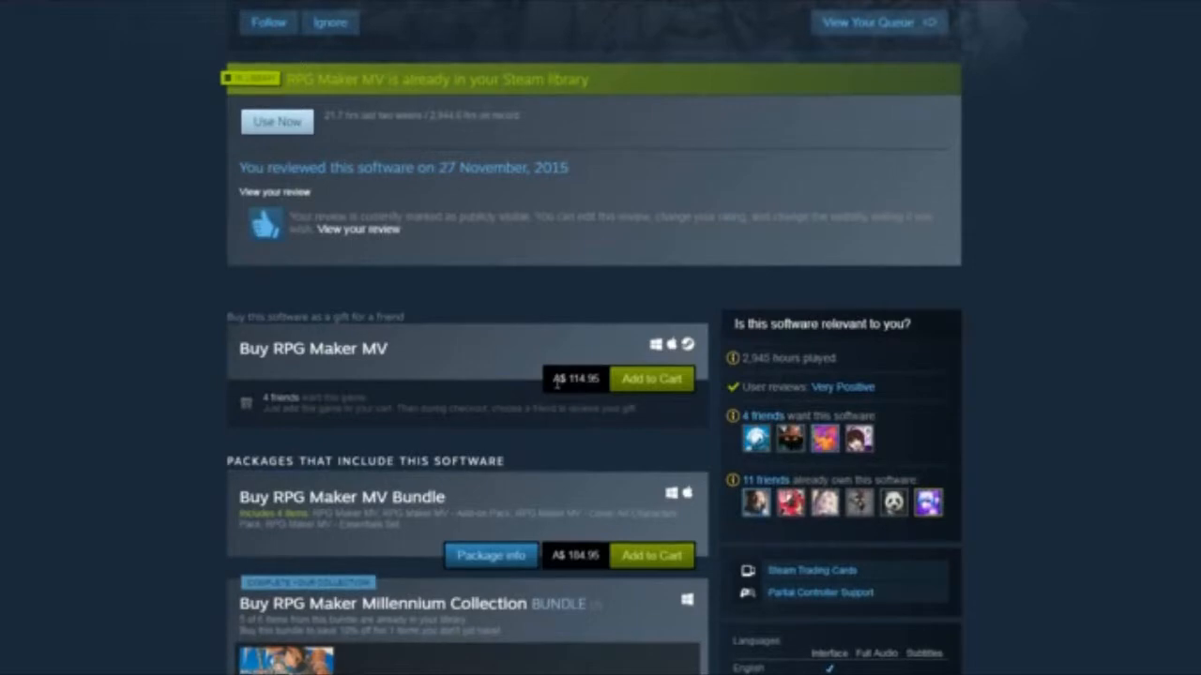
click(277, 122)
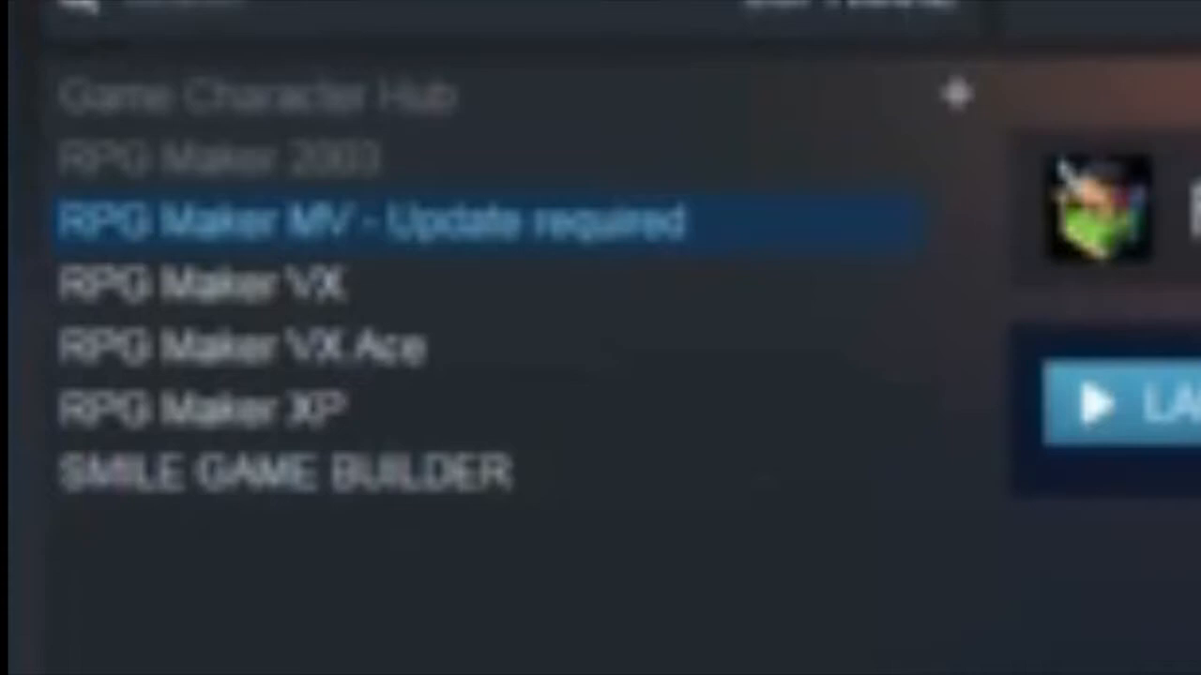
click(1116, 404)
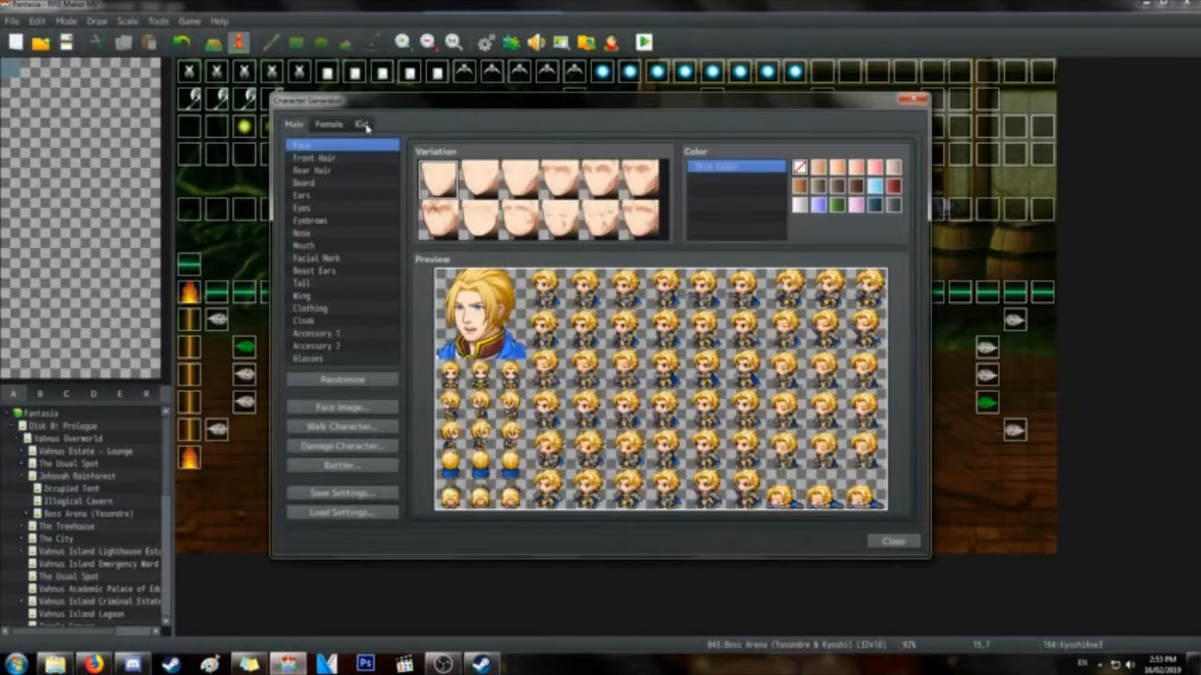
Browse the kid character's Facial Mark and Wing part options
click(361, 123)
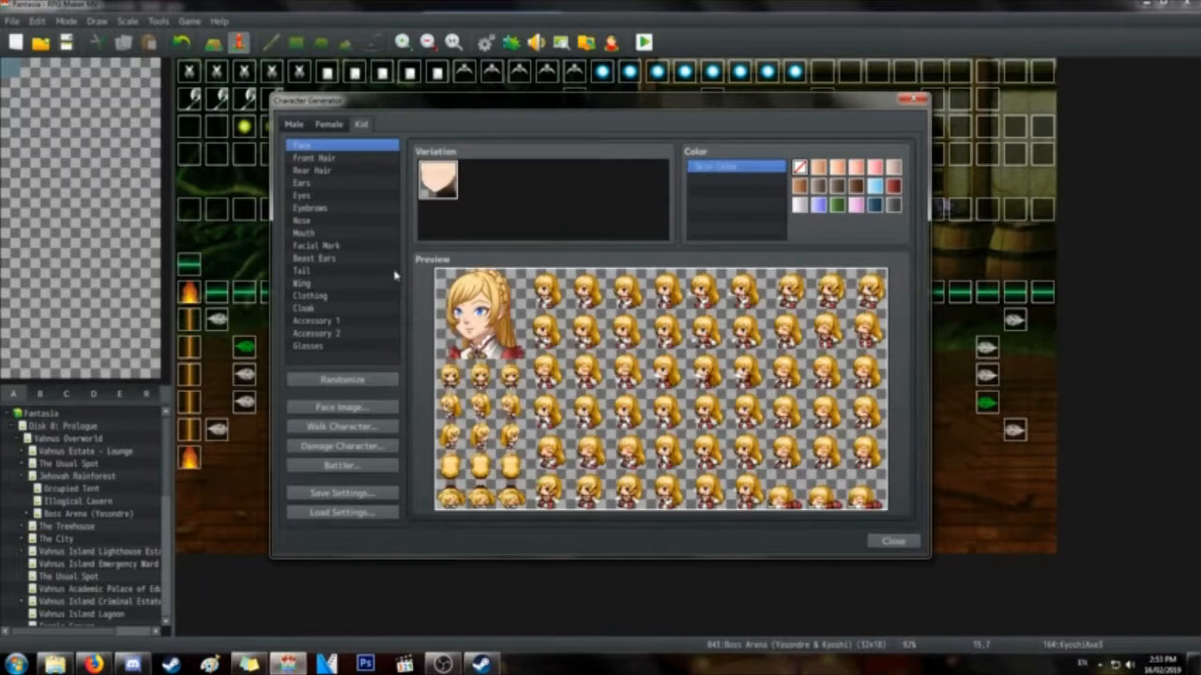
click(316, 244)
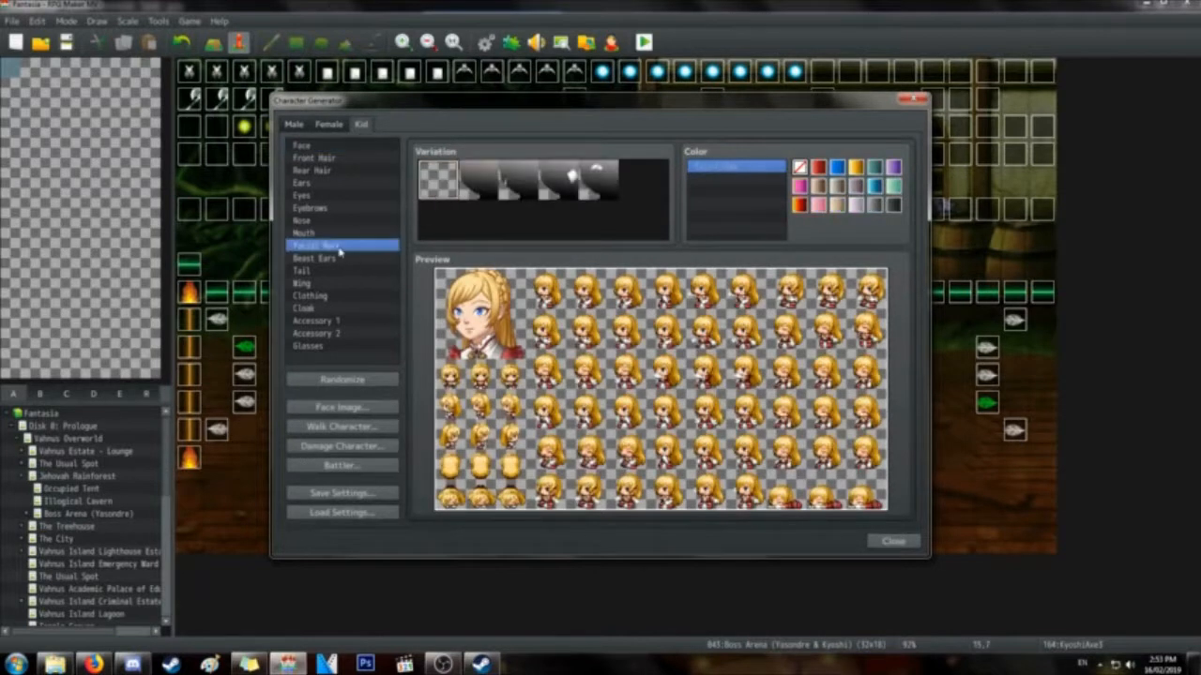
click(302, 282)
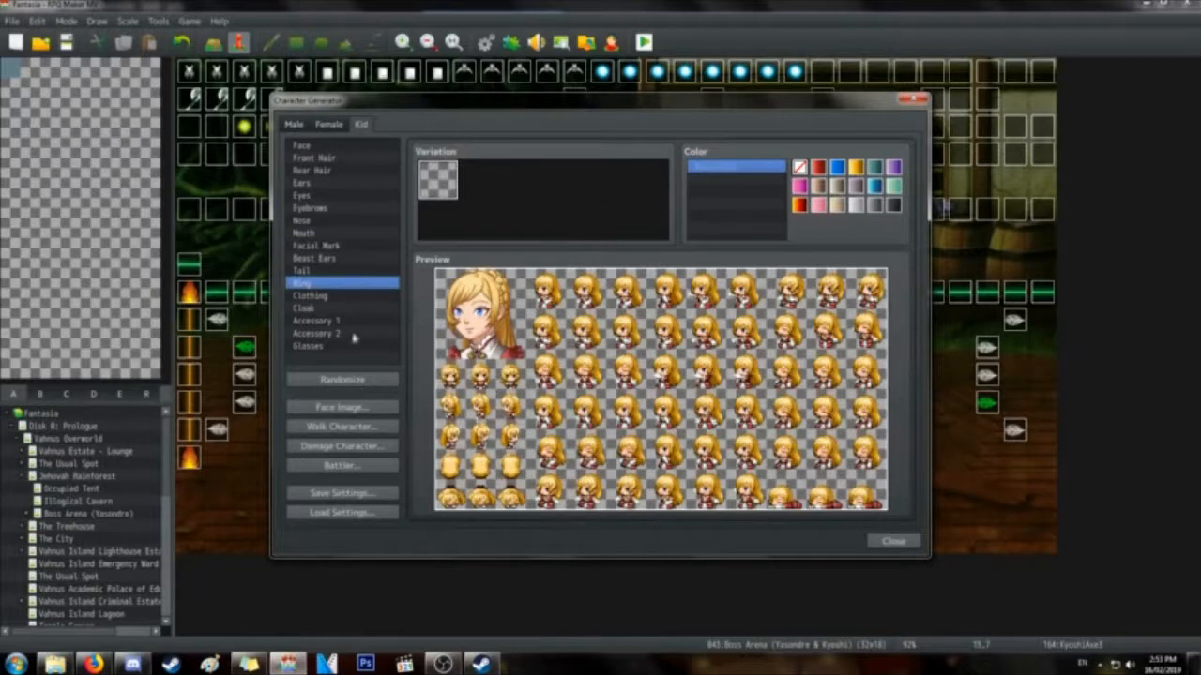
Preview the female face options, switch to male, and close the Character Generator
click(316, 320)
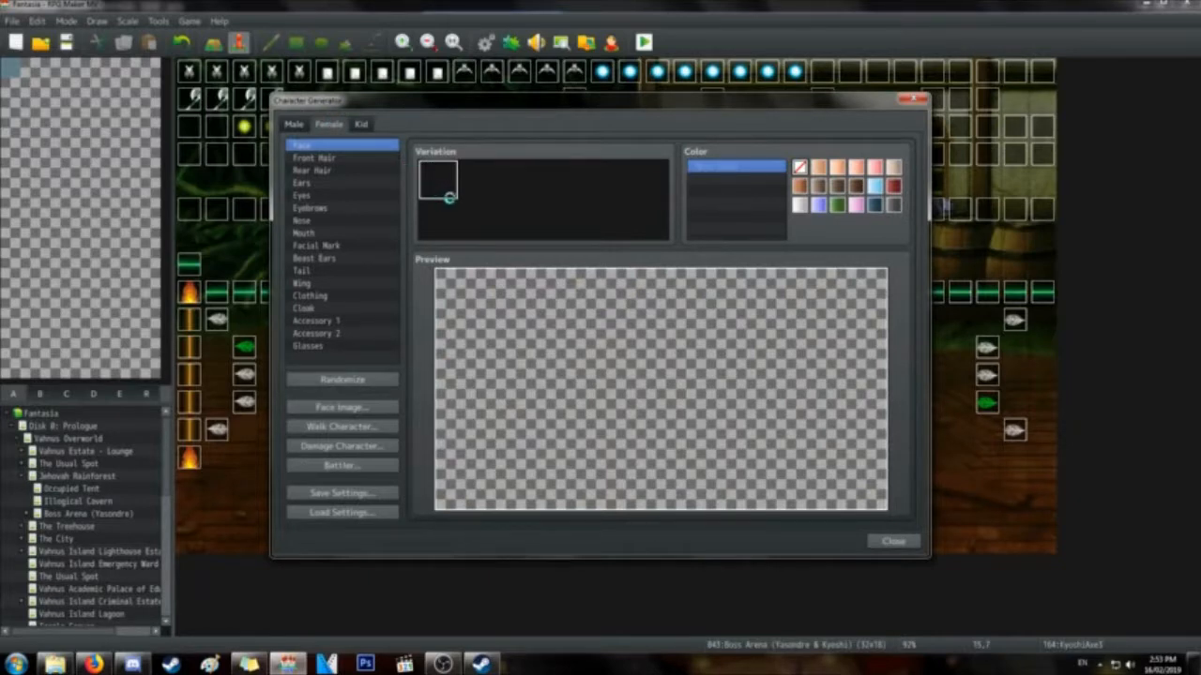
click(314, 157)
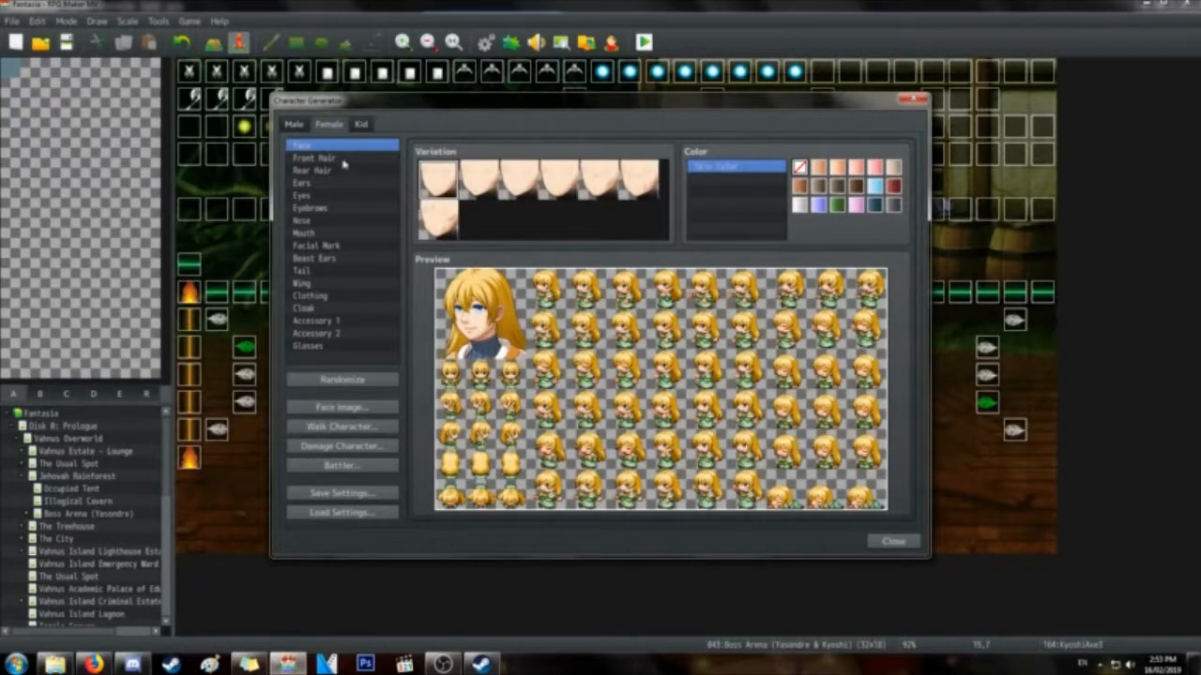
click(317, 320)
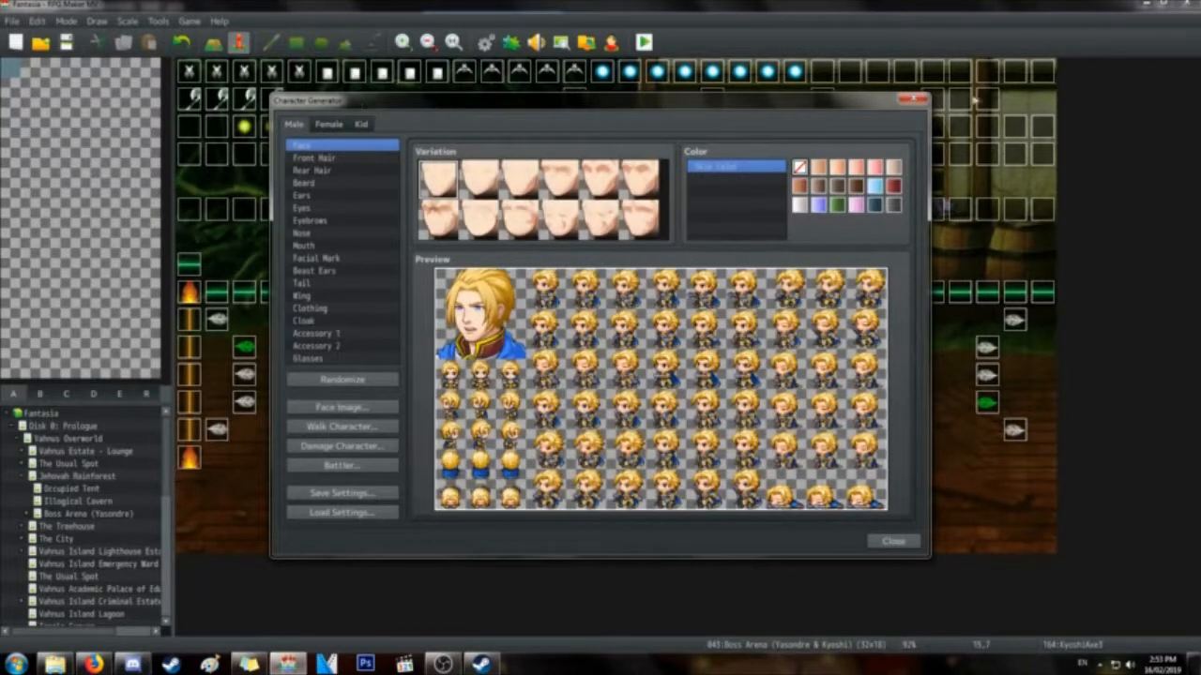
click(892, 541)
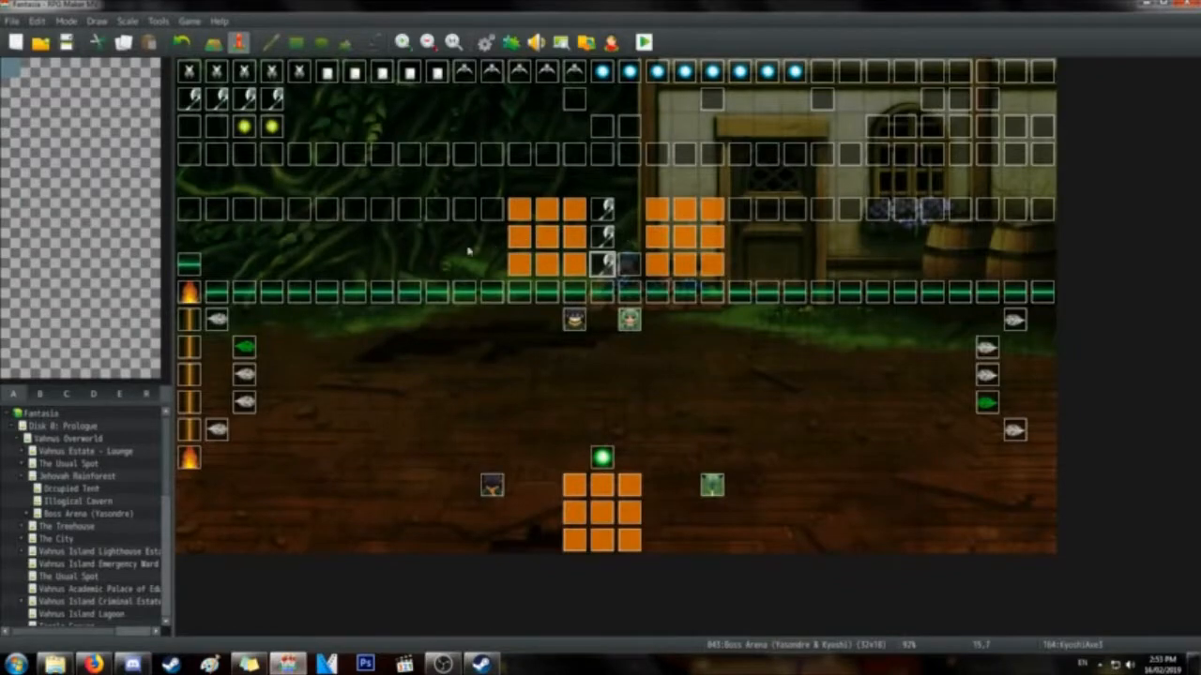
click(644, 42)
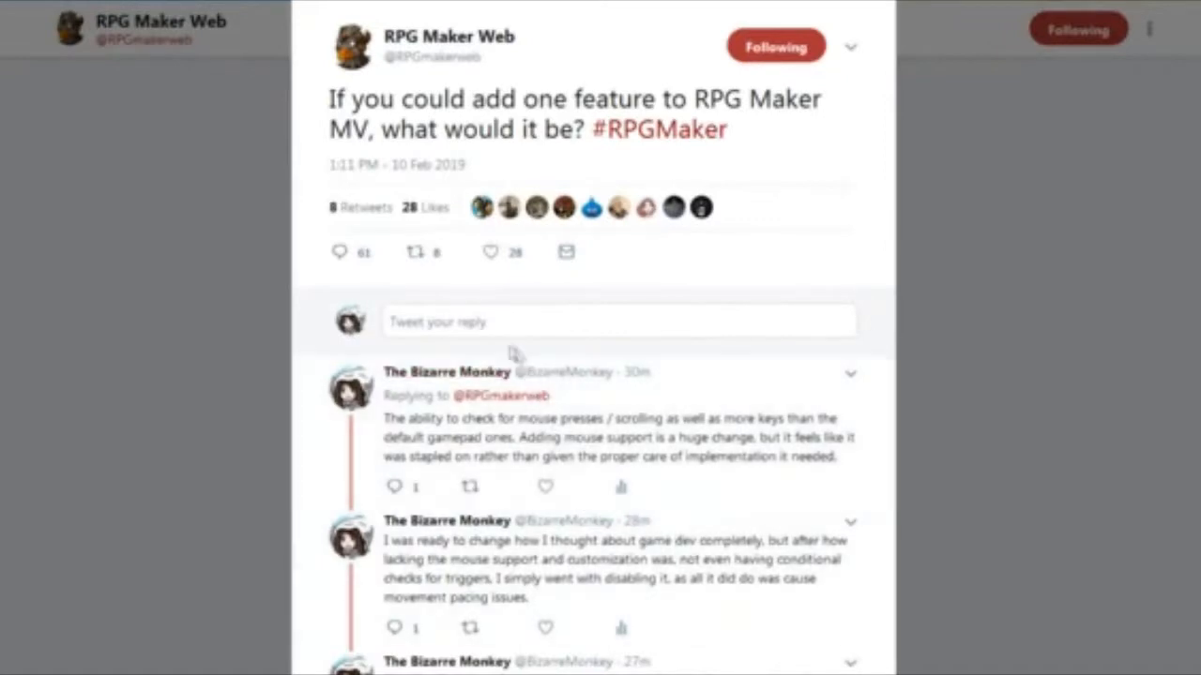
mouse_move(469, 481)
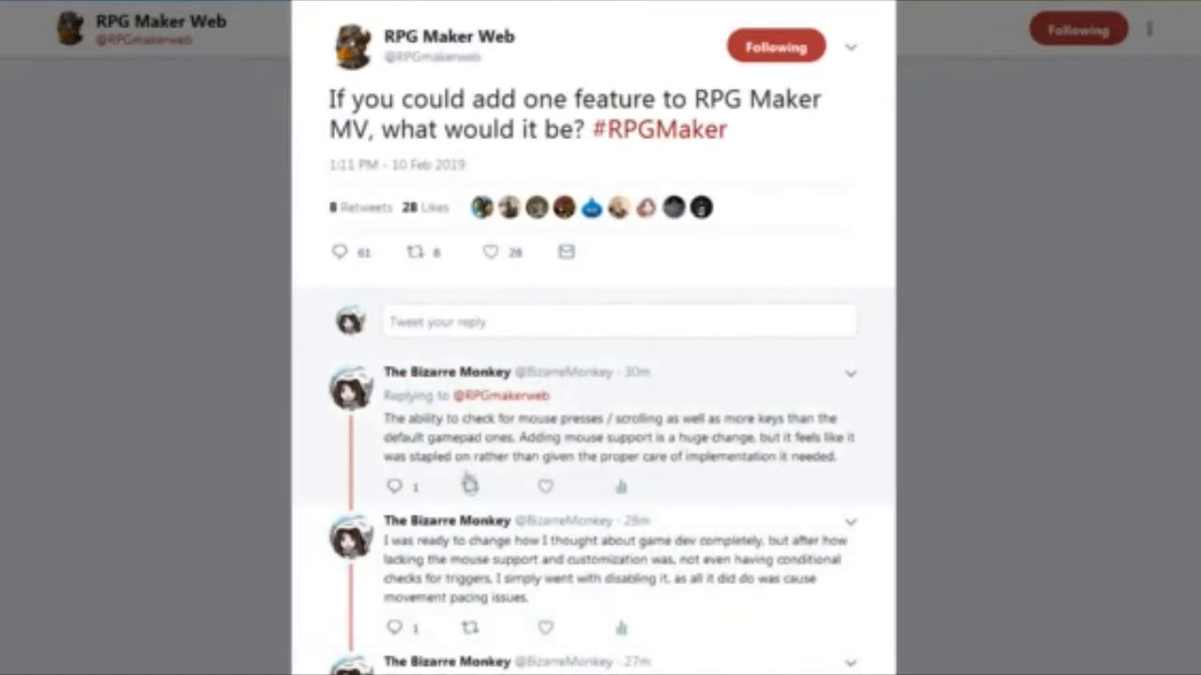
mouse_move(523, 475)
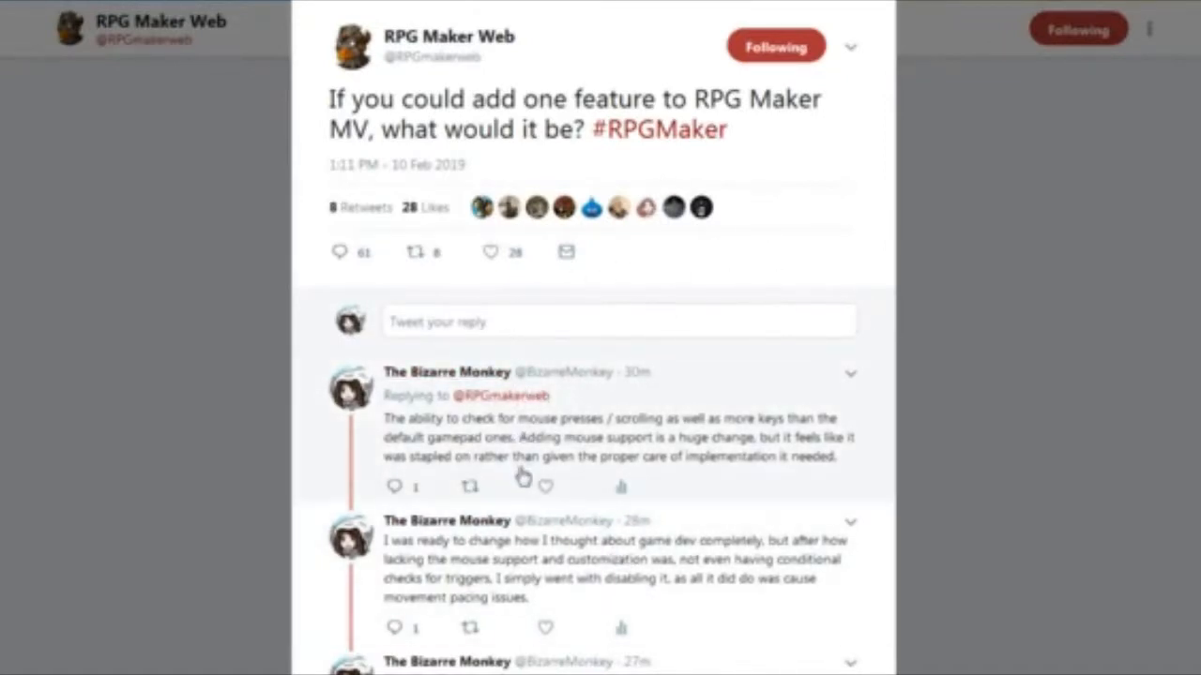
Expand the '4 more replies' thread and scroll through the additional replies
scroll(down, 3)
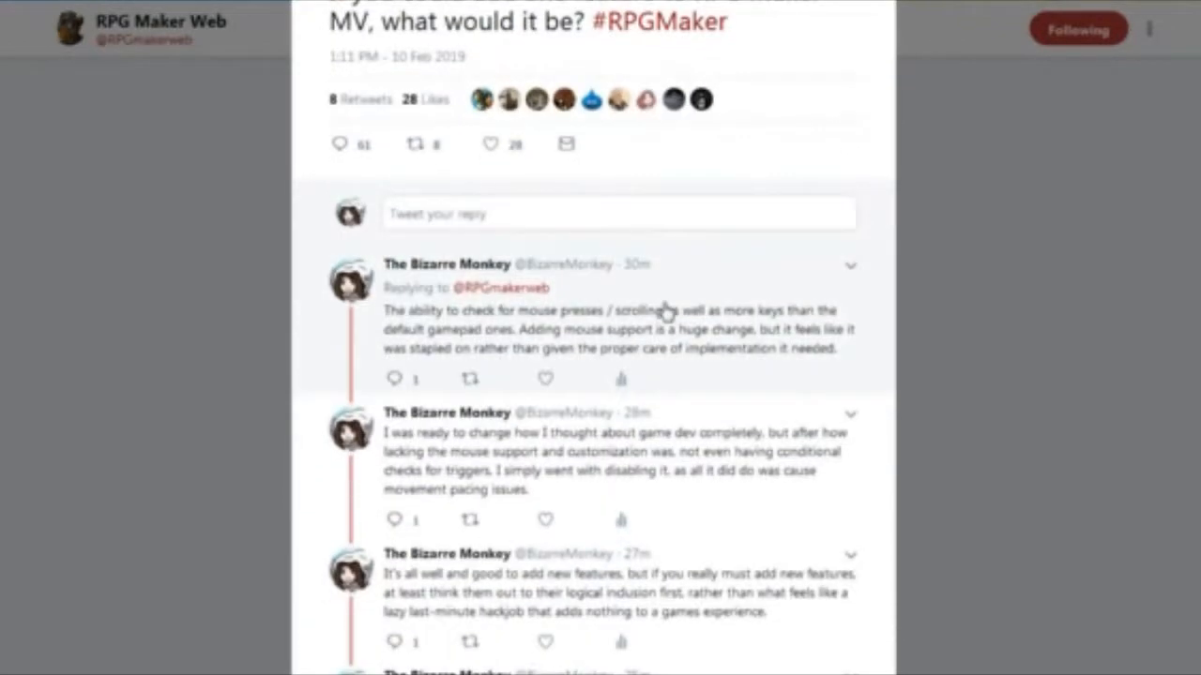
scroll(down, 3)
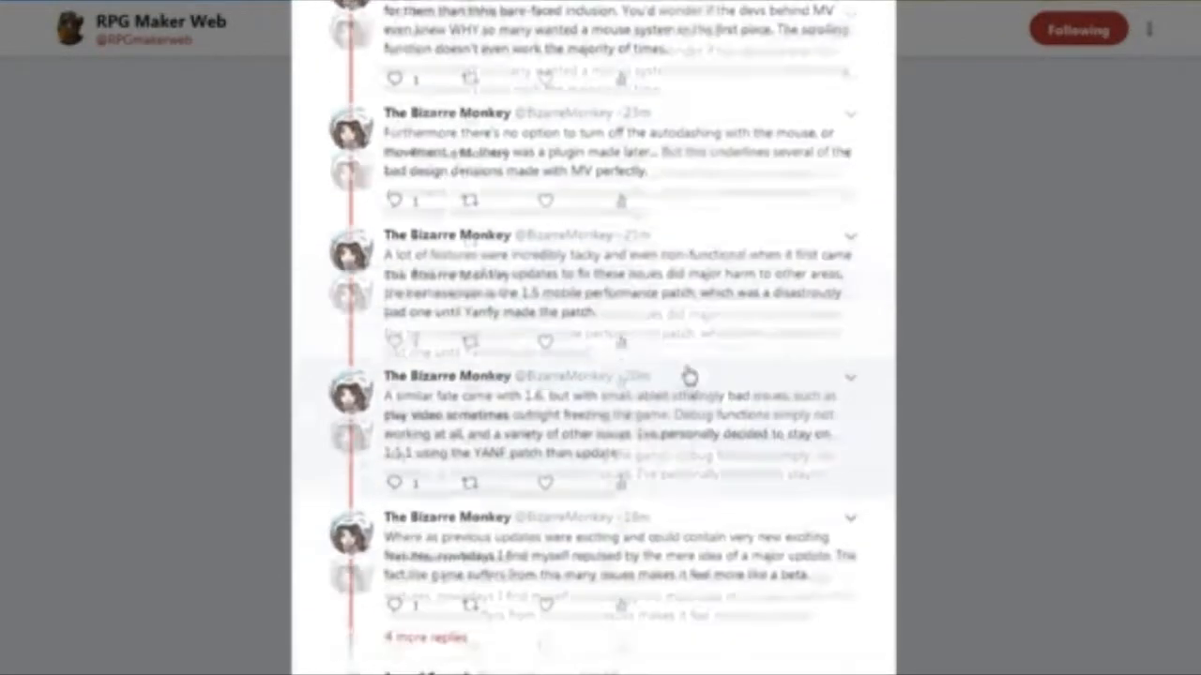
scroll(down, 3)
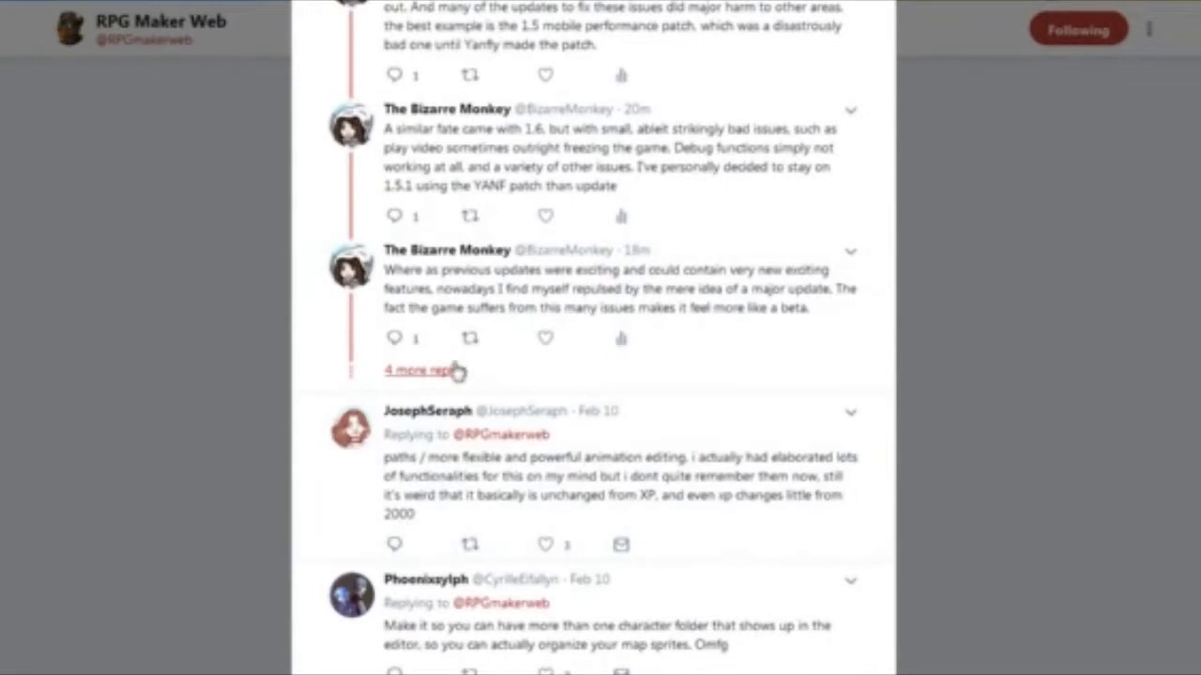
click(417, 369)
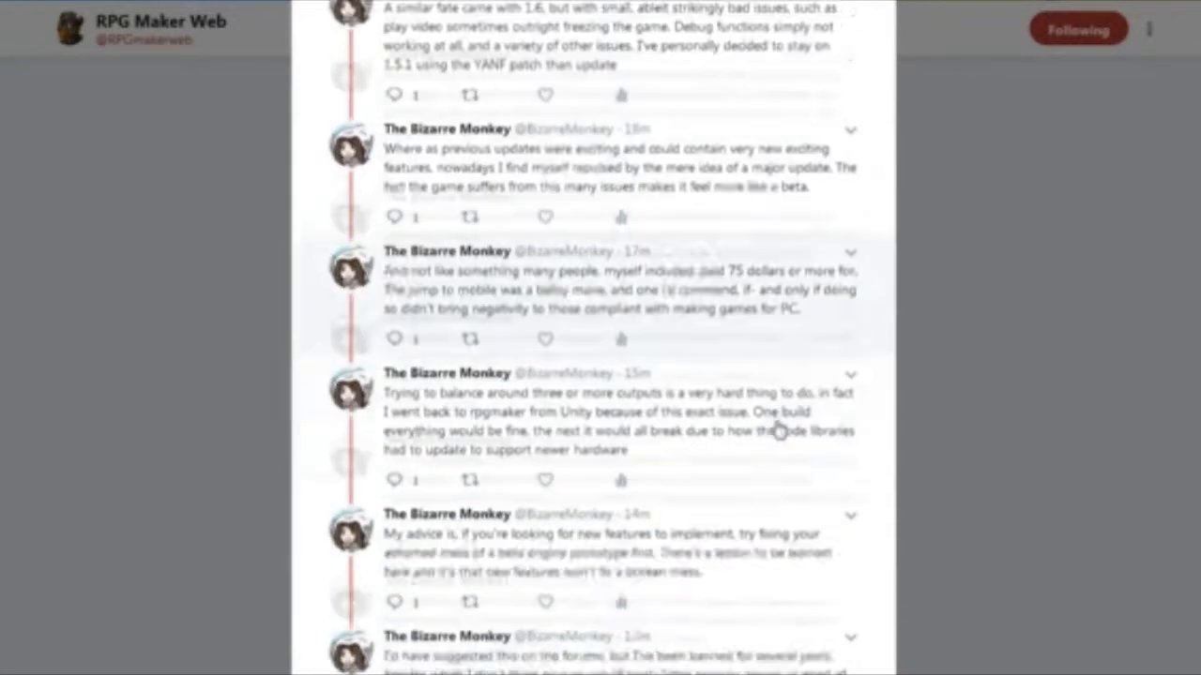
scroll(down, 3)
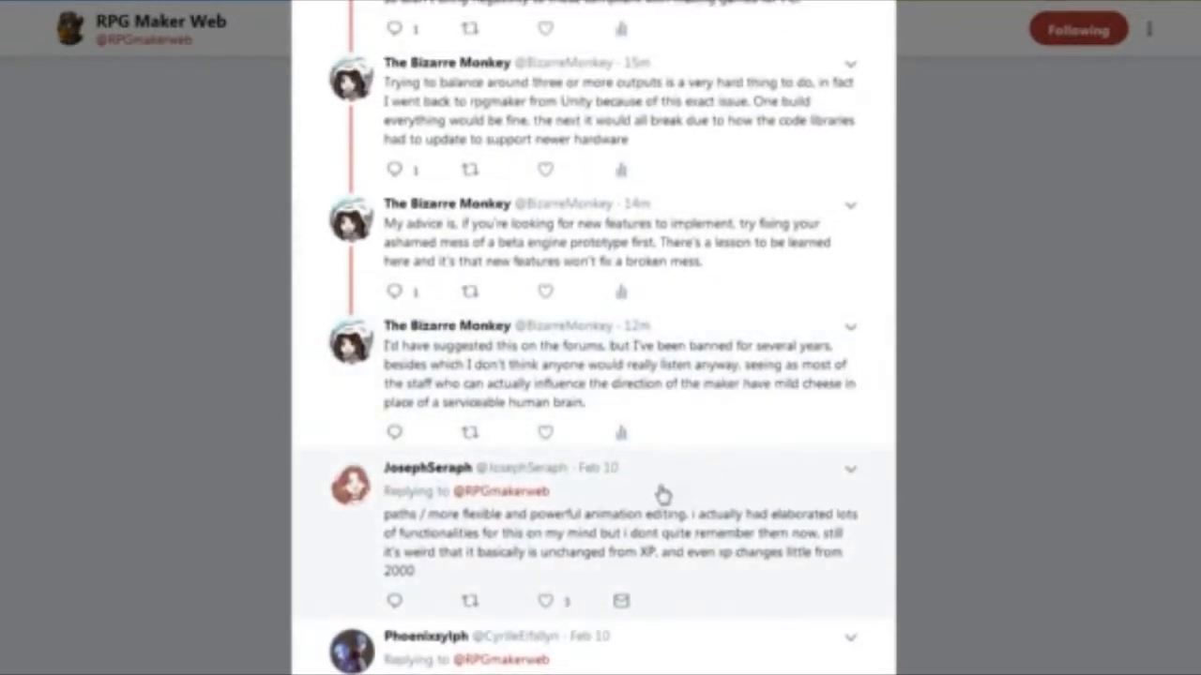
mouse_move(687, 418)
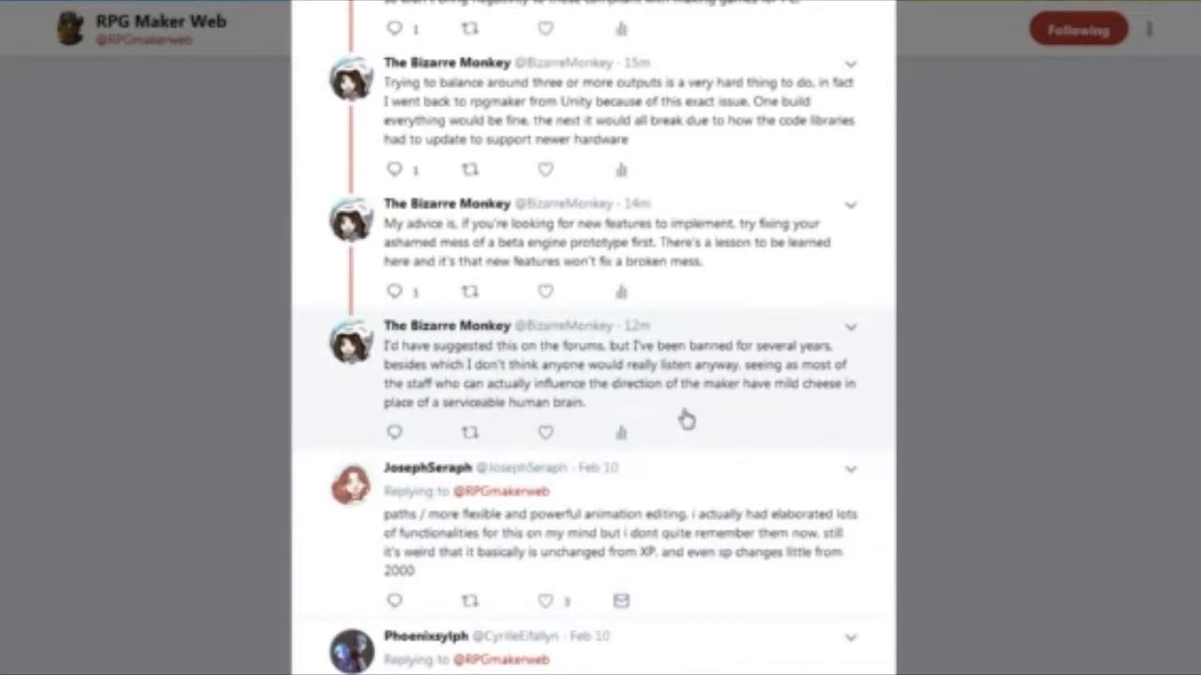
scroll(up, 3)
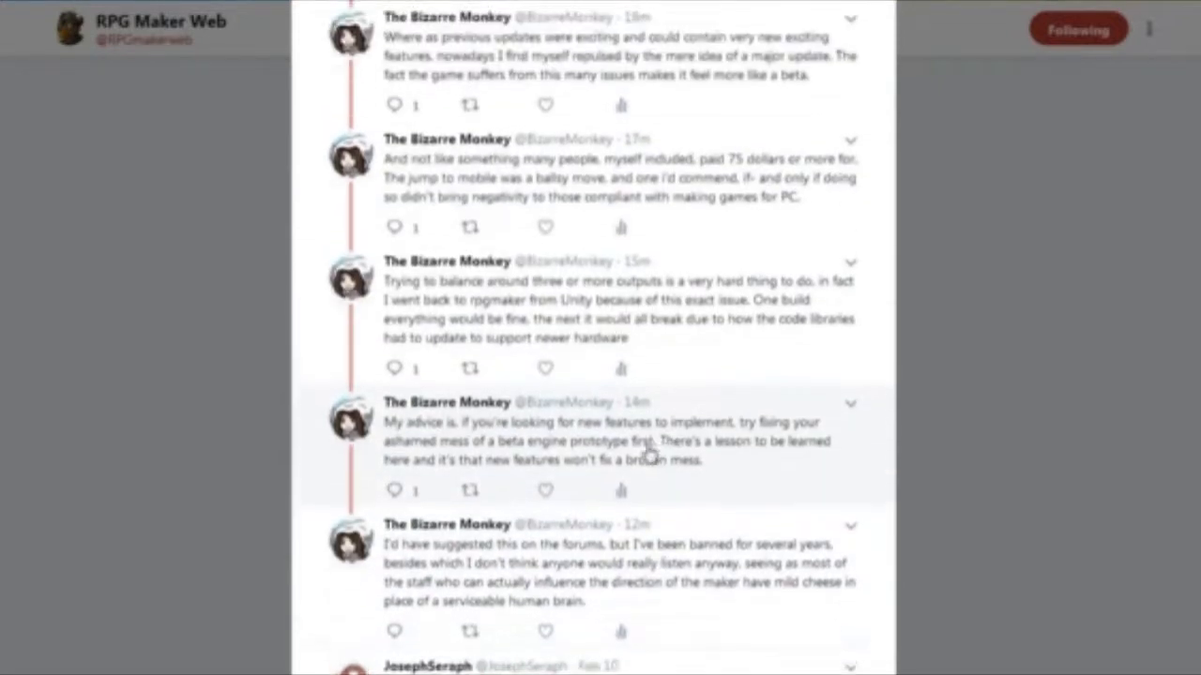
scroll(down, 3)
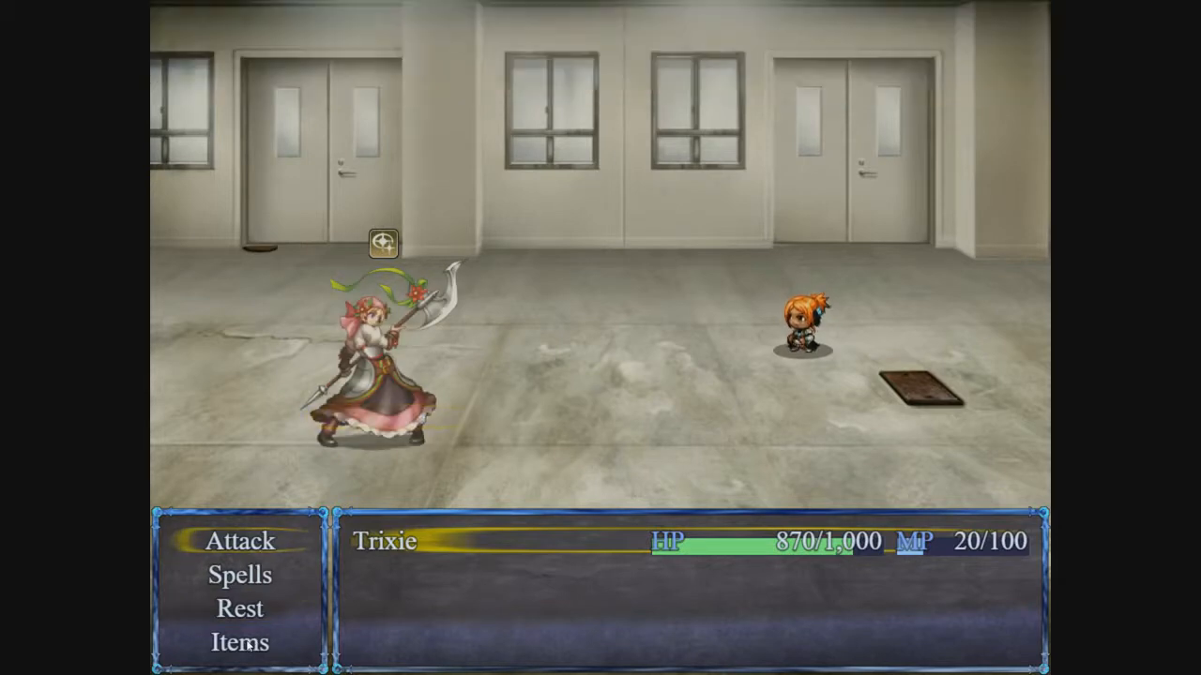
Click in the command window of the Trixie versus axe fighter battle test
click(239, 643)
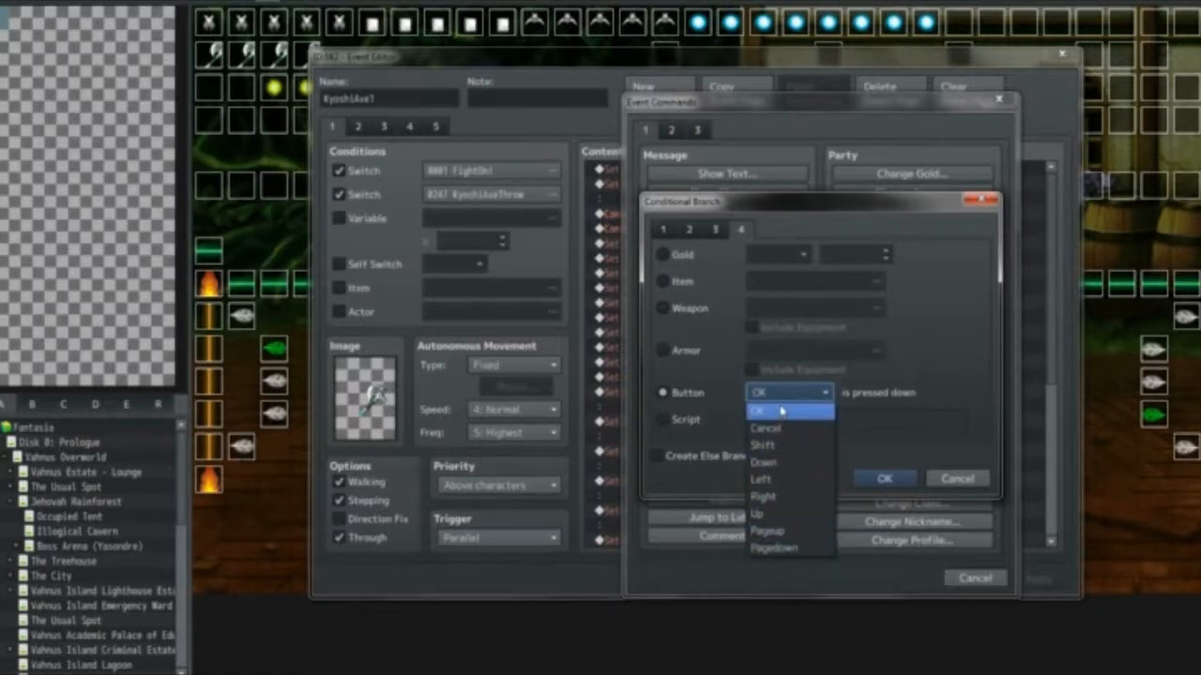
mouse_move(795, 419)
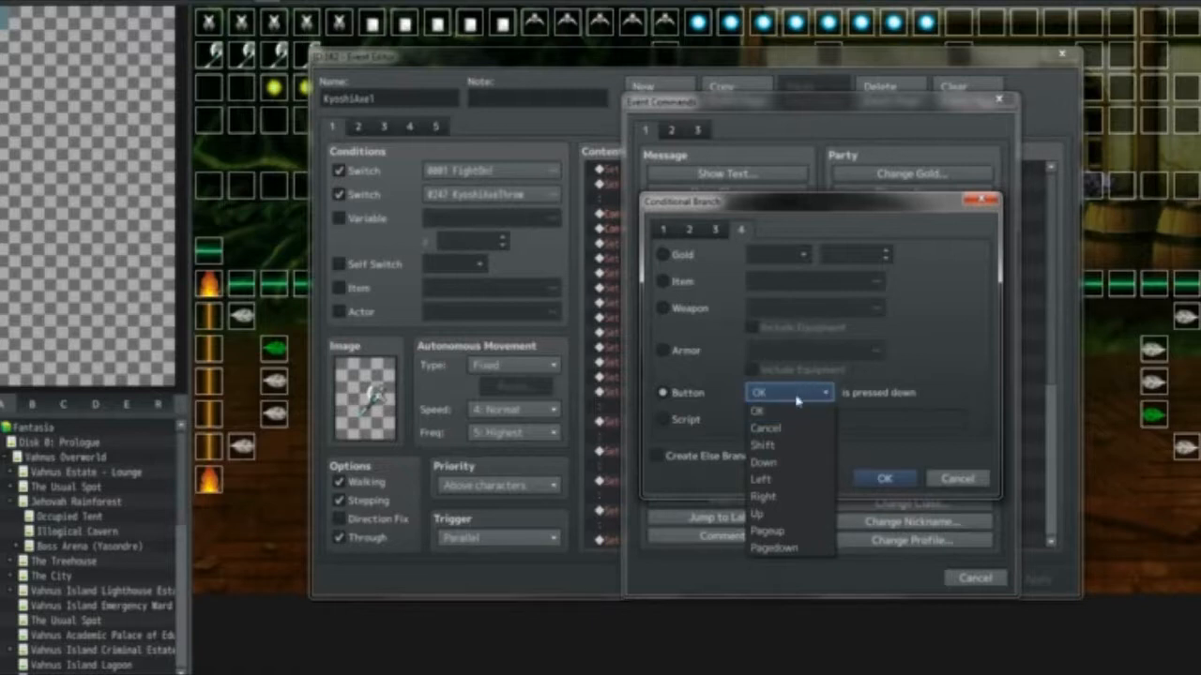
Keep OK as the button-press condition and close the axe event
click(758, 411)
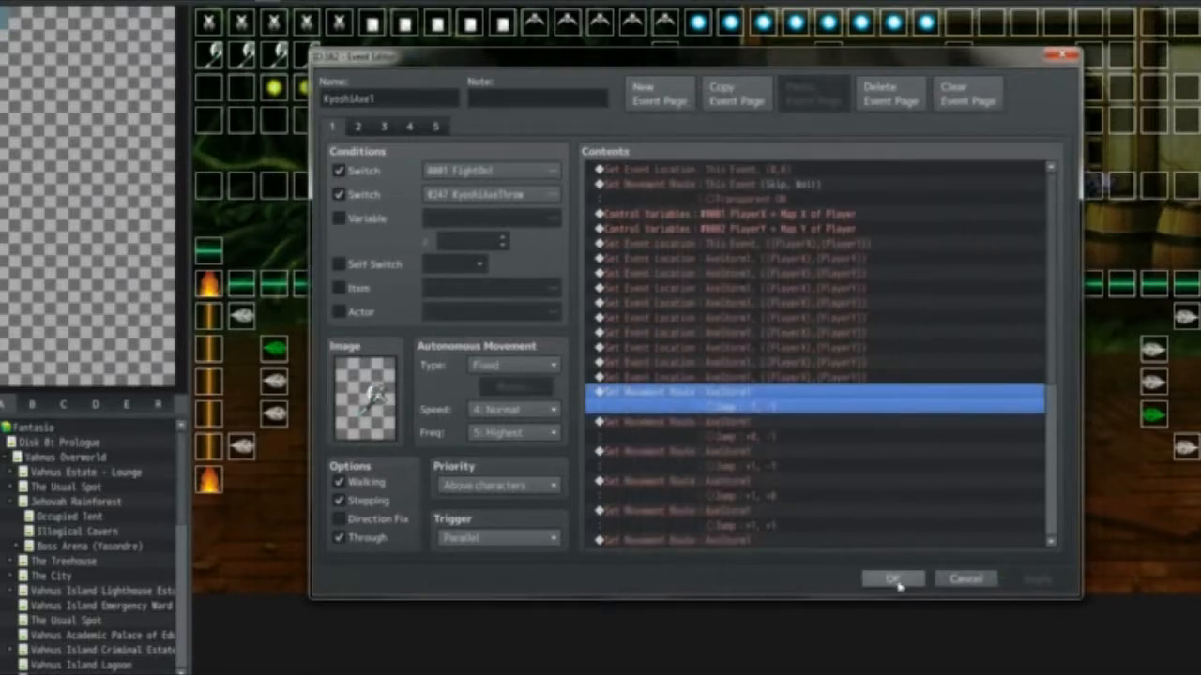
click(891, 578)
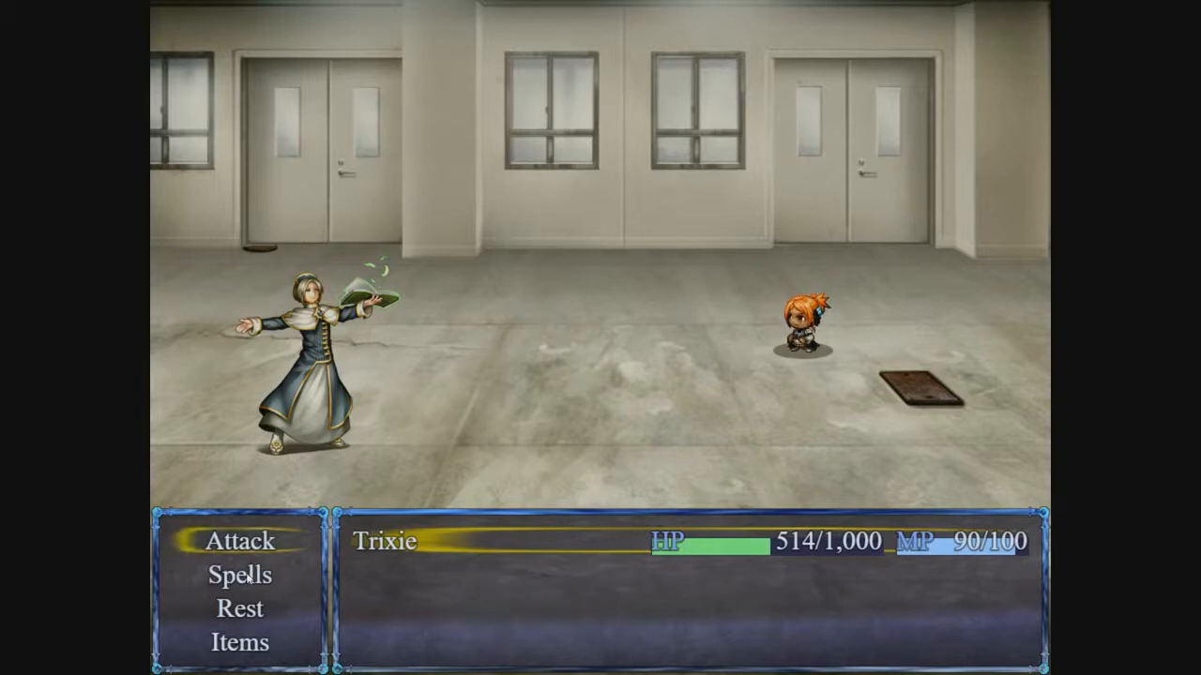
Pick a spell from Spells and cast it on Trixie
click(239, 575)
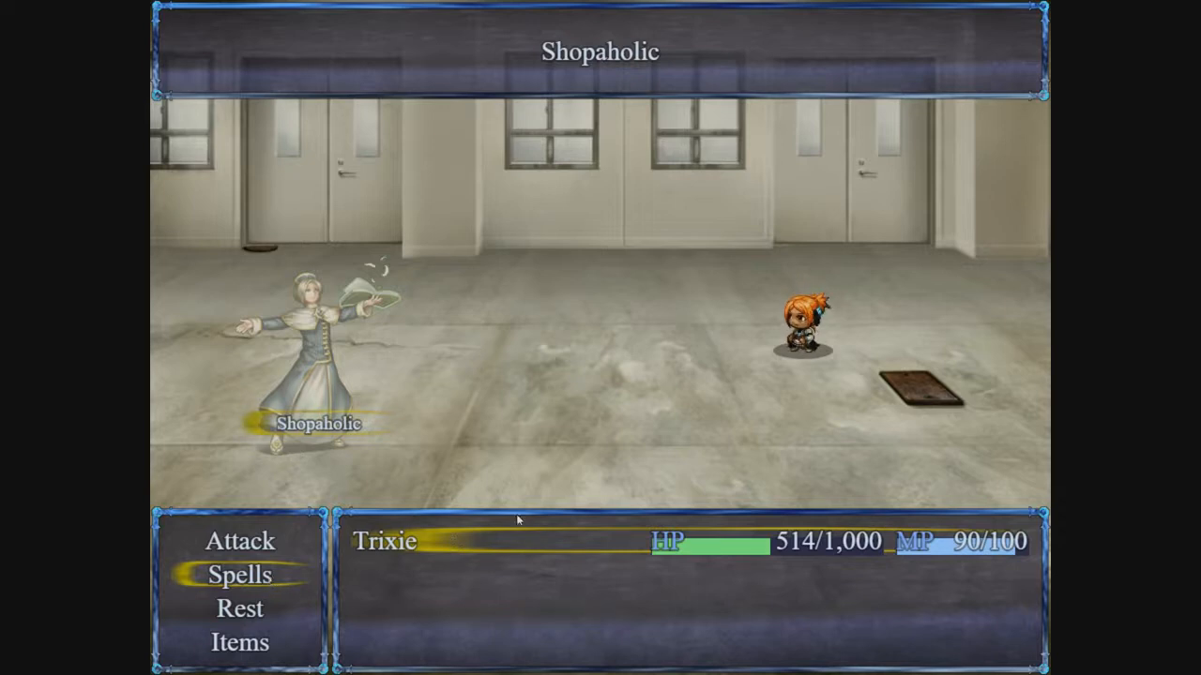
click(239, 574)
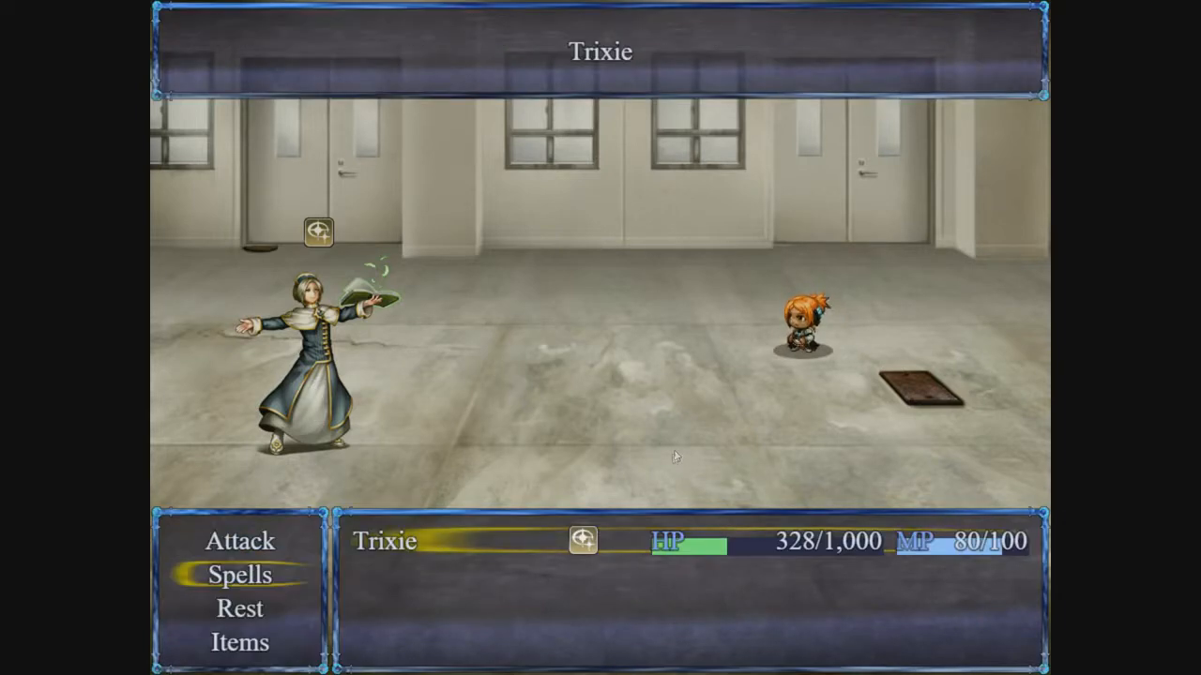
click(239, 574)
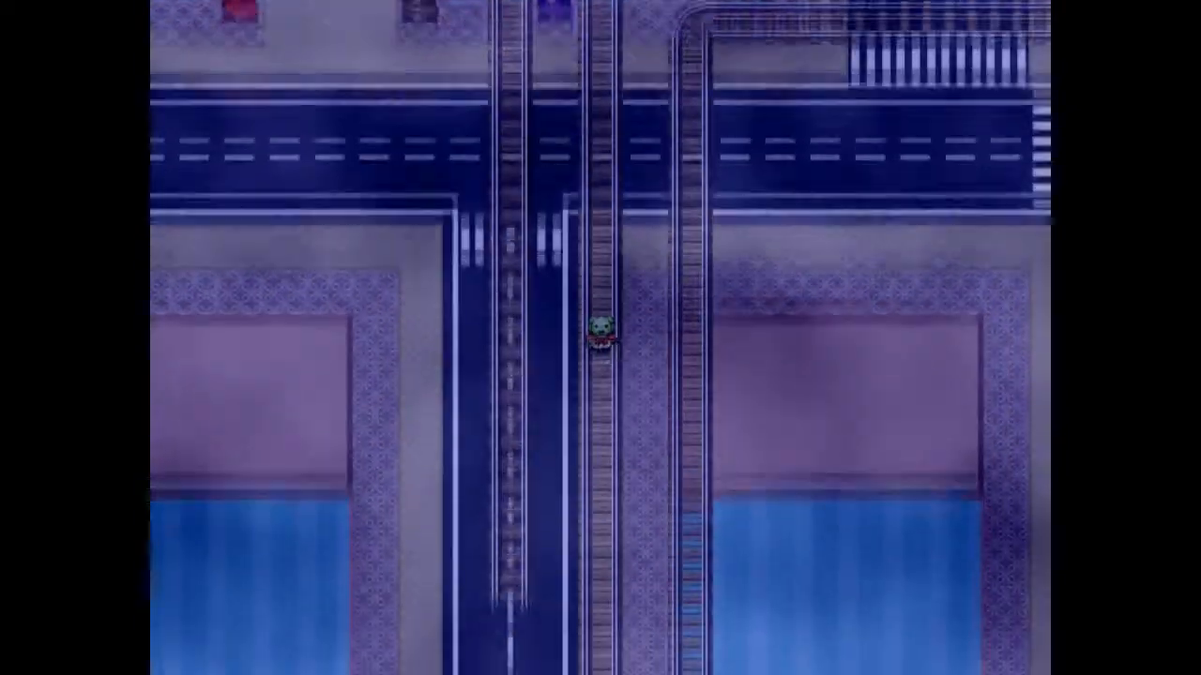
Walk the character down the rail tracks toward the SHOP
key(Down)
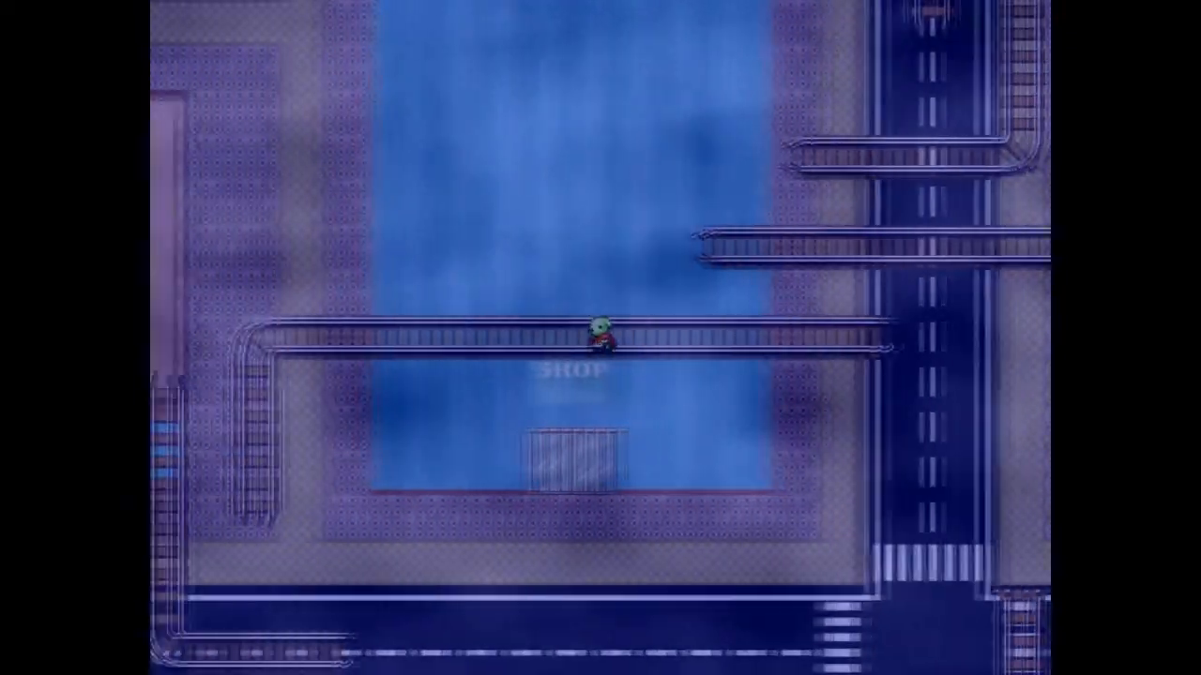
key(Down)
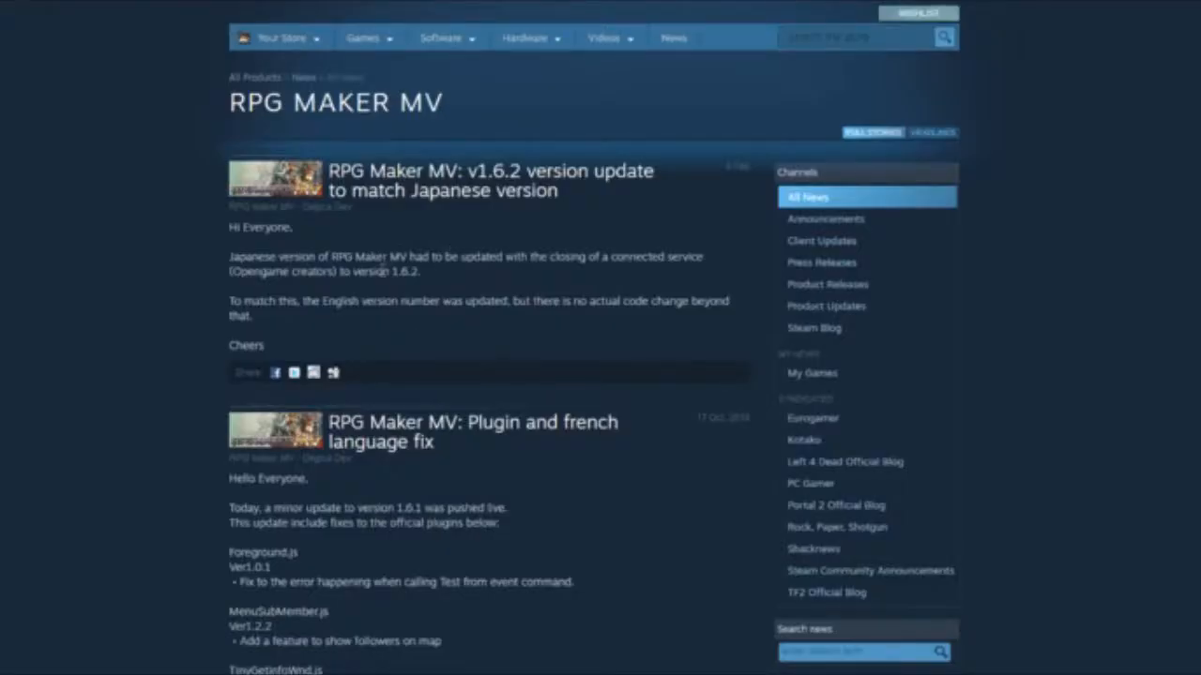
Scroll the news page past the v1.6.1 posts to the Mac rollback notice
scroll(down, 3)
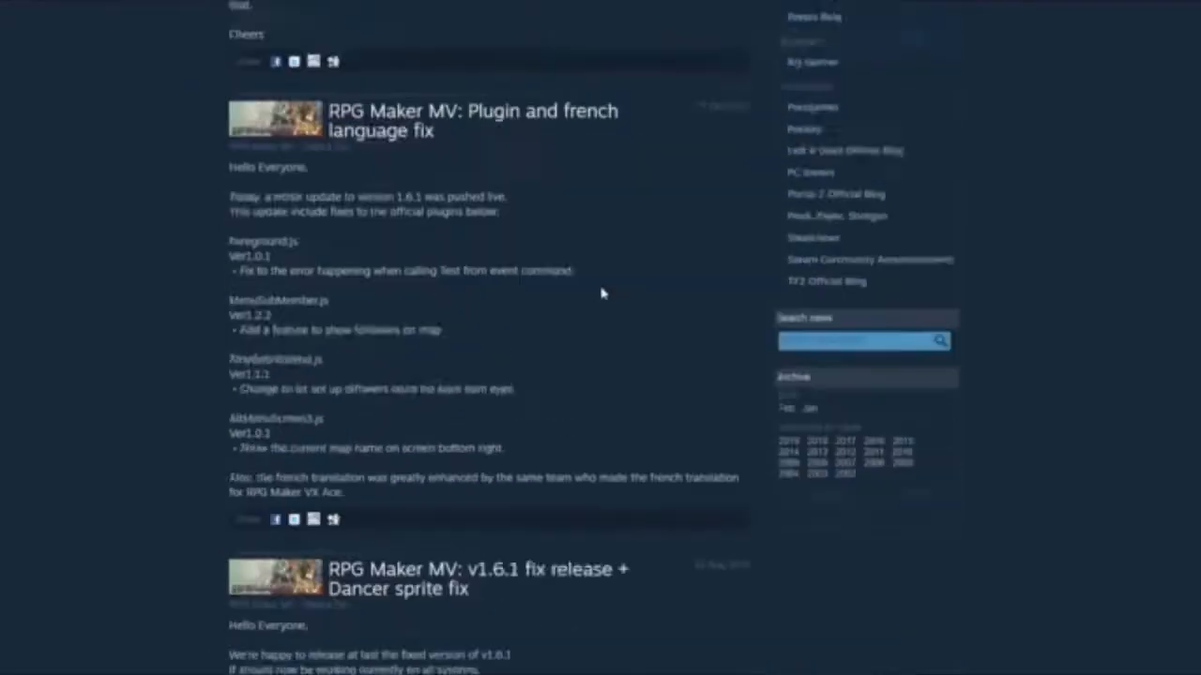
scroll(down, 3)
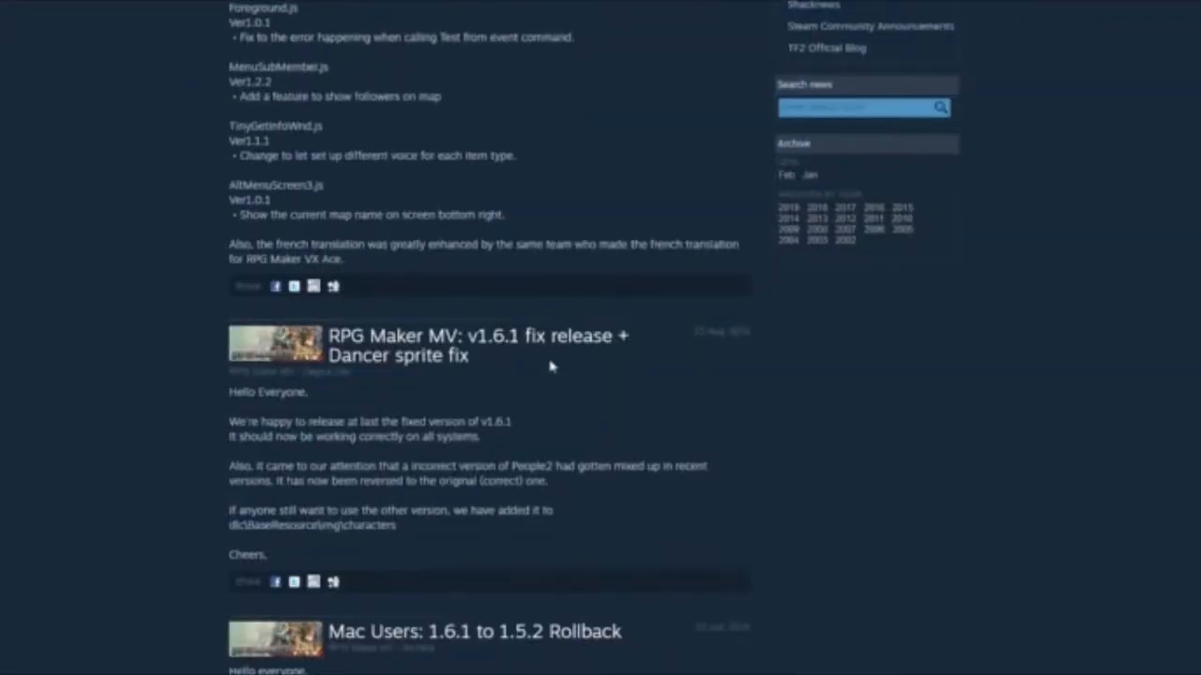
scroll(down, 3)
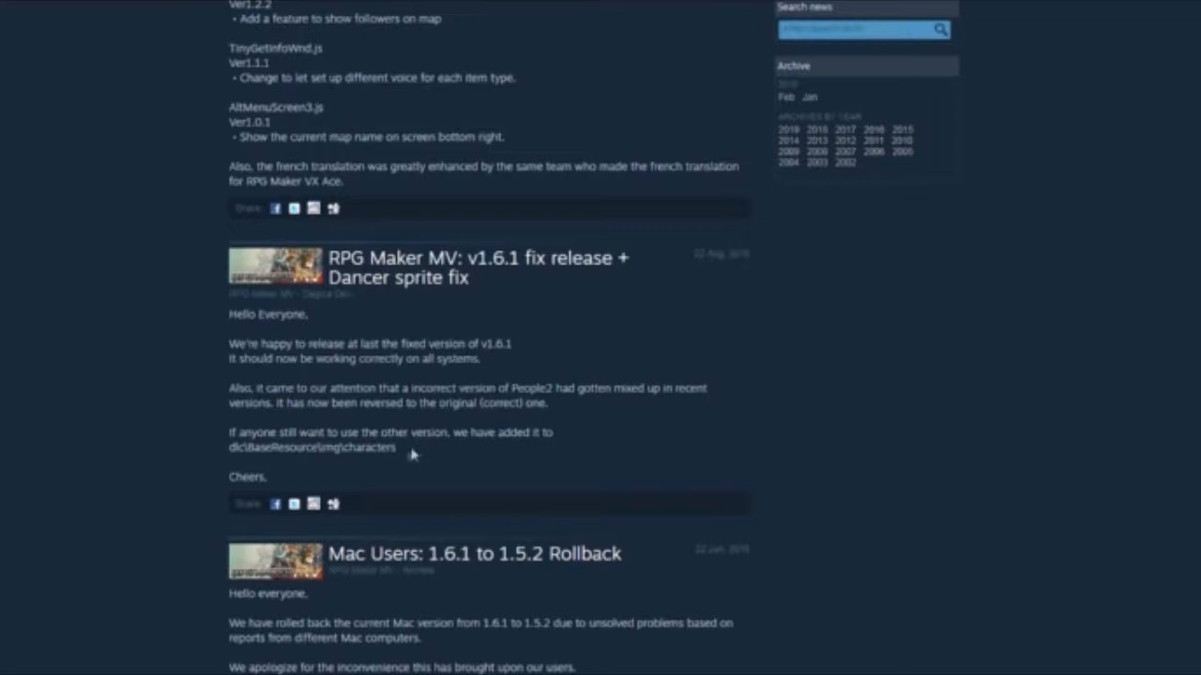
mouse_move(272, 480)
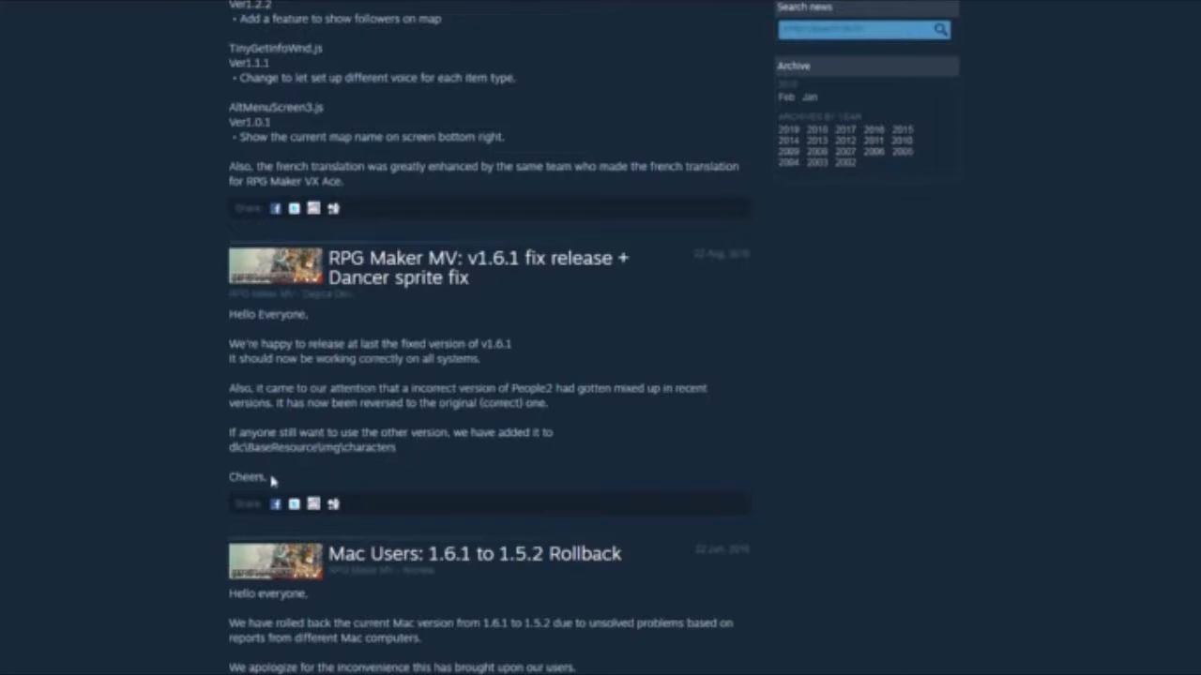
mouse_move(298, 464)
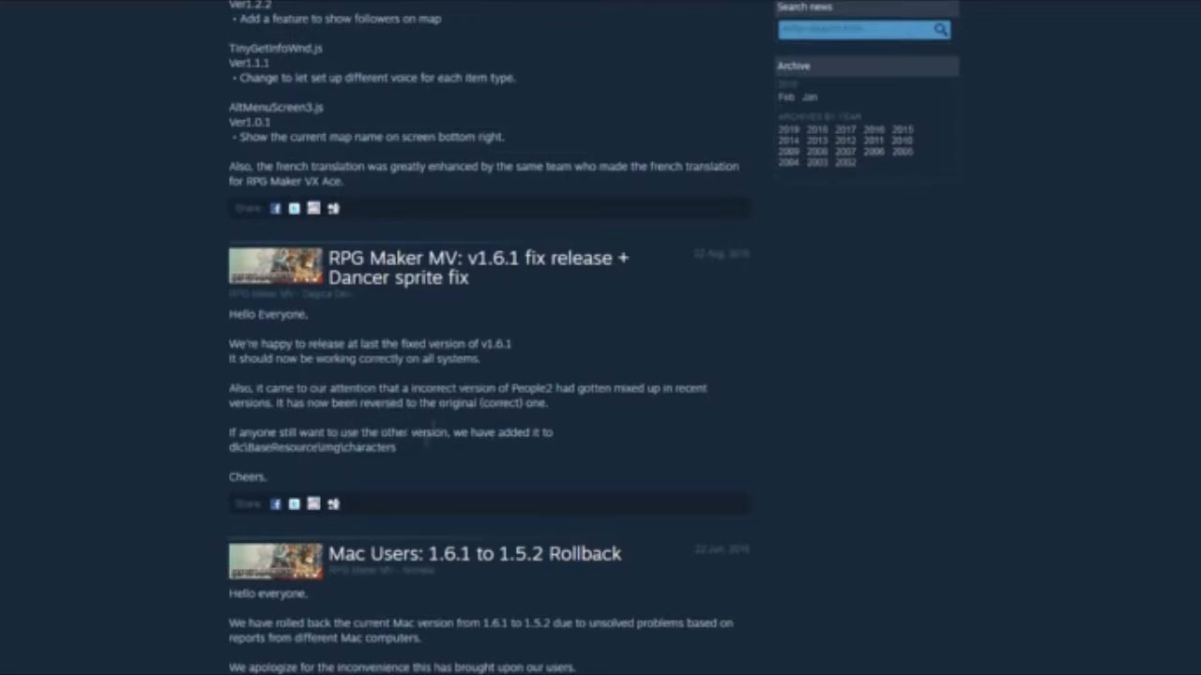
mouse_move(396, 485)
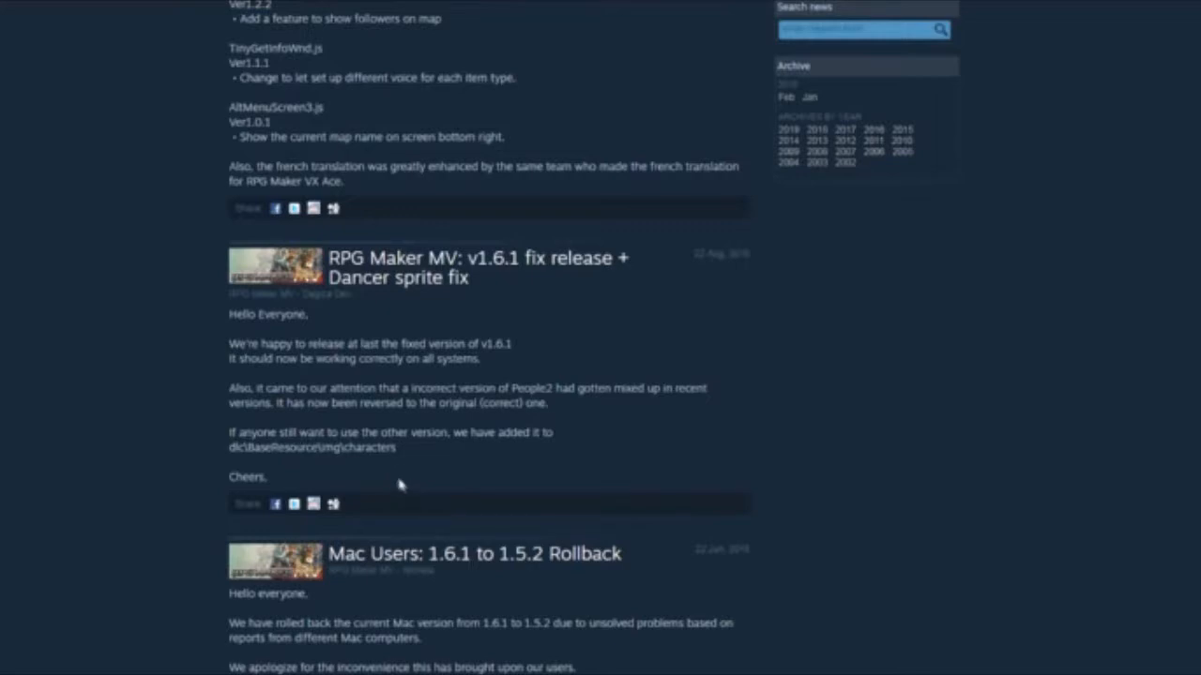
mouse_move(499, 288)
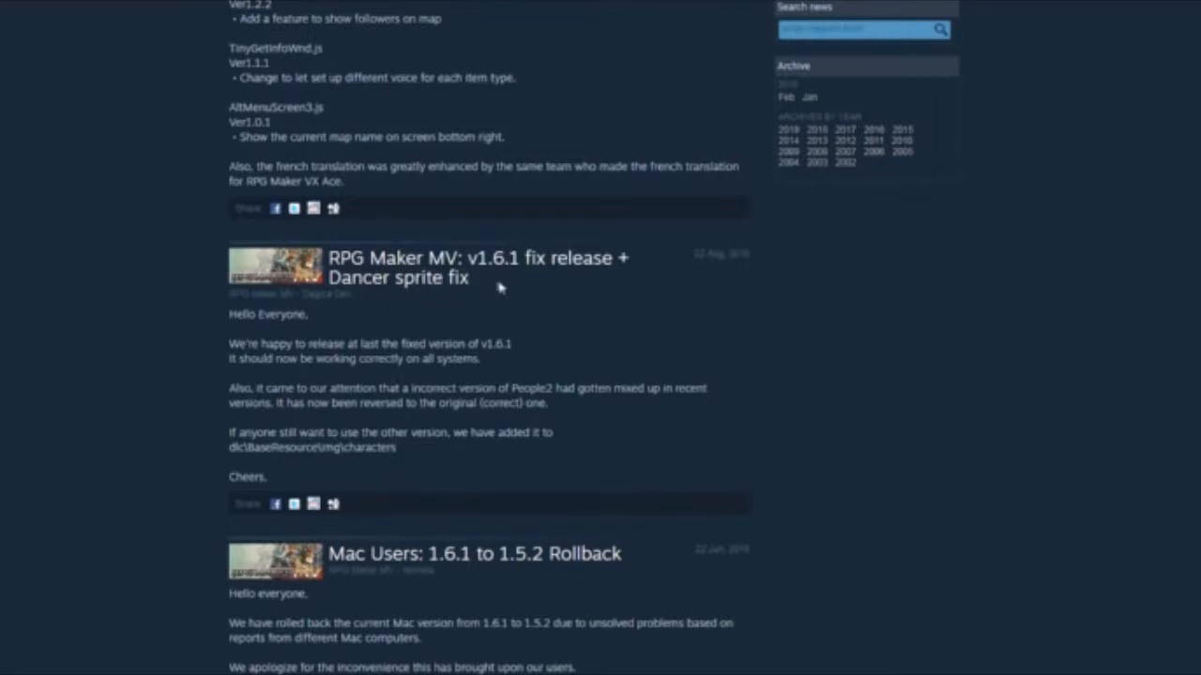
mouse_move(383, 427)
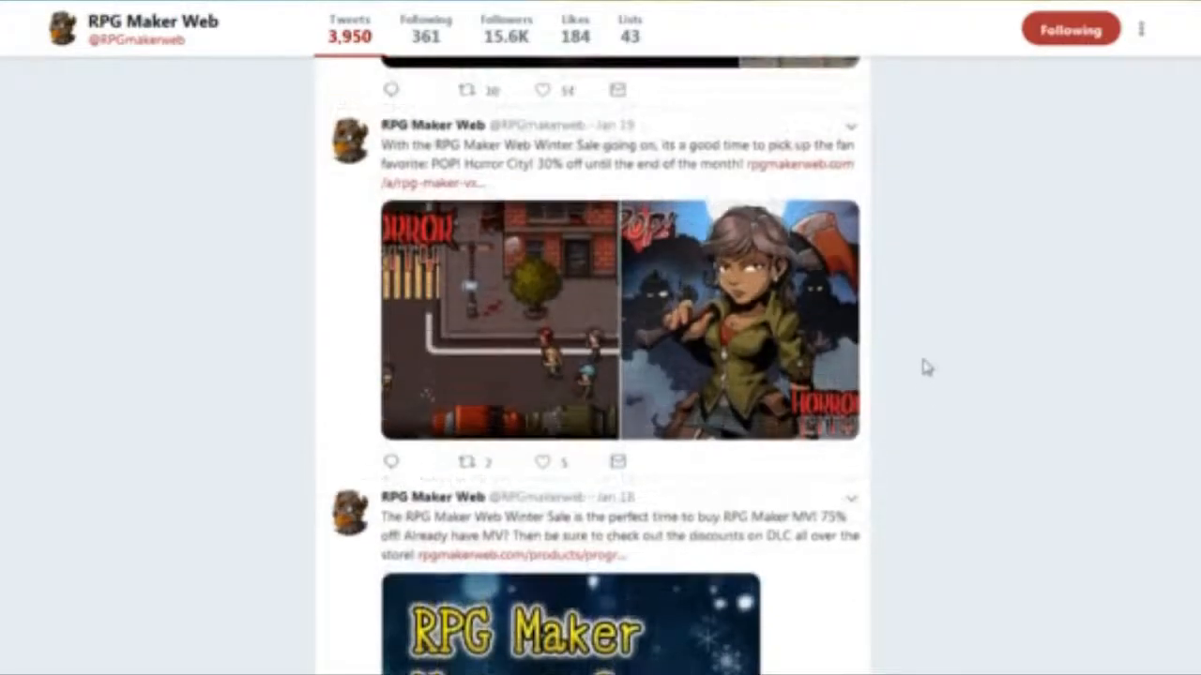
Scroll the RPG Maker Web timeline to the Feb 10 tweet asking which feature to add
scroll(down, 3)
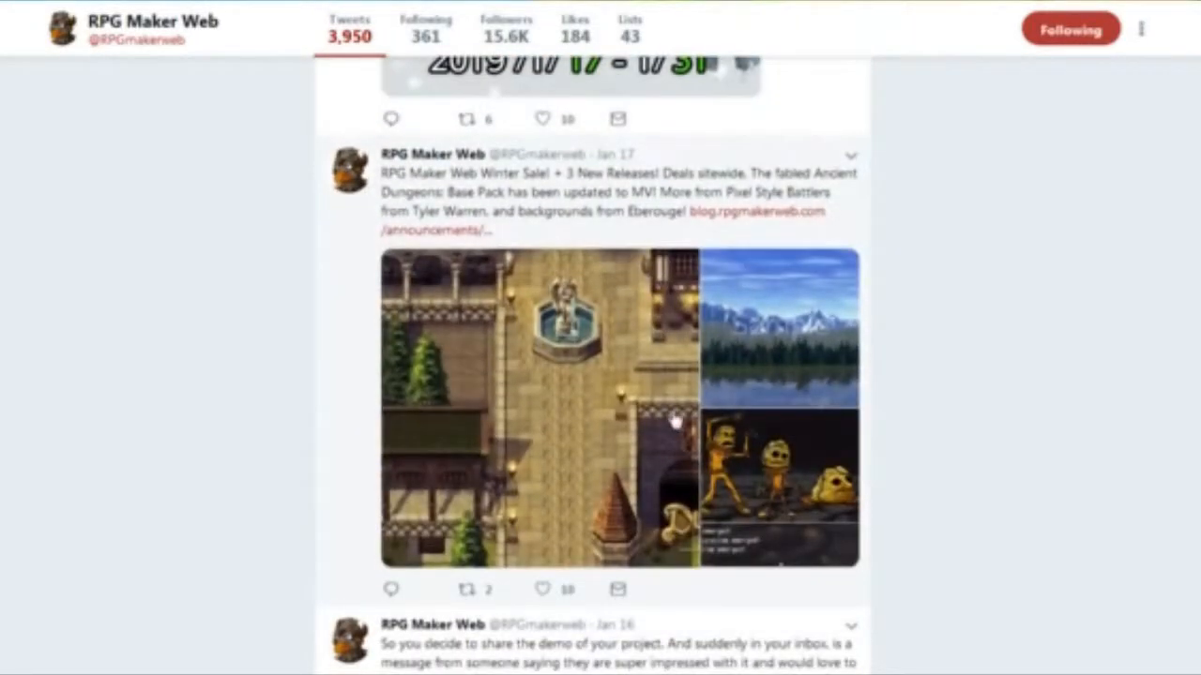
scroll(up, 3)
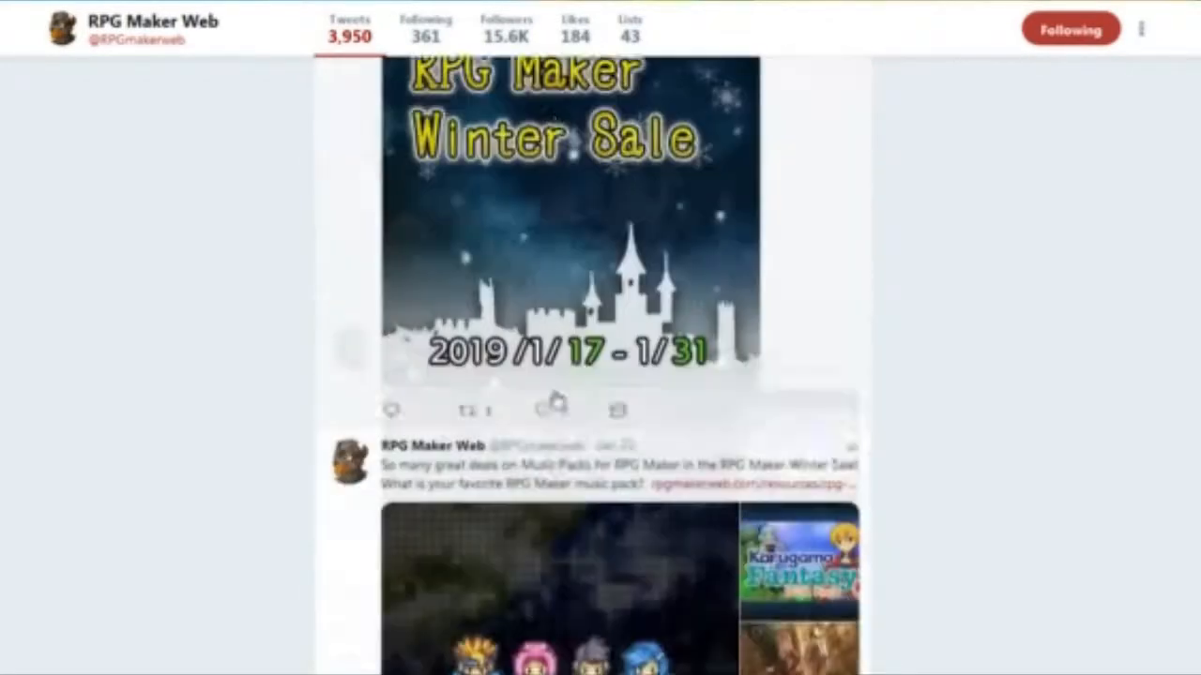
scroll(down, 3)
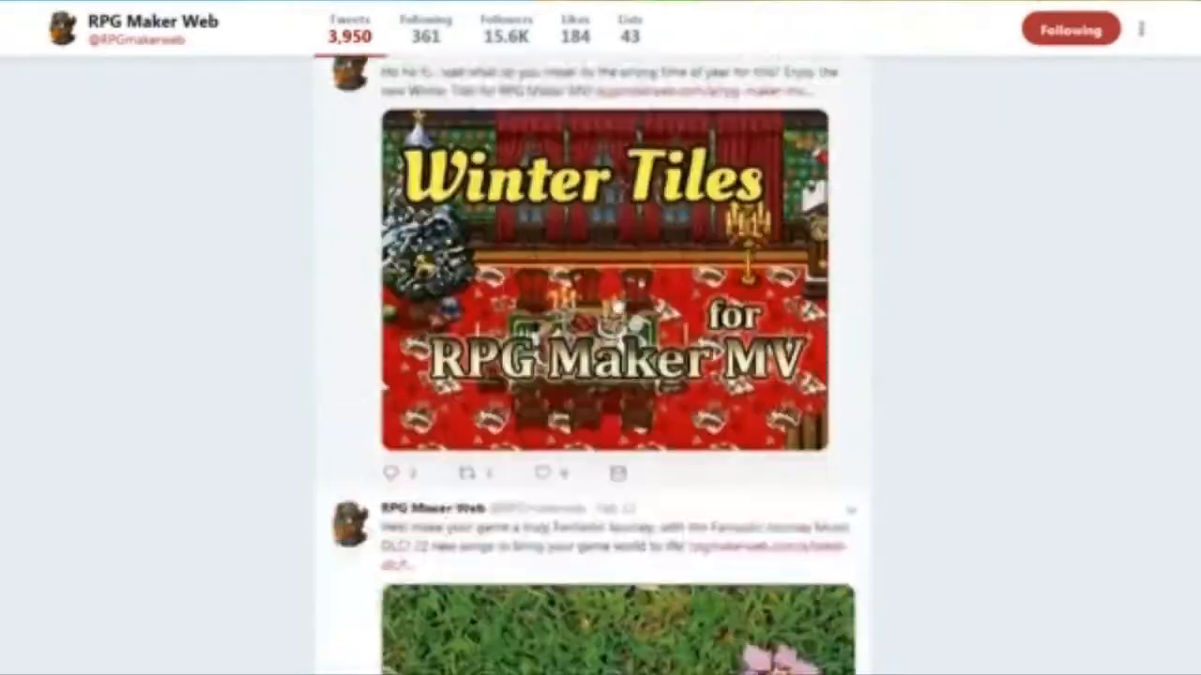
scroll(down, 3)
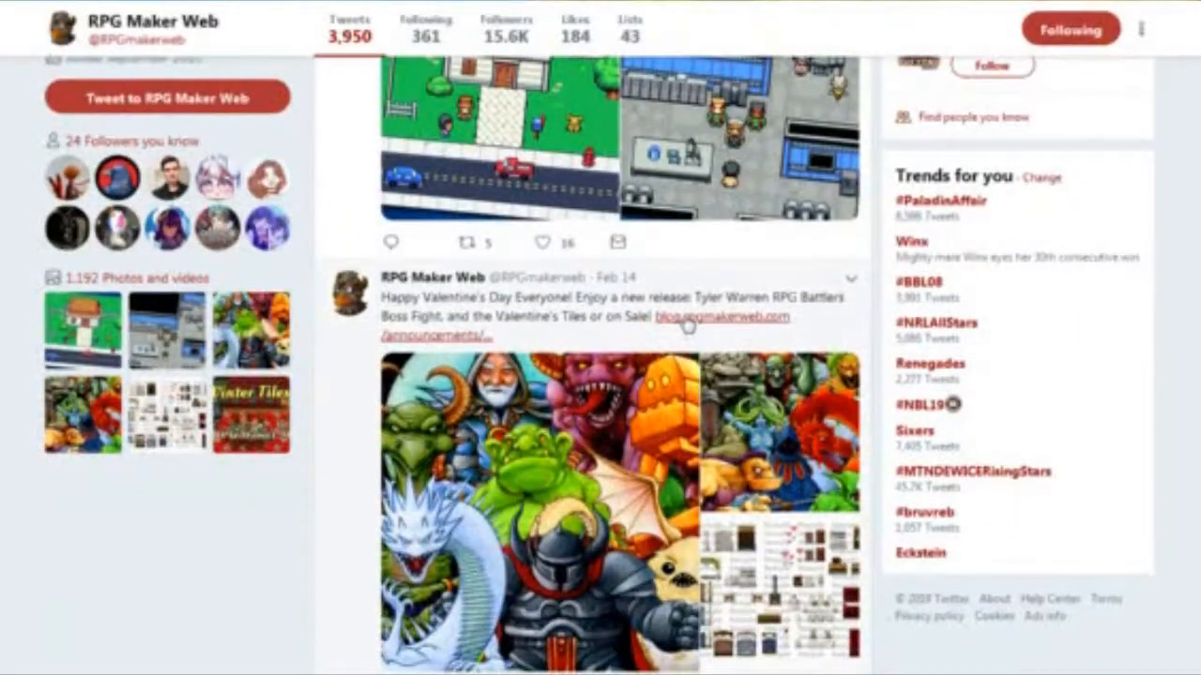
scroll(down, 3)
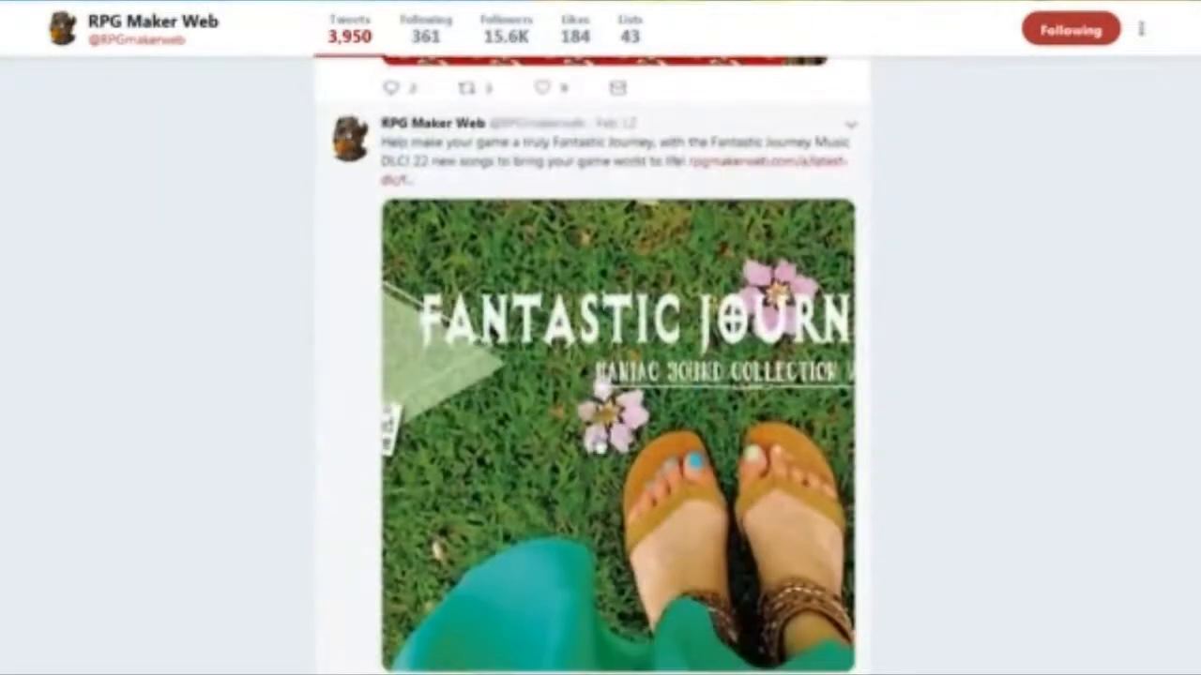
scroll(down, 3)
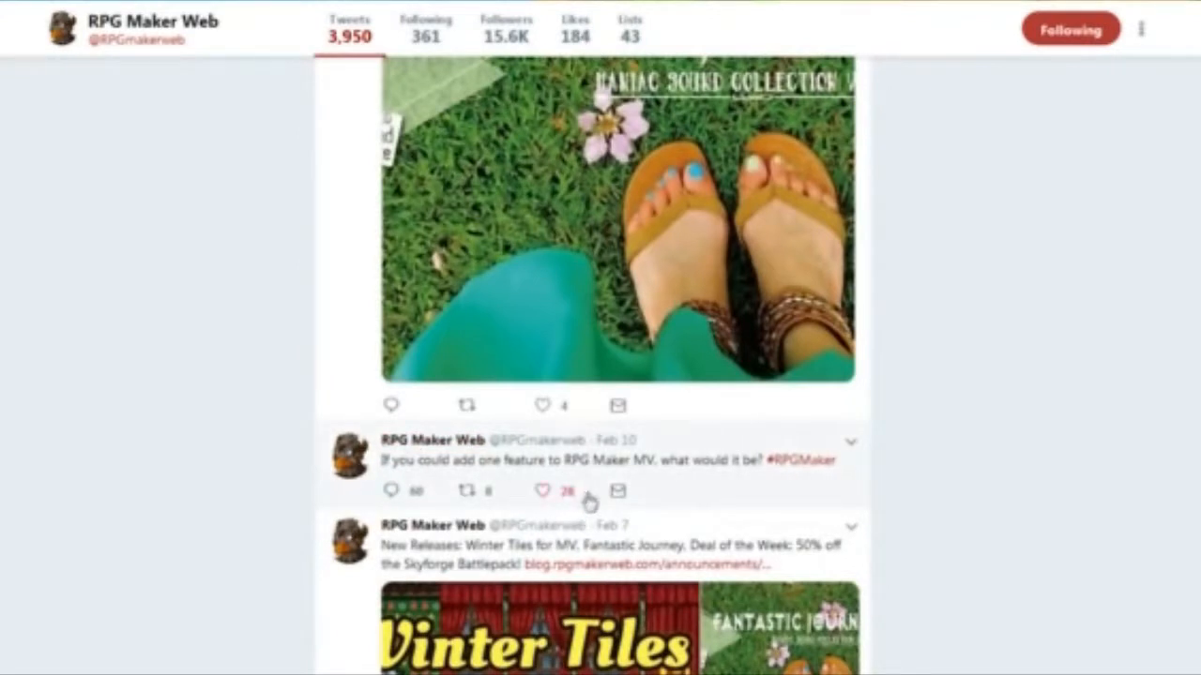
mouse_move(669, 490)
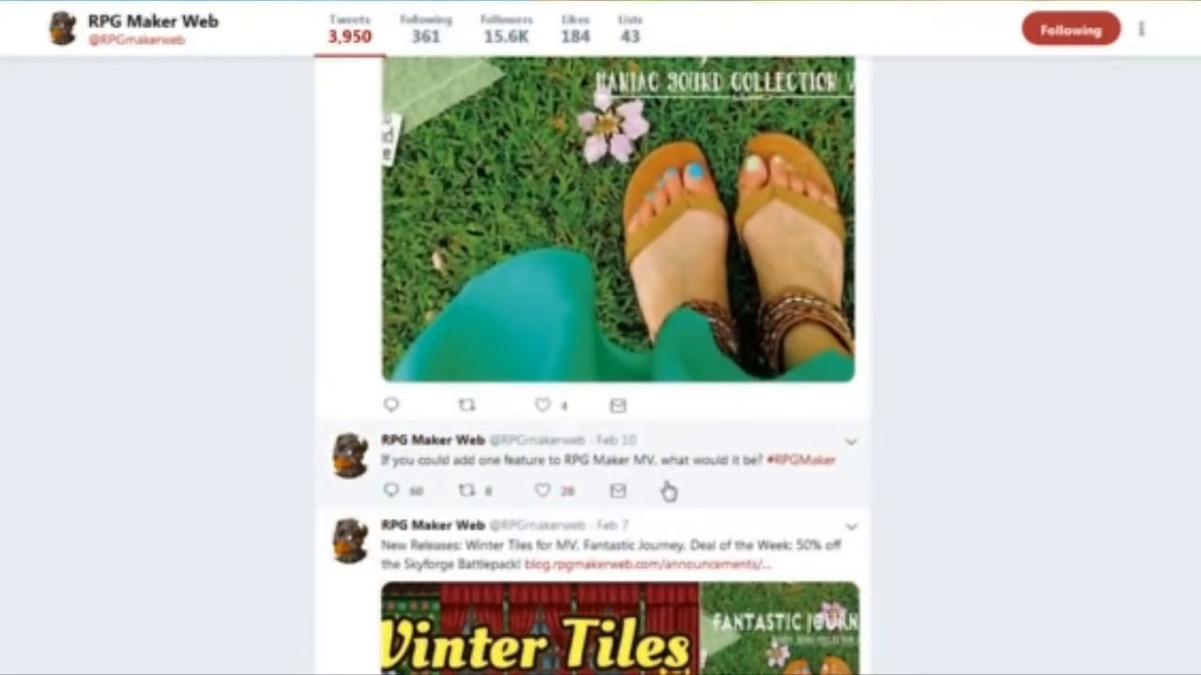
mouse_move(530, 476)
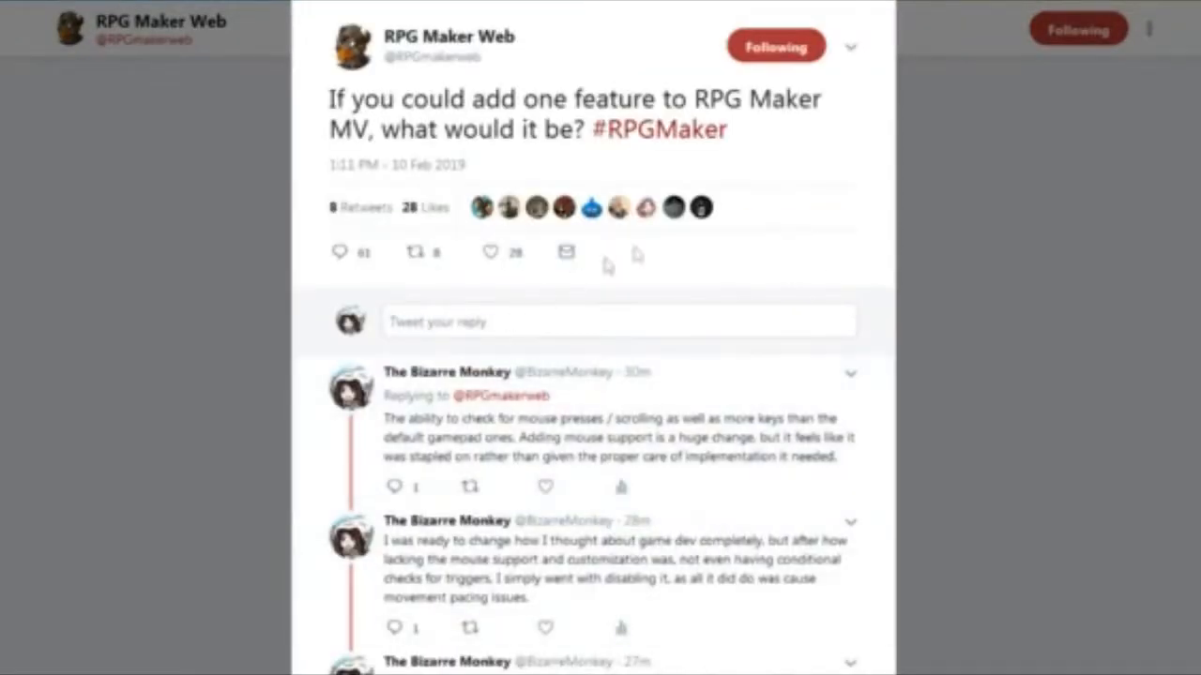
mouse_move(514, 399)
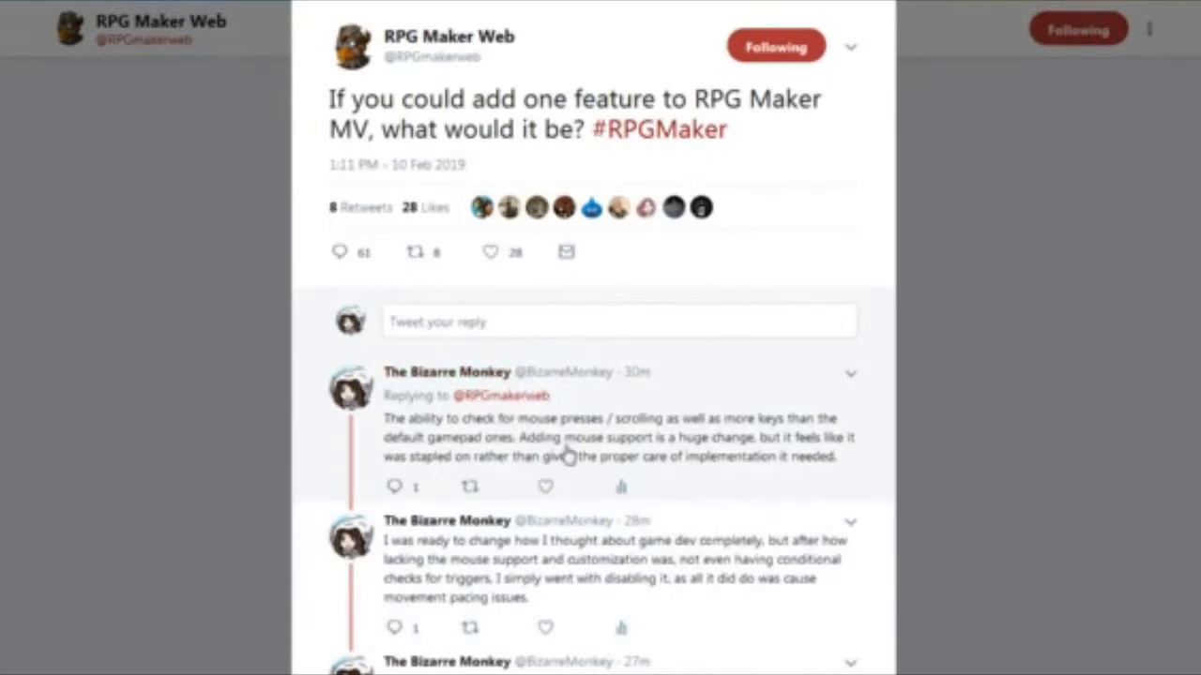
Scroll through the replies complaining about RPG Maker MV's bugs and missing features
scroll(down, 3)
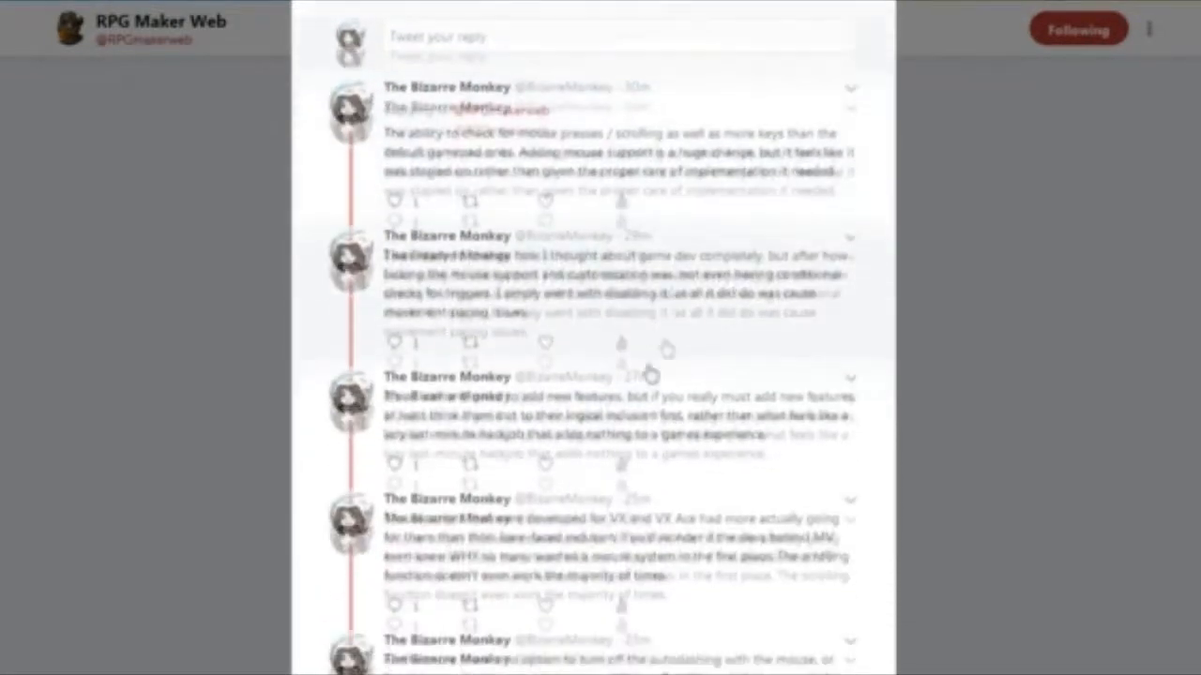
scroll(down, 3)
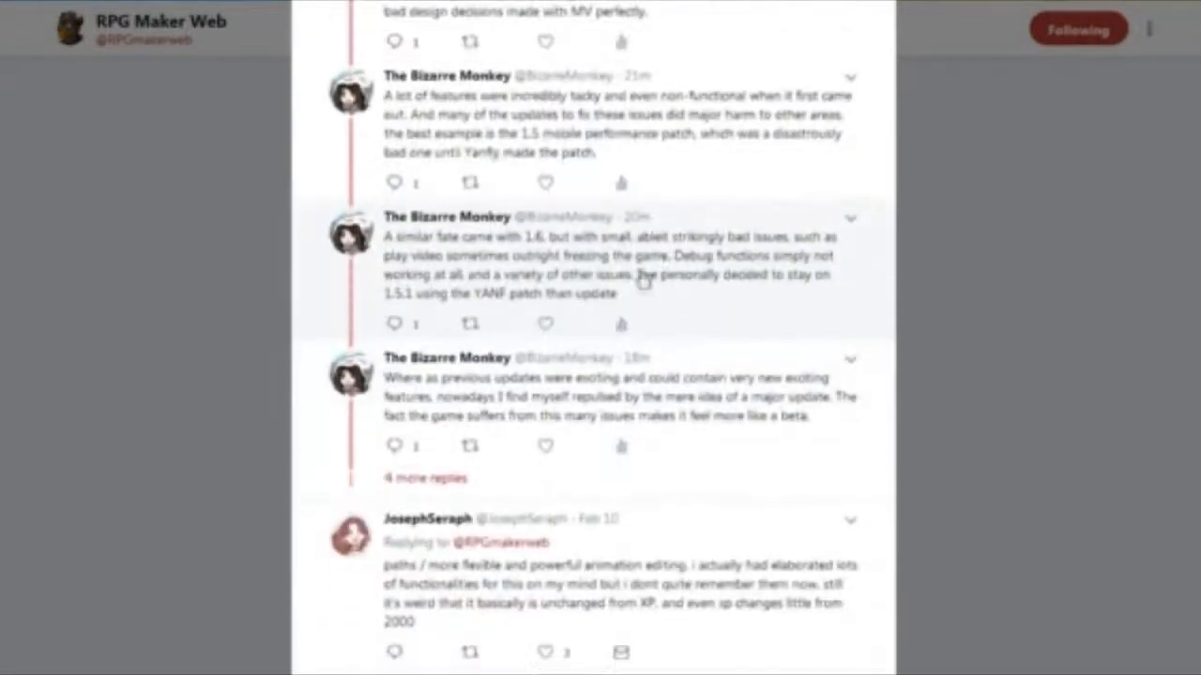
scroll(down, 3)
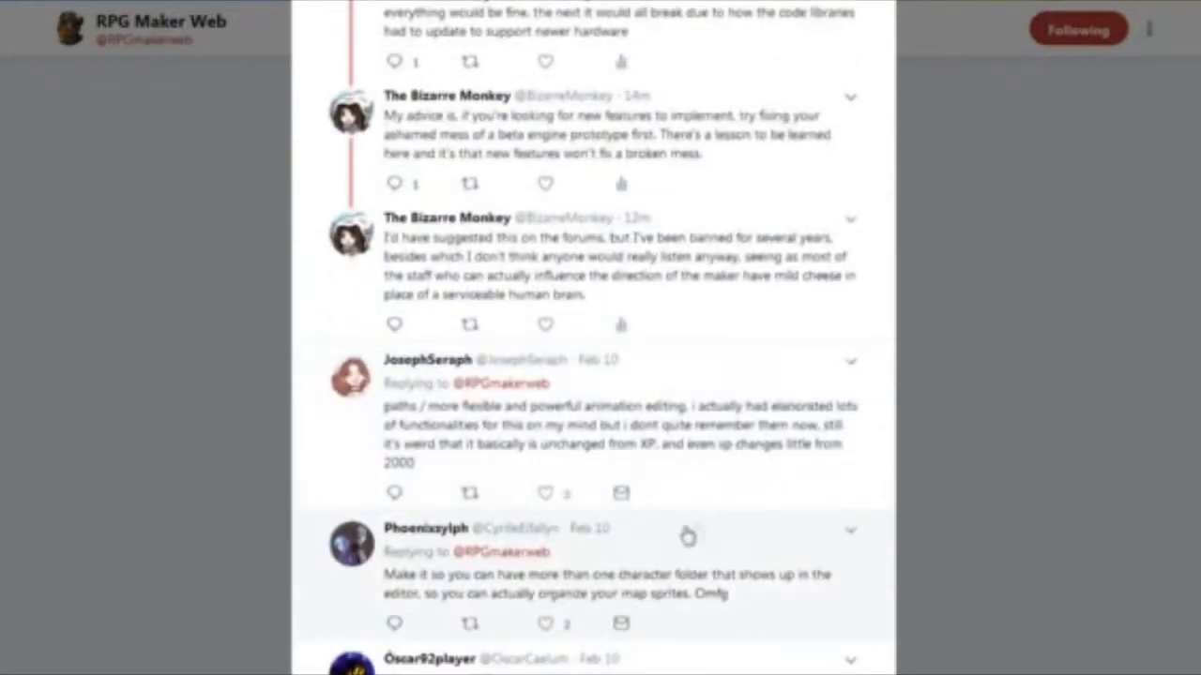
scroll(up, 3)
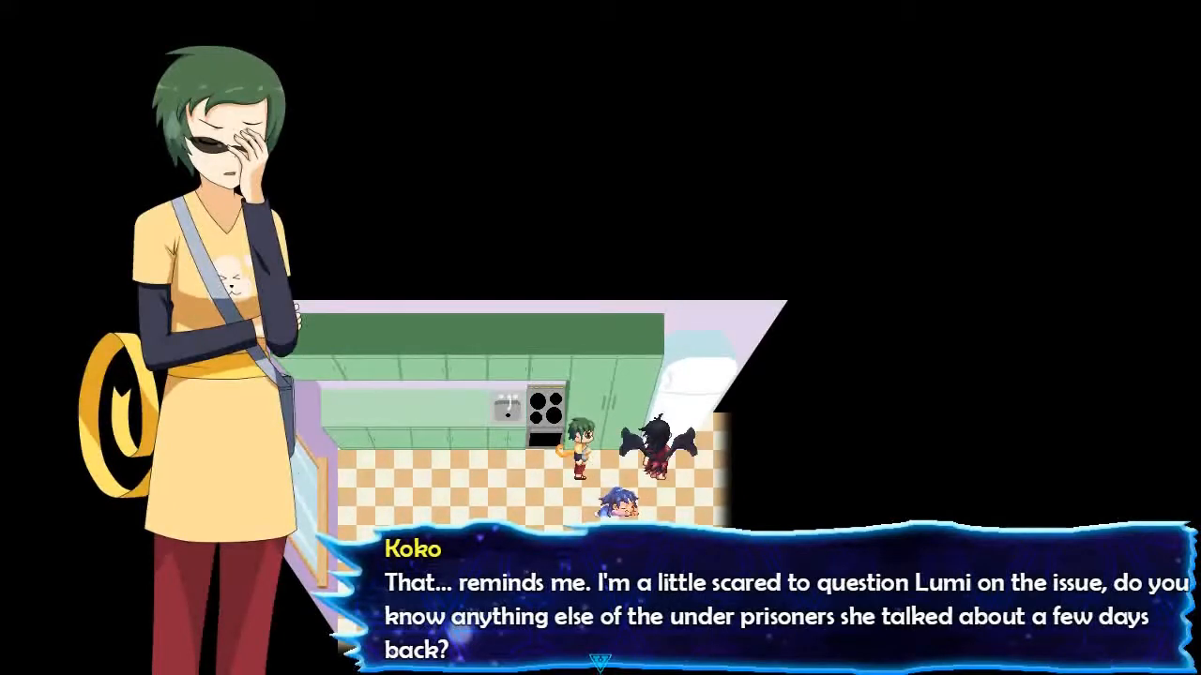
Advance the kitchen dialogue from Koko's question to Lilac's warning about her downfall
click(601, 610)
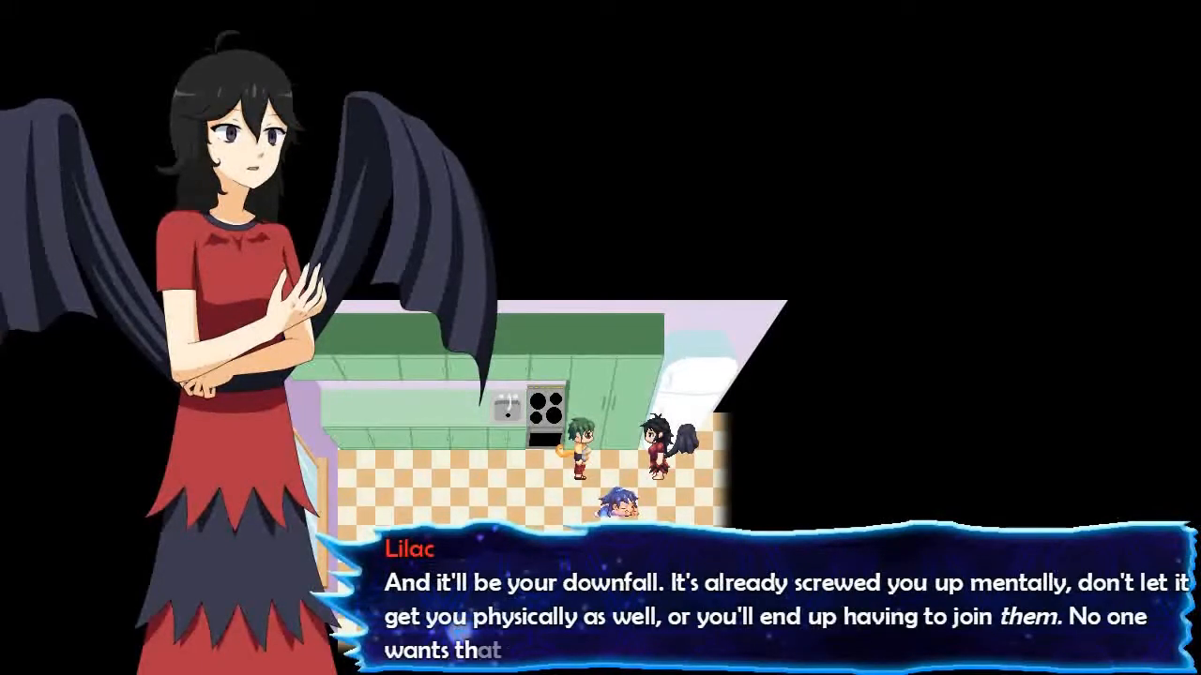
click(600, 609)
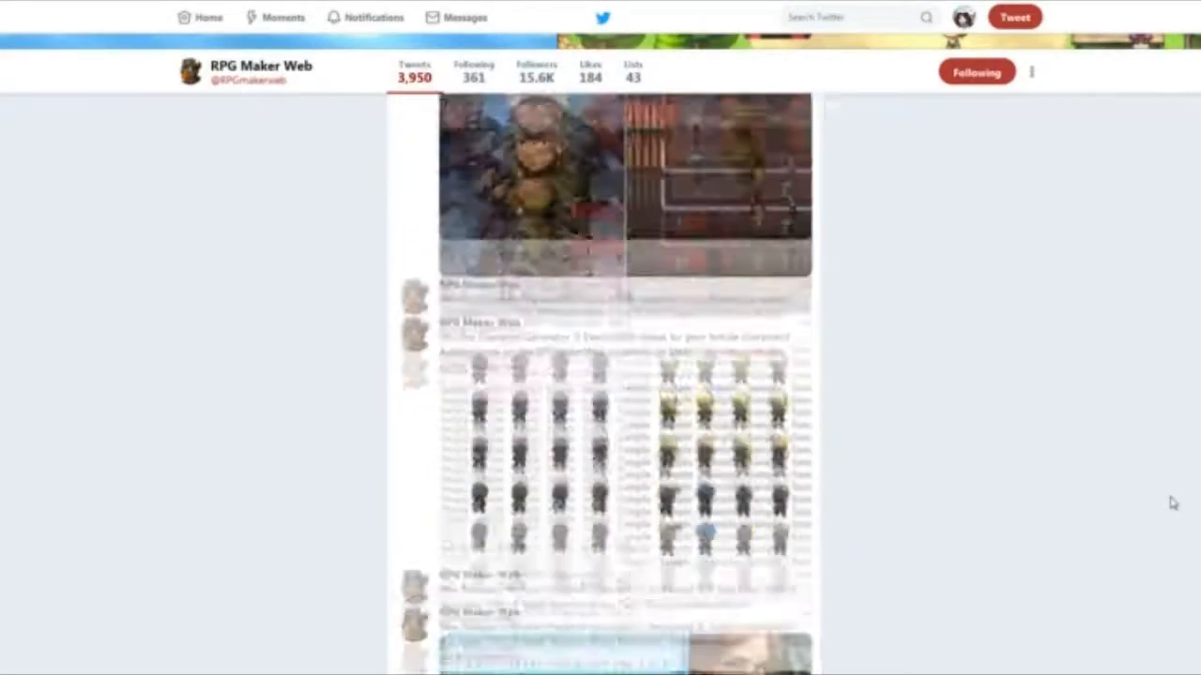
Scroll the RPG Maker Web profile timeline down to the December 2018 tweets
scroll(down, 3)
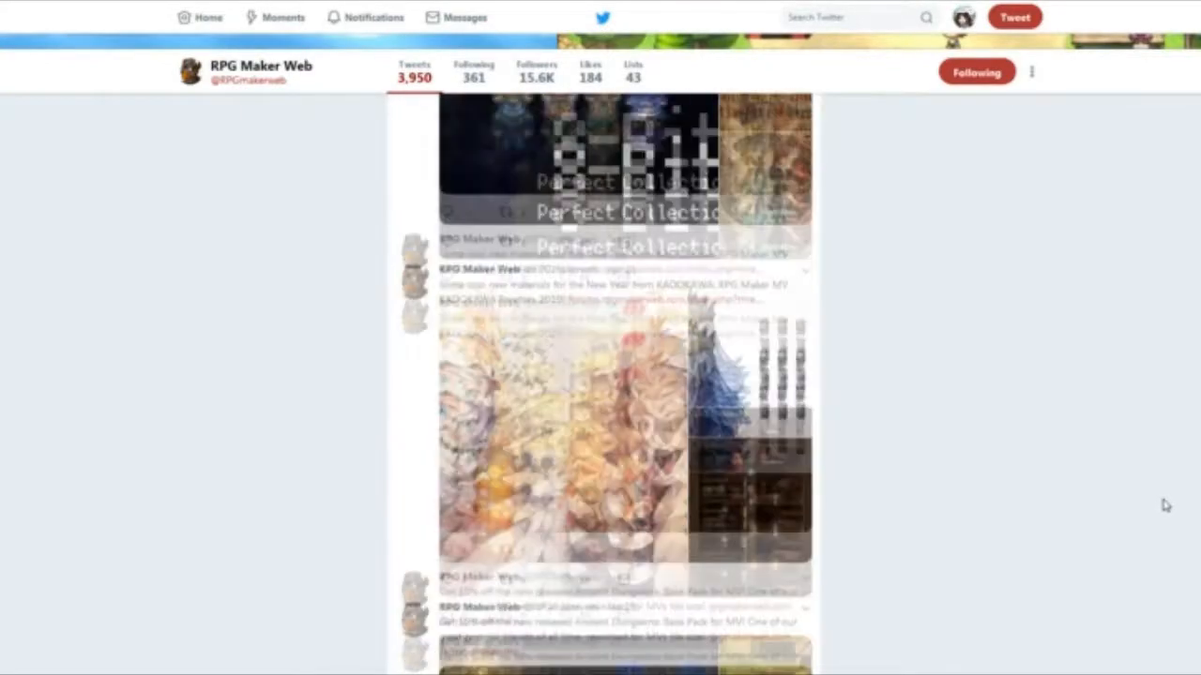
scroll(down, 3)
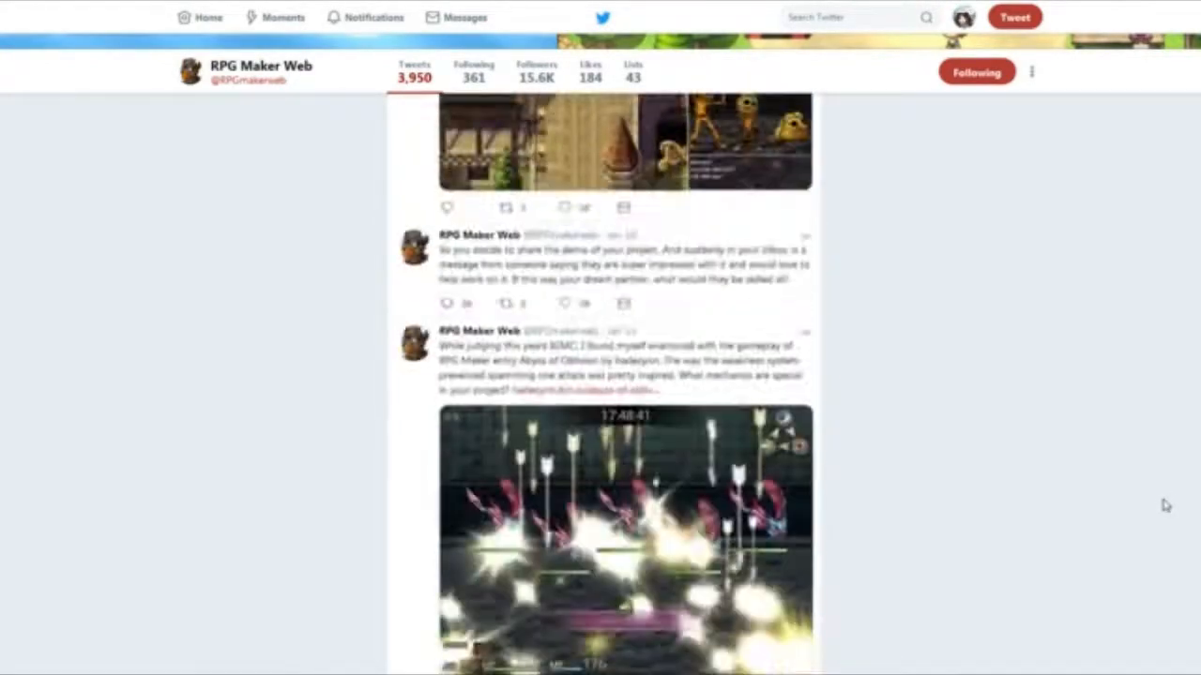
scroll(down, 3)
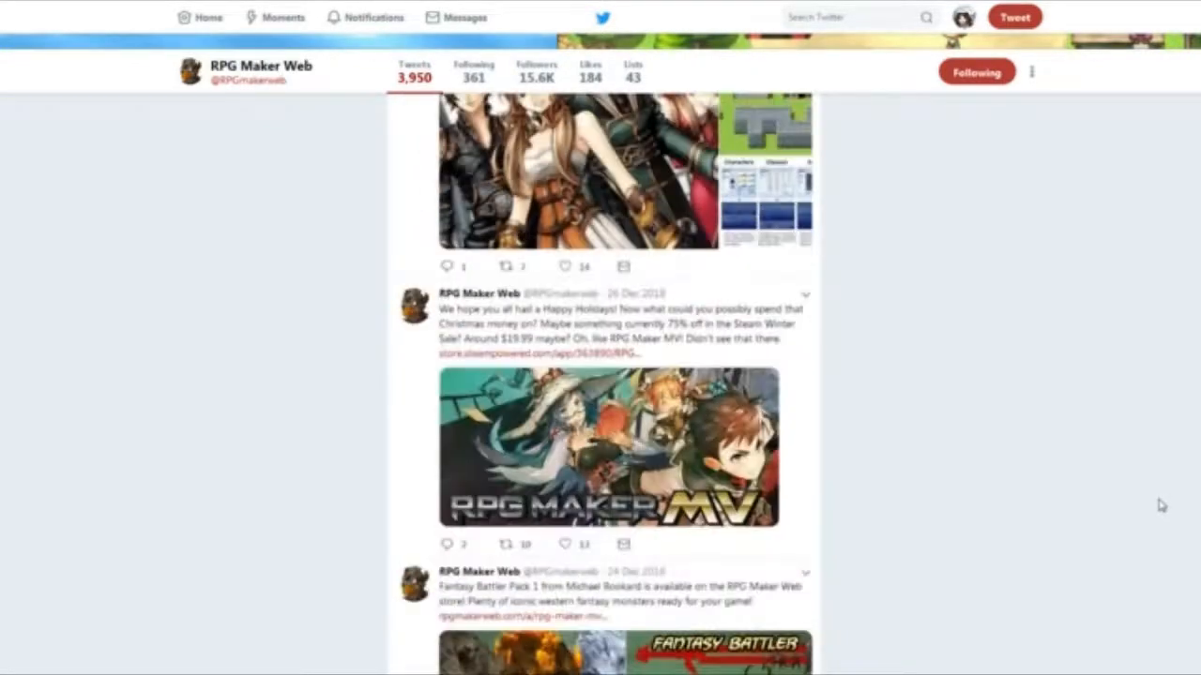
scroll(down, 3)
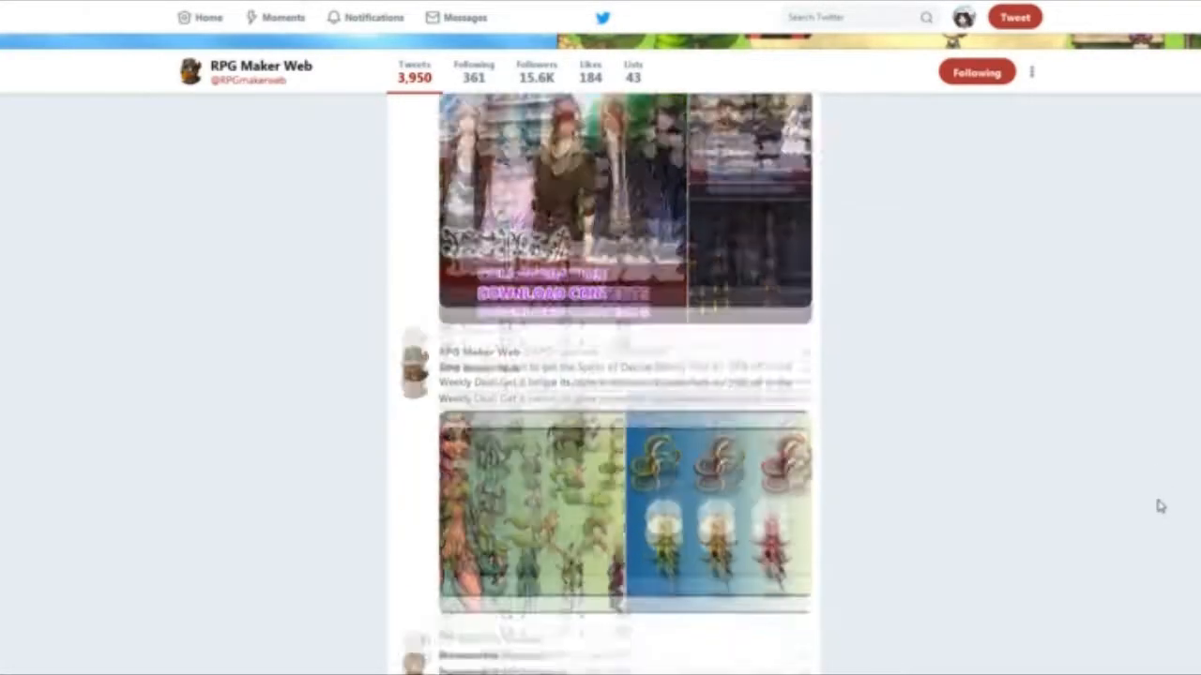
scroll(down, 3)
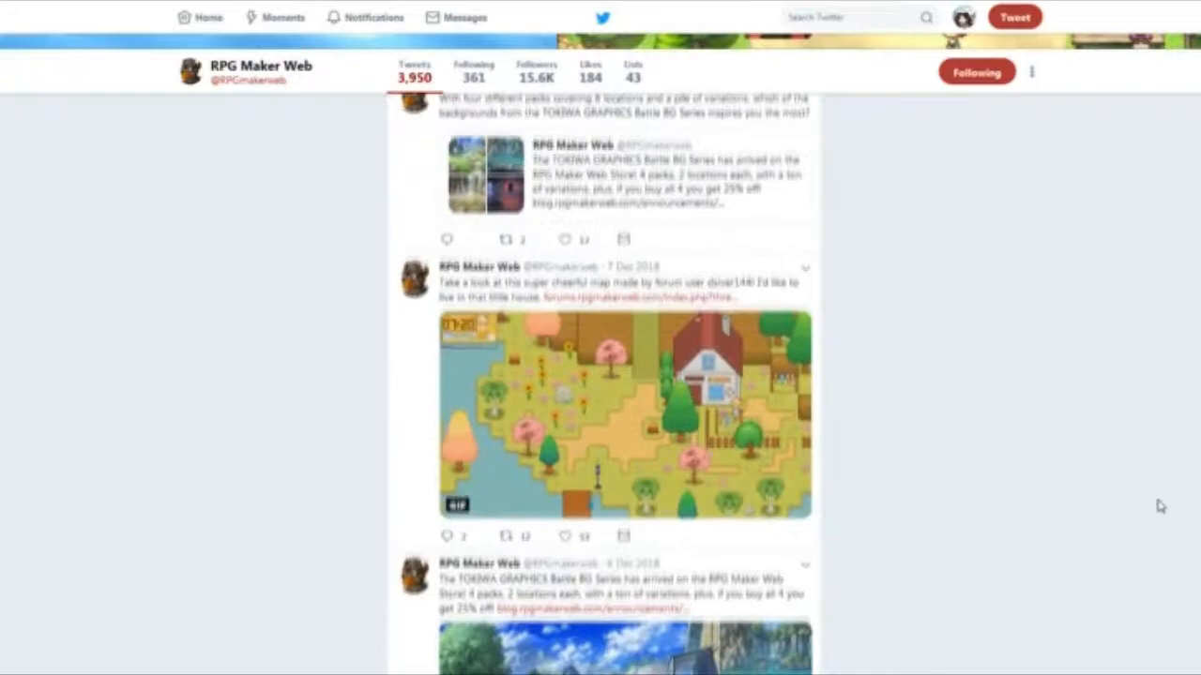
scroll(down, 3)
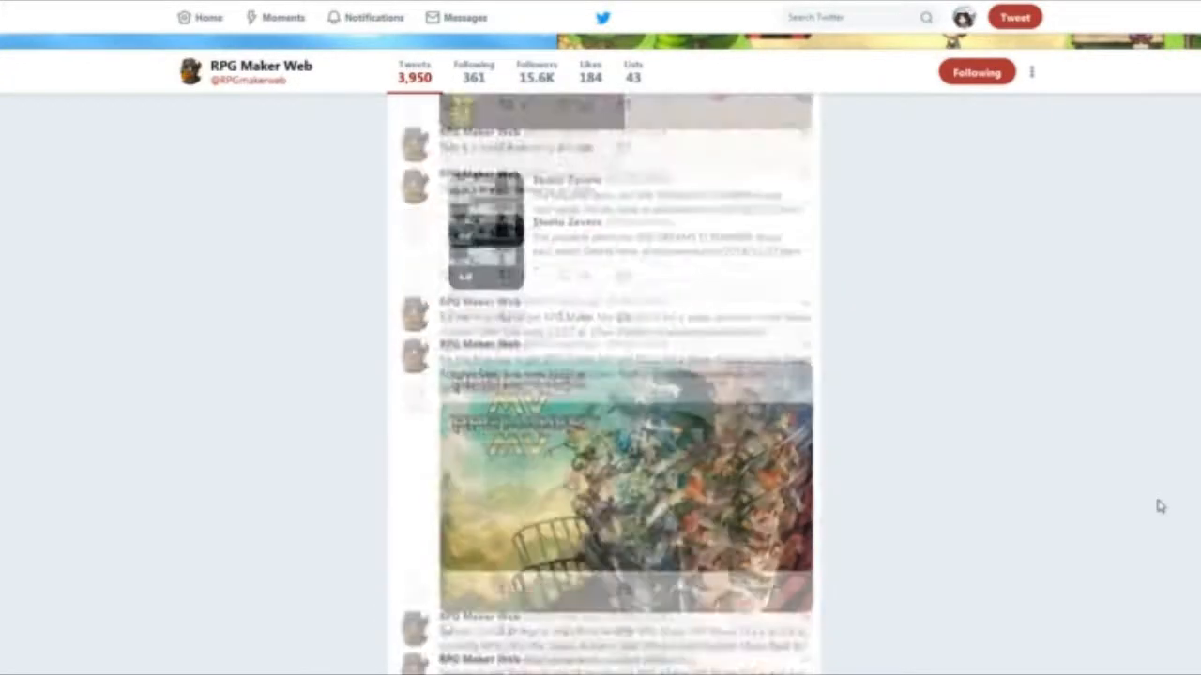
scroll(down, 3)
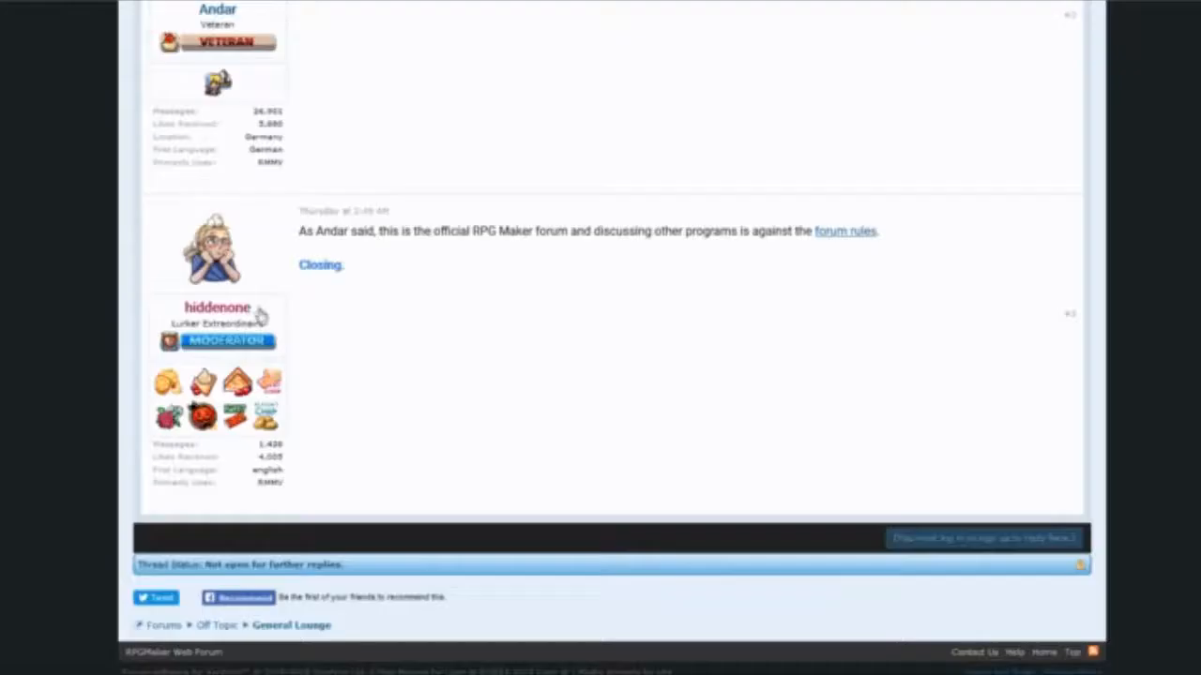
mouse_move(820, 239)
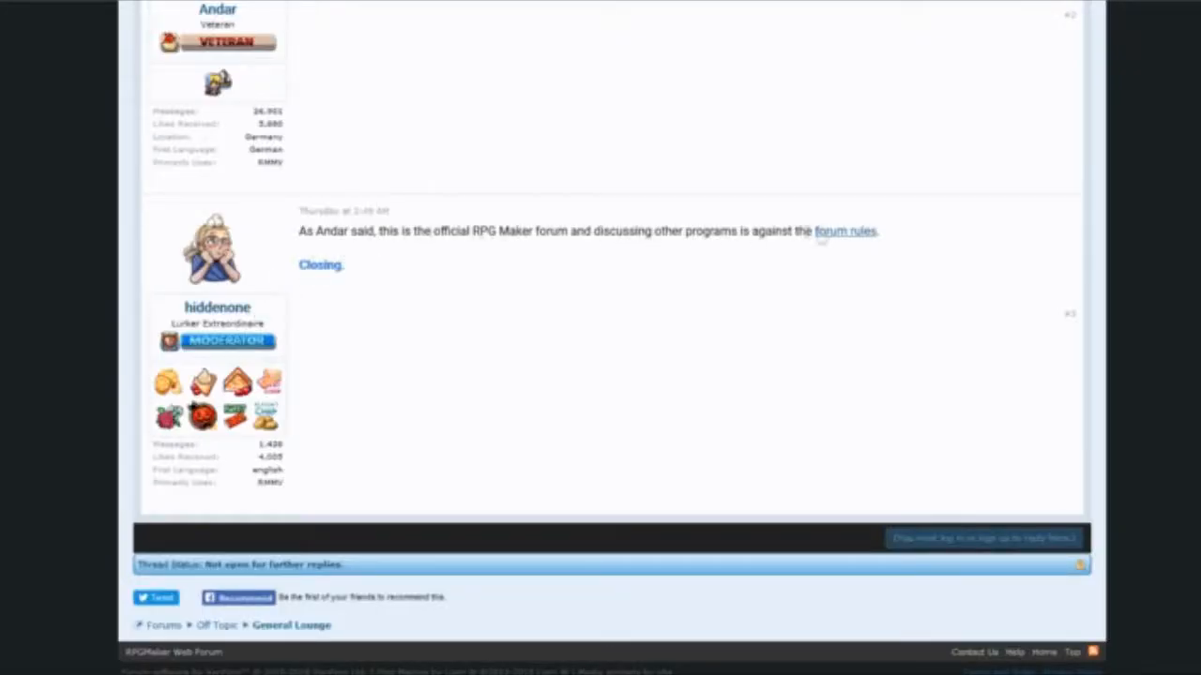
mouse_move(845, 230)
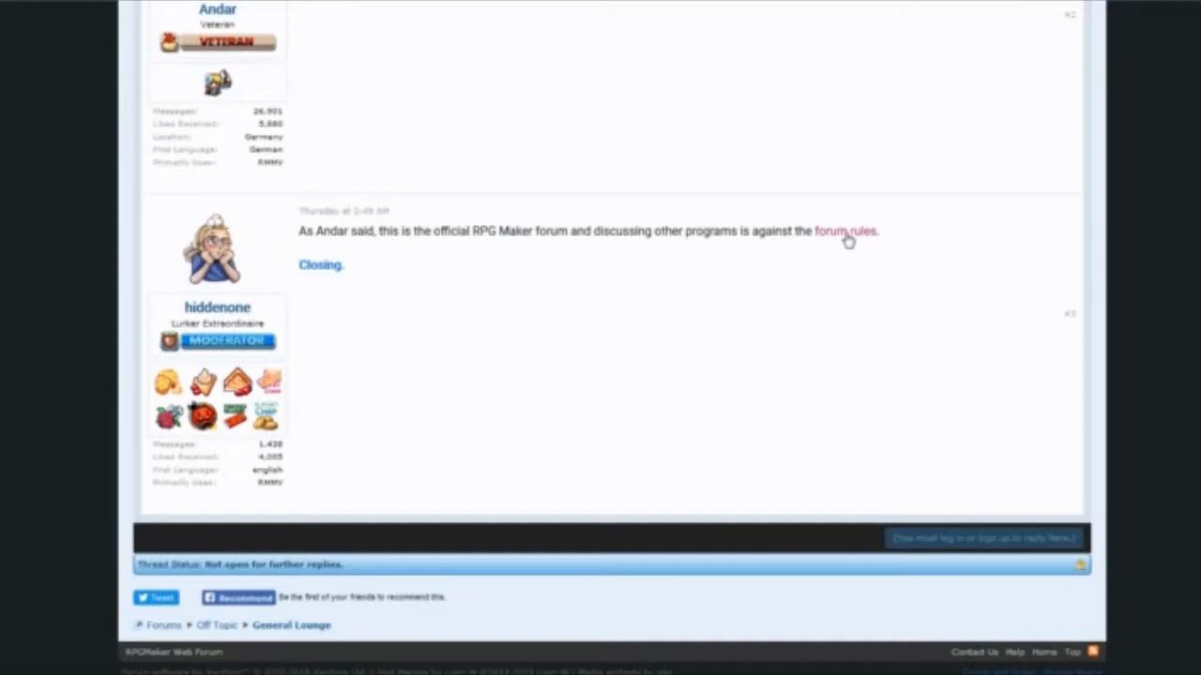
Follow the moderator's 'forum rules' link to the RPG Maker Web Forum rules page
click(847, 231)
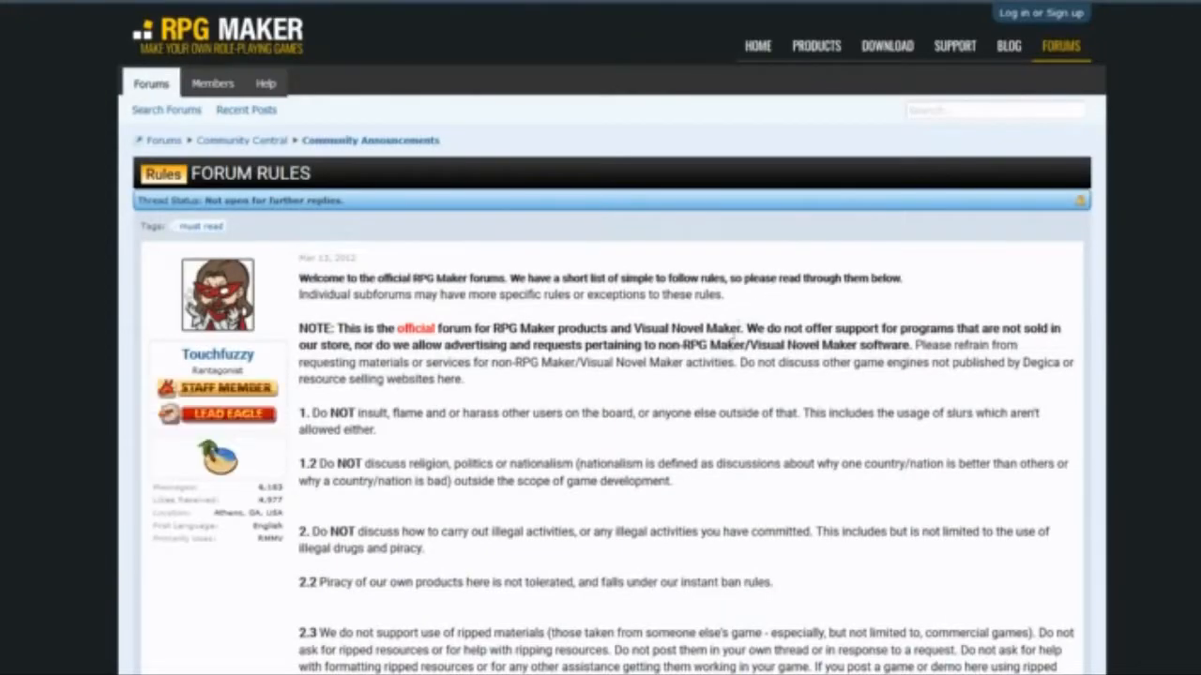
Read the piracy, ripped-resource and disruptive-posting rules, briefly highlighting the non-RPG Maker software rule
scroll(down, 3)
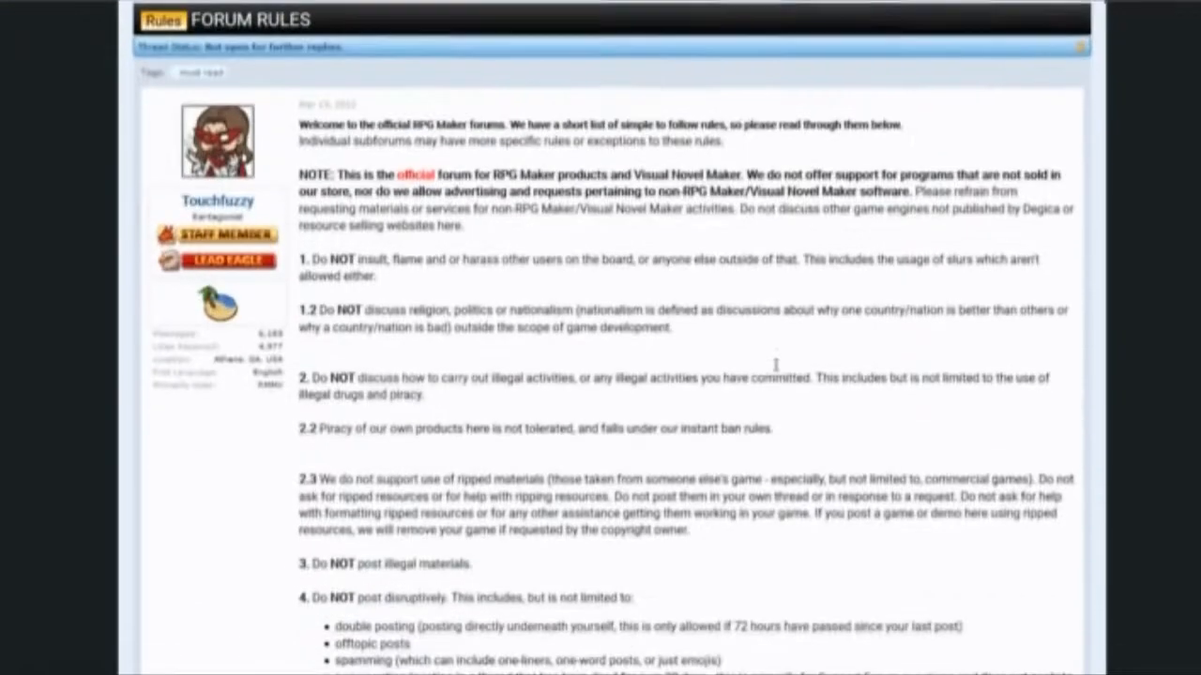
scroll(down, 3)
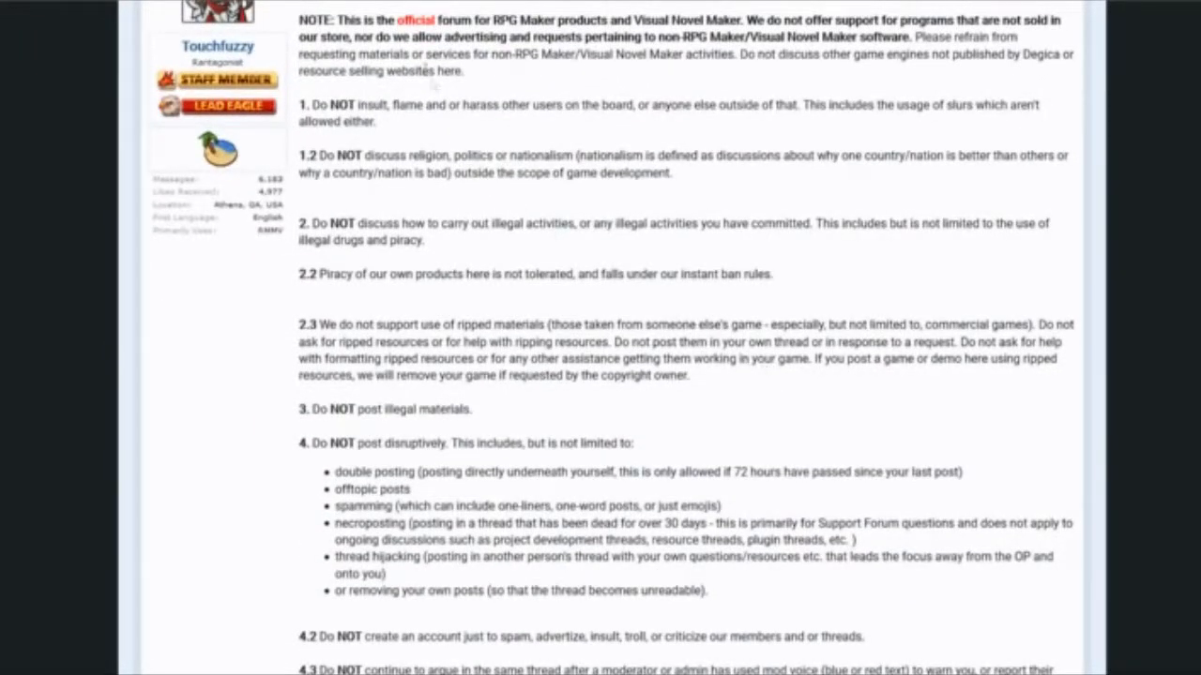
drag(355, 37, 591, 37)
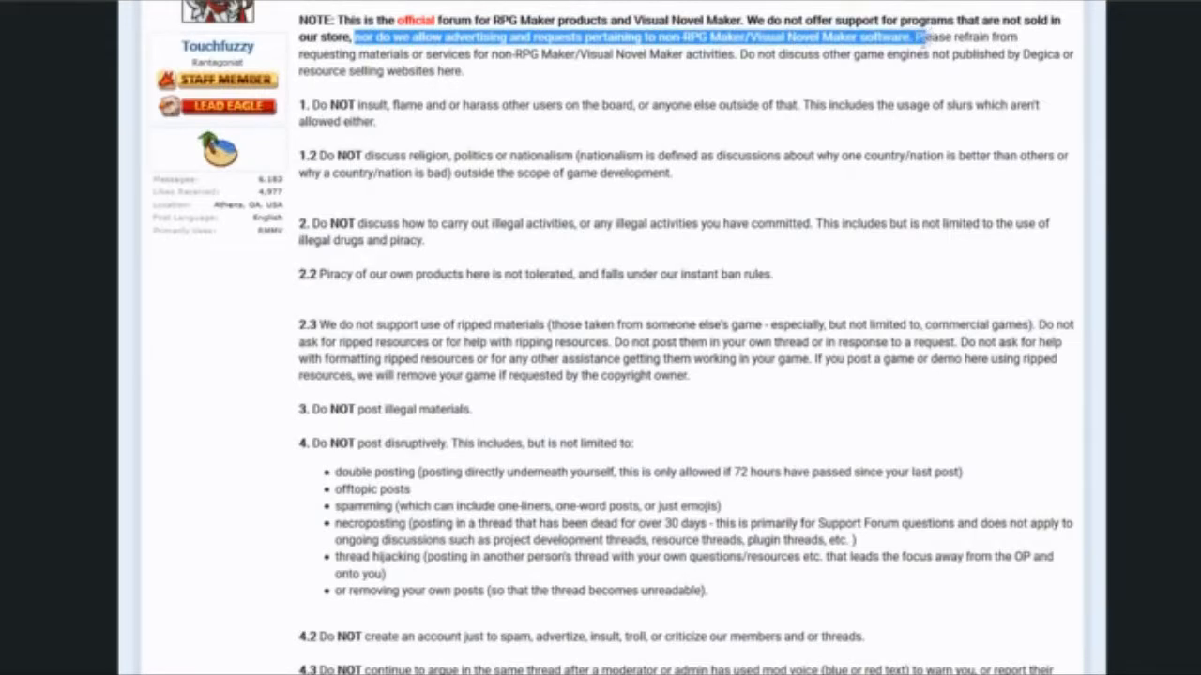
drag(919, 38, 384, 54)
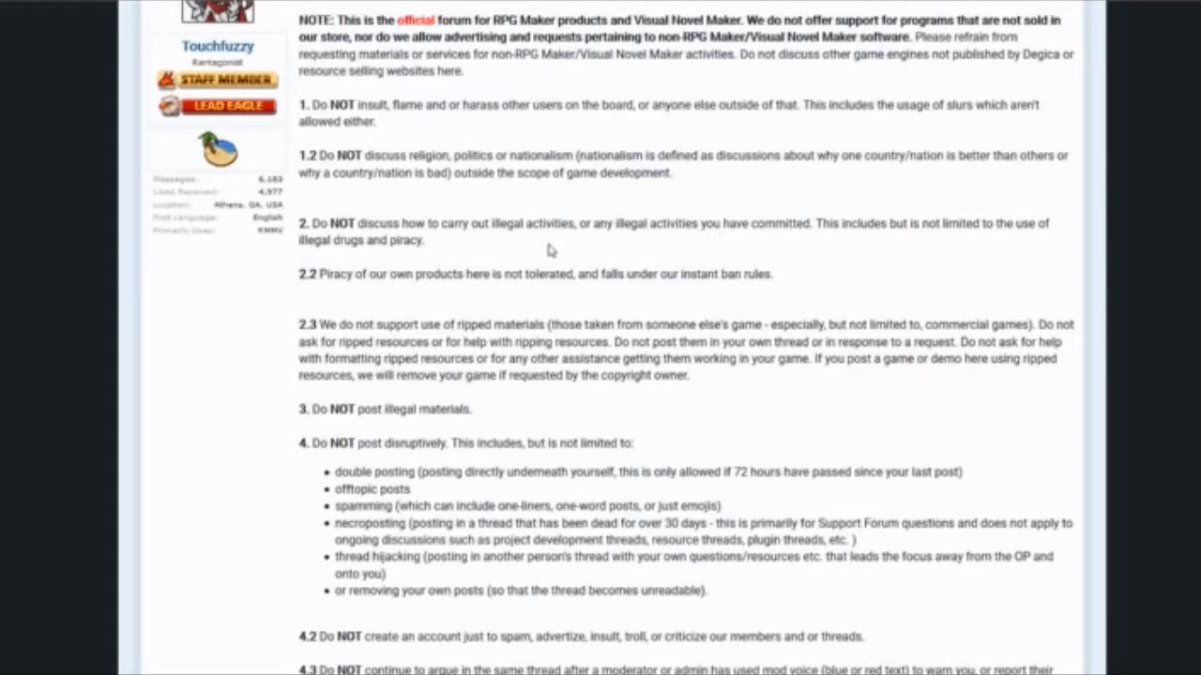
mouse_move(547, 267)
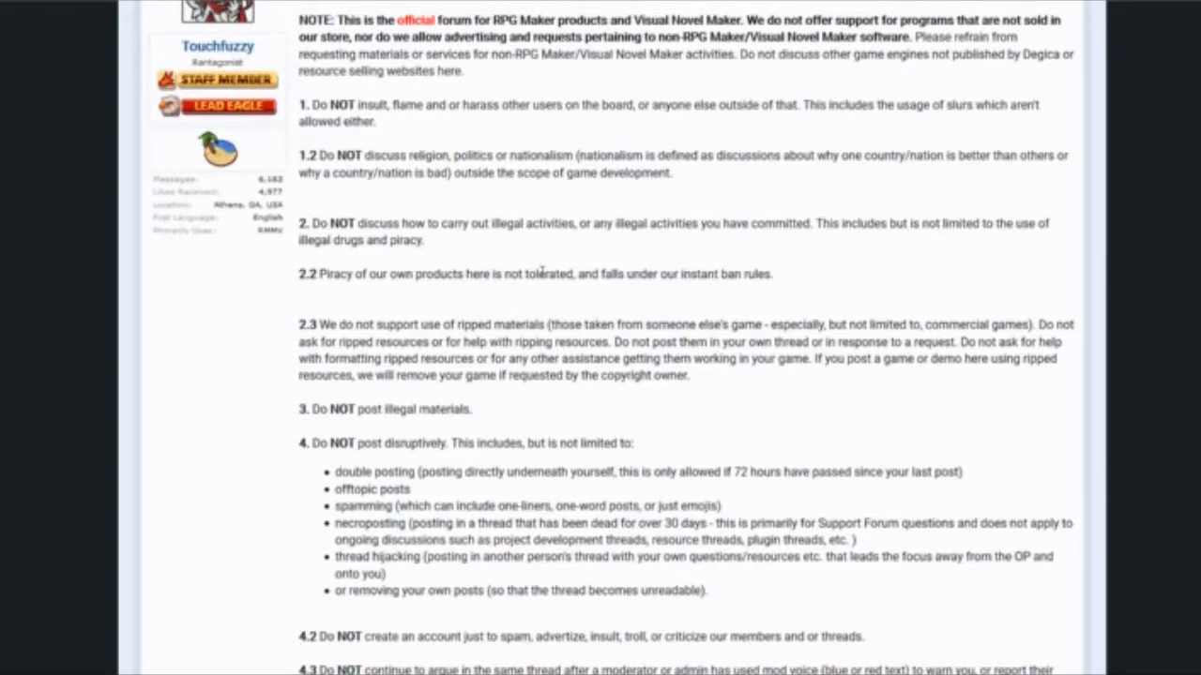
scroll(down, 3)
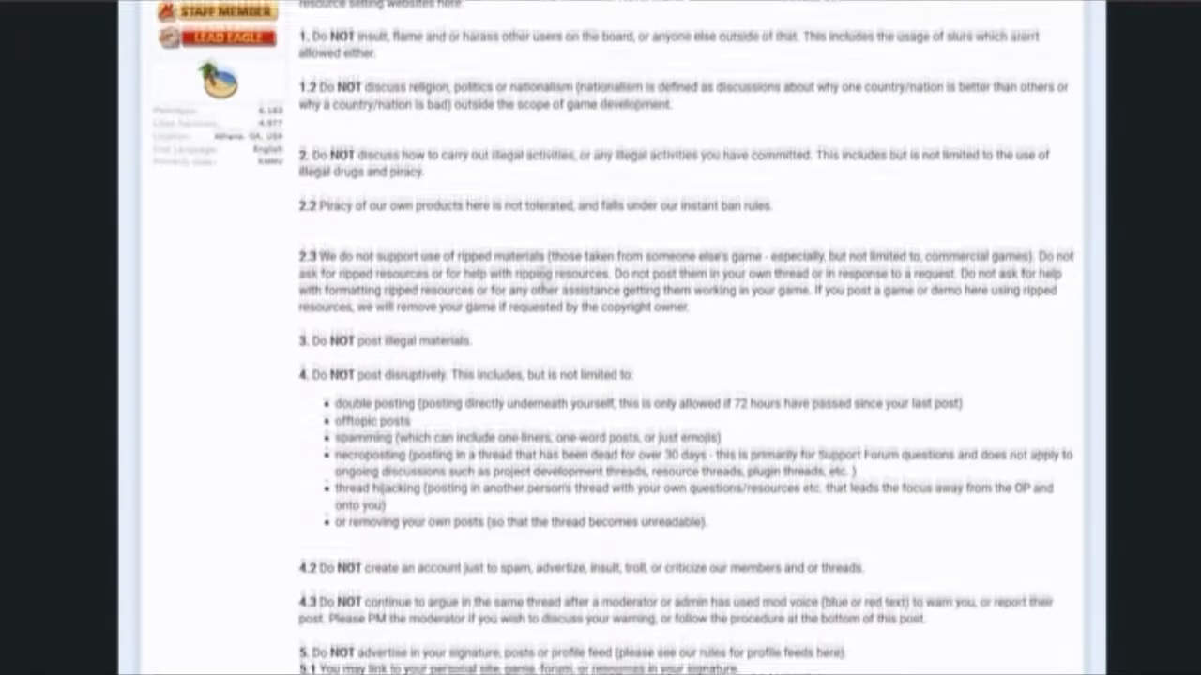
scroll(up, 3)
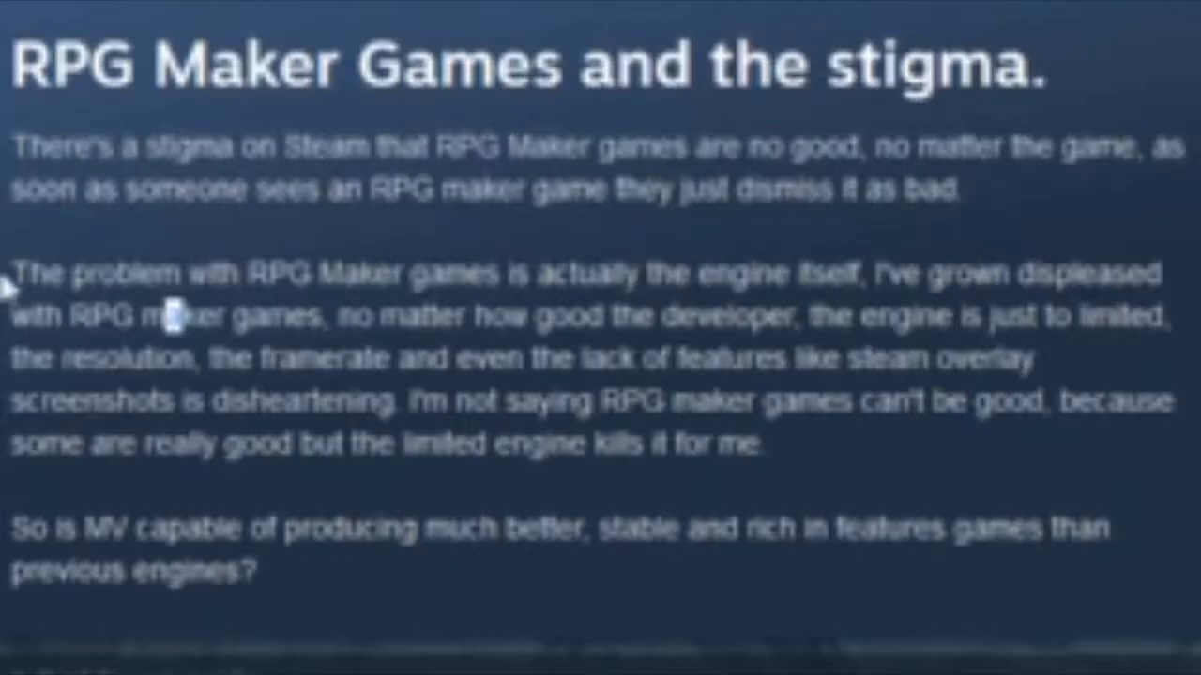
Drag across the 'RPG Maker Games and the stigma' Steam discussion post while reading it
drag(14, 272, 525, 359)
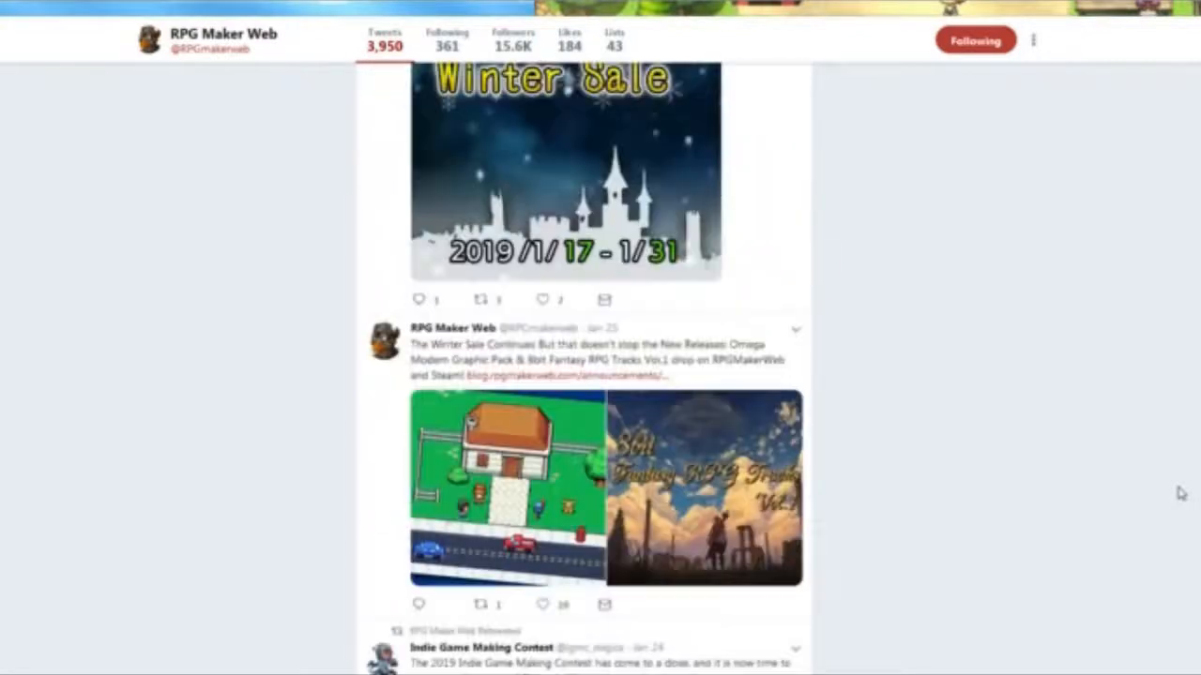
Browse RPG Maker Web's Winter Sale and new-release tweets from December 2018 and January 2019
scroll(down, 3)
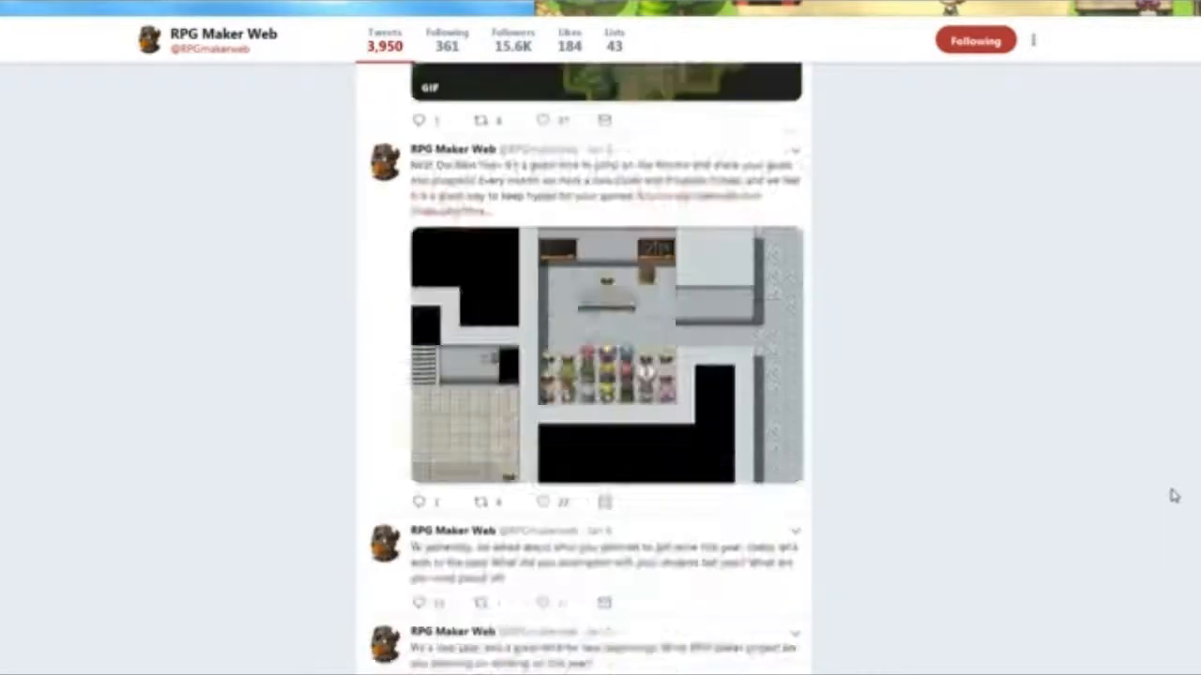
scroll(down, 3)
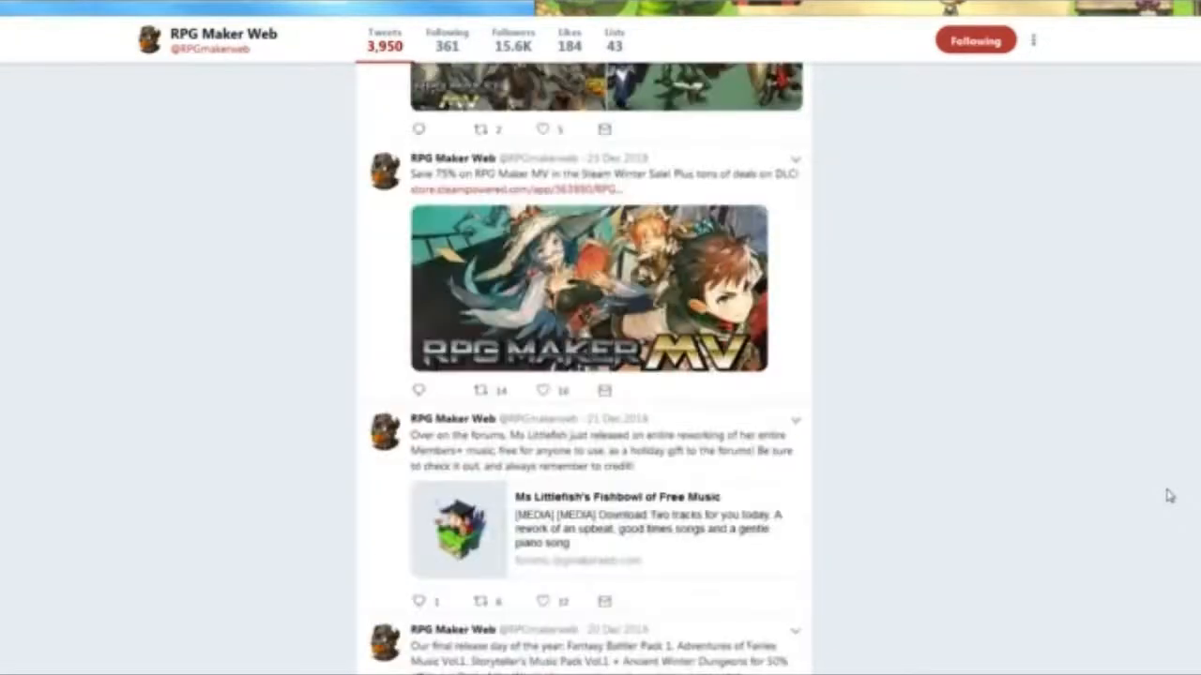
click(506, 189)
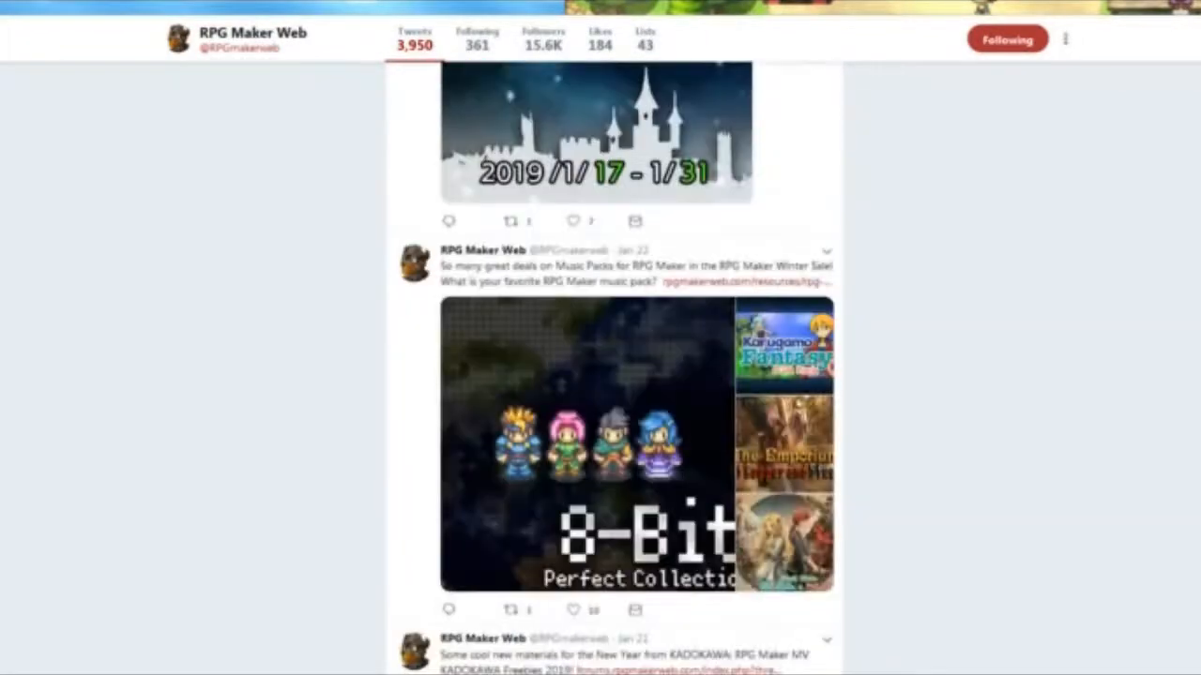
scroll(down, 3)
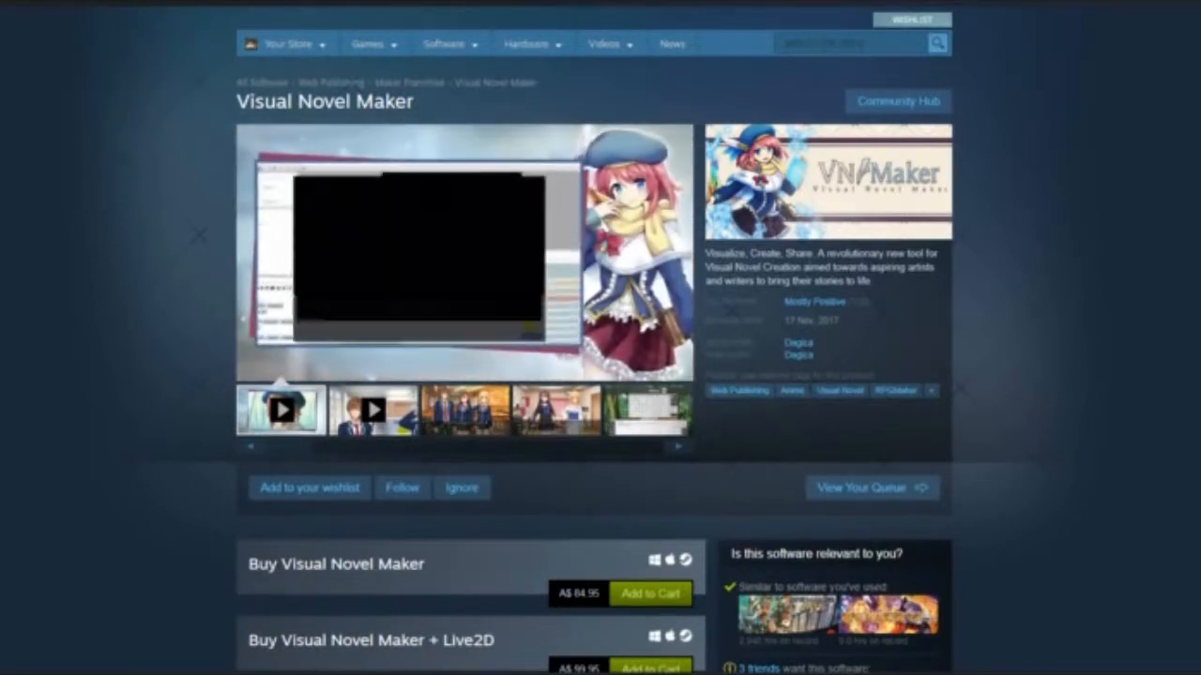
Scroll the Visual Novel Maker store page past the bundles to System Requirements
scroll(down, 3)
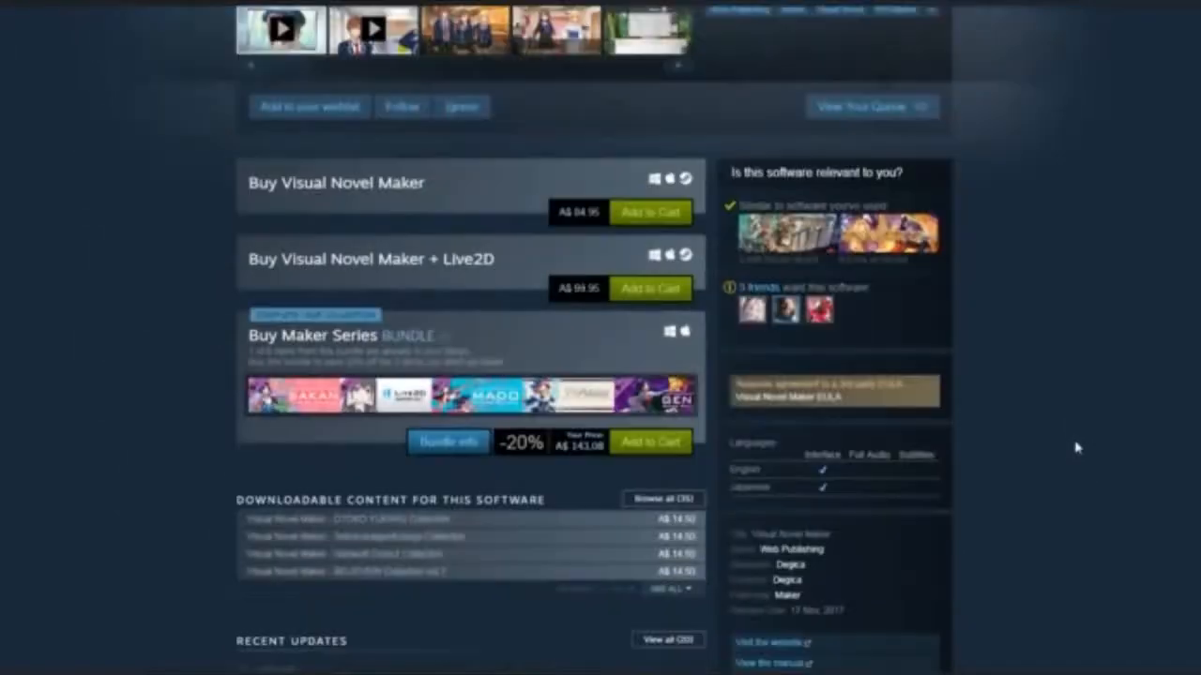
scroll(down, 3)
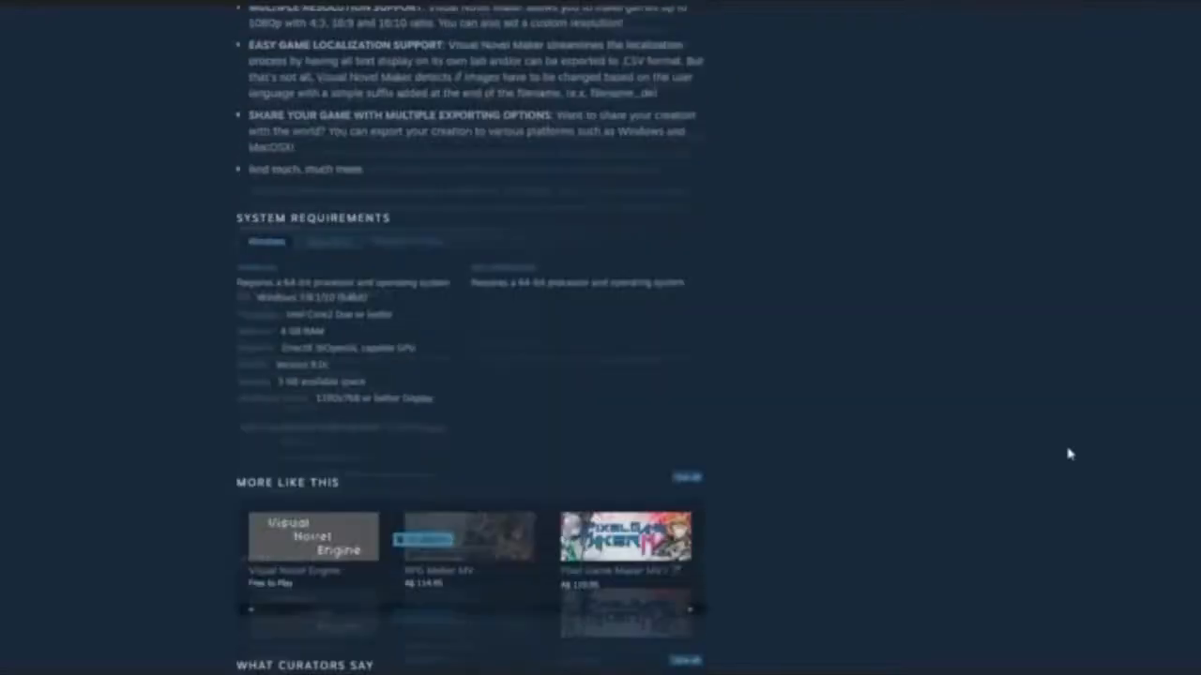
scroll(down, 3)
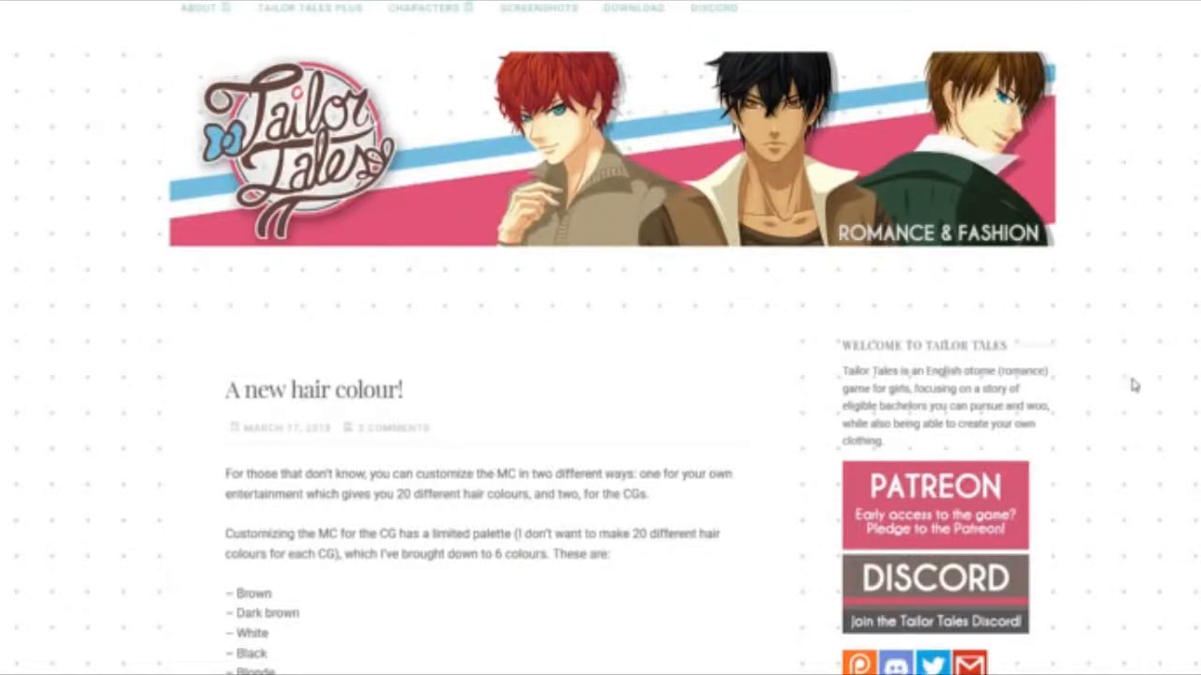
Scroll the Tailor Tales blog from the hair colour update to the New screenshots post
scroll(down, 3)
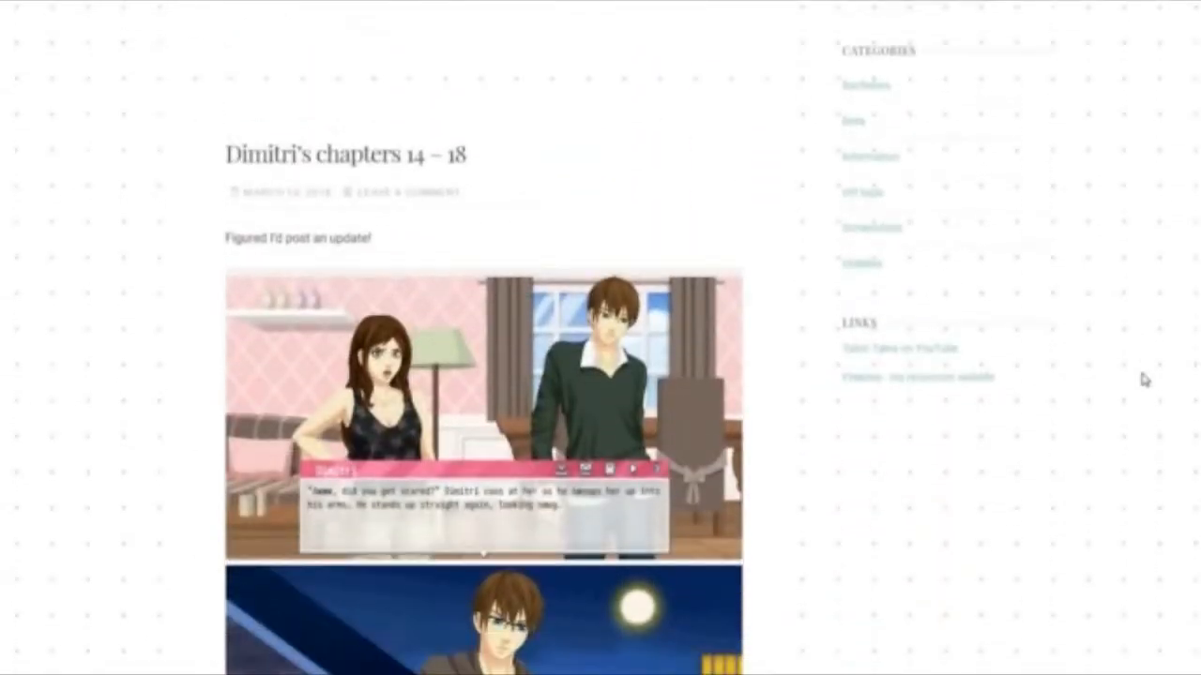
scroll(down, 3)
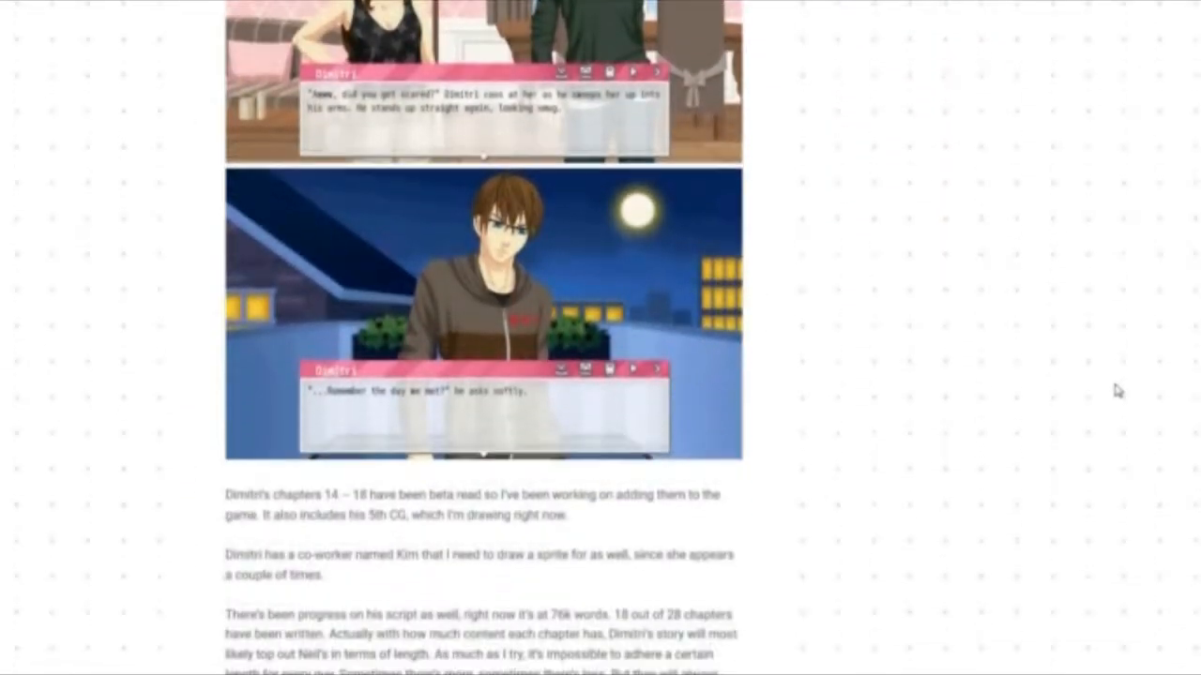
scroll(up, 3)
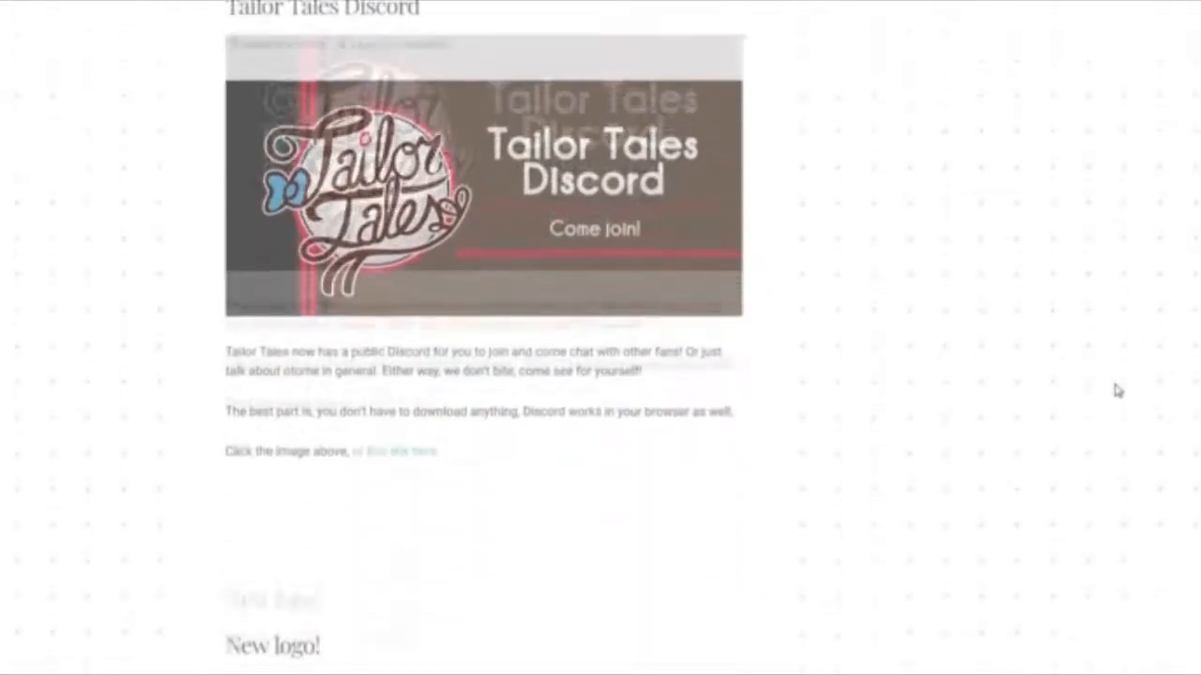
scroll(down, 3)
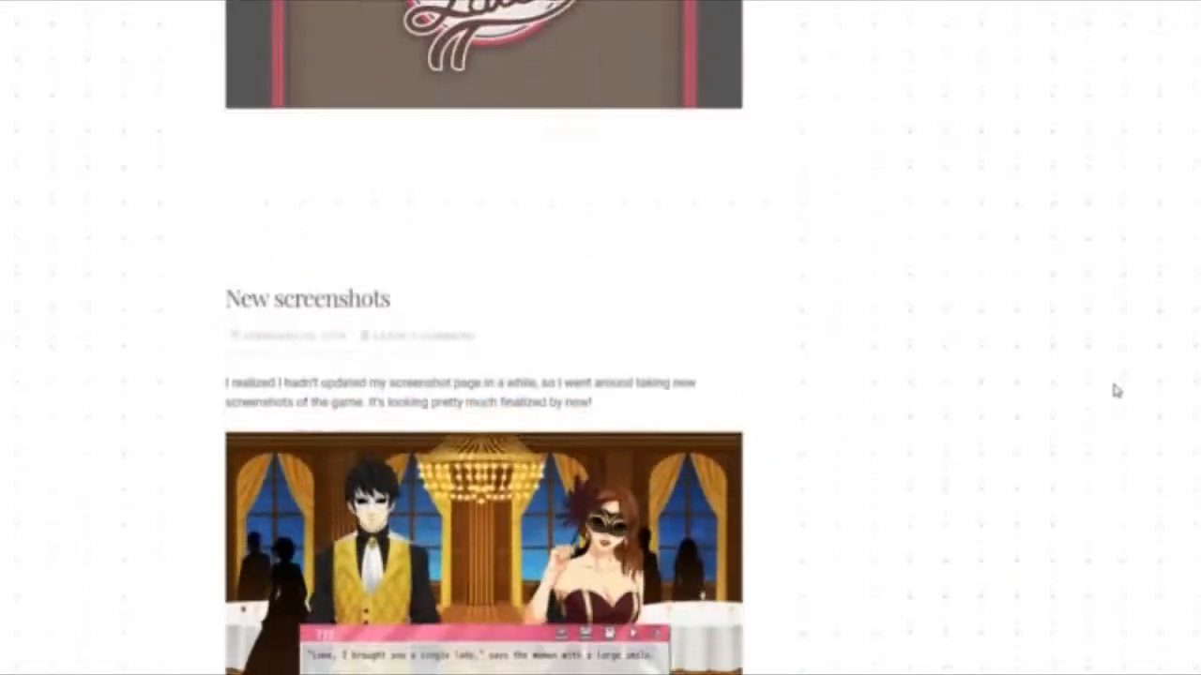
scroll(down, 3)
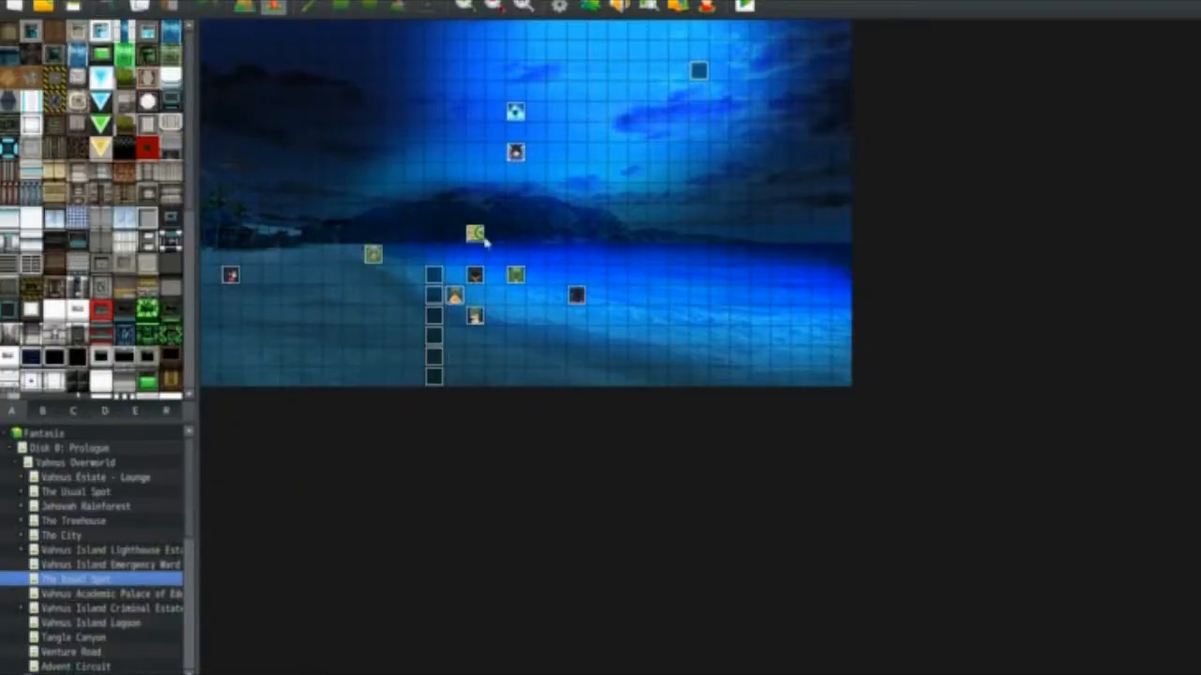
View the Emergency Ward, The City, Venture Road and Advent Circuit maps in turn
click(107, 564)
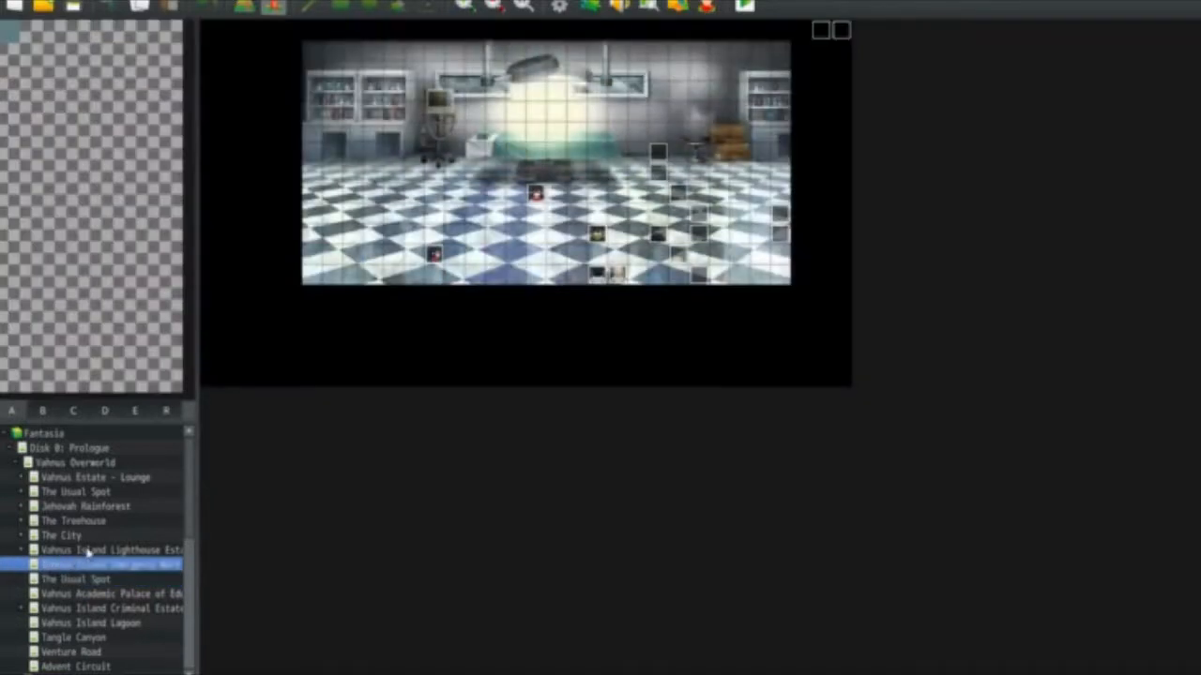
click(61, 535)
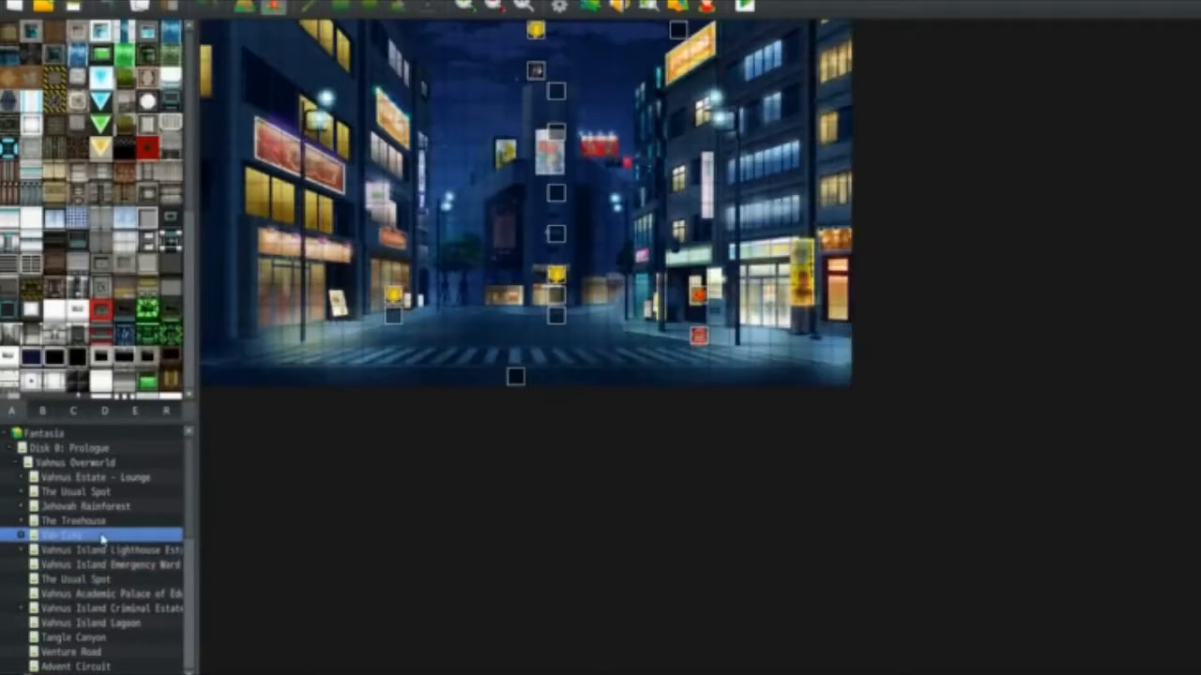
mouse_move(464, 447)
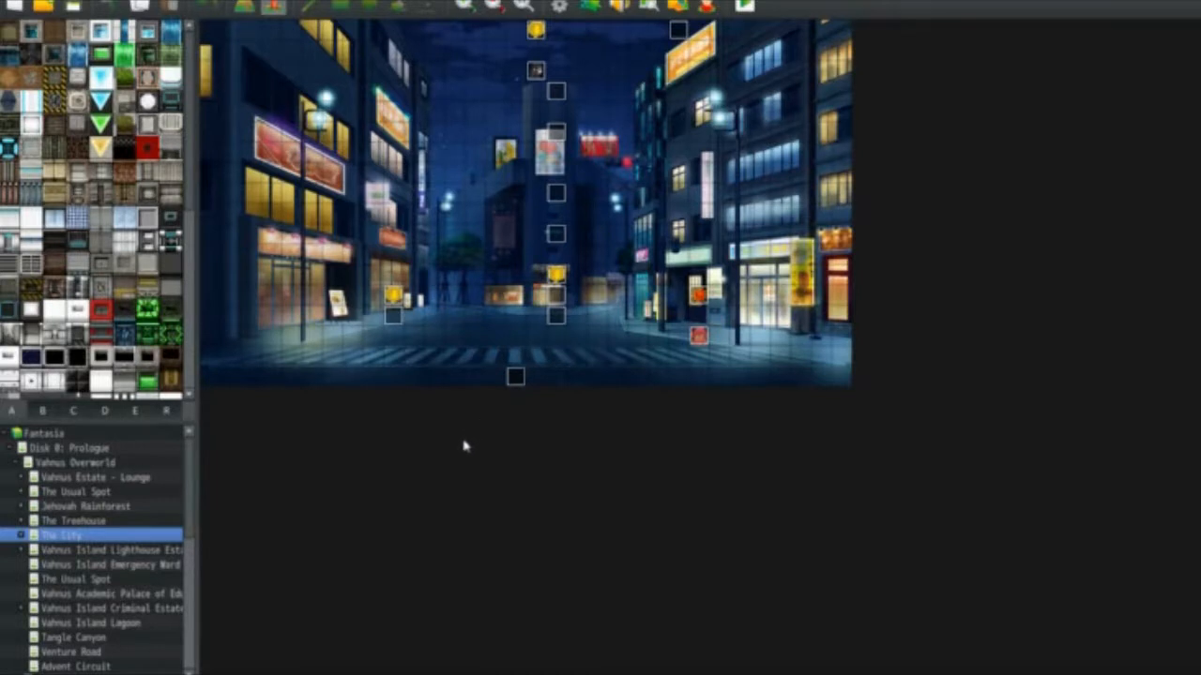
mouse_move(439, 475)
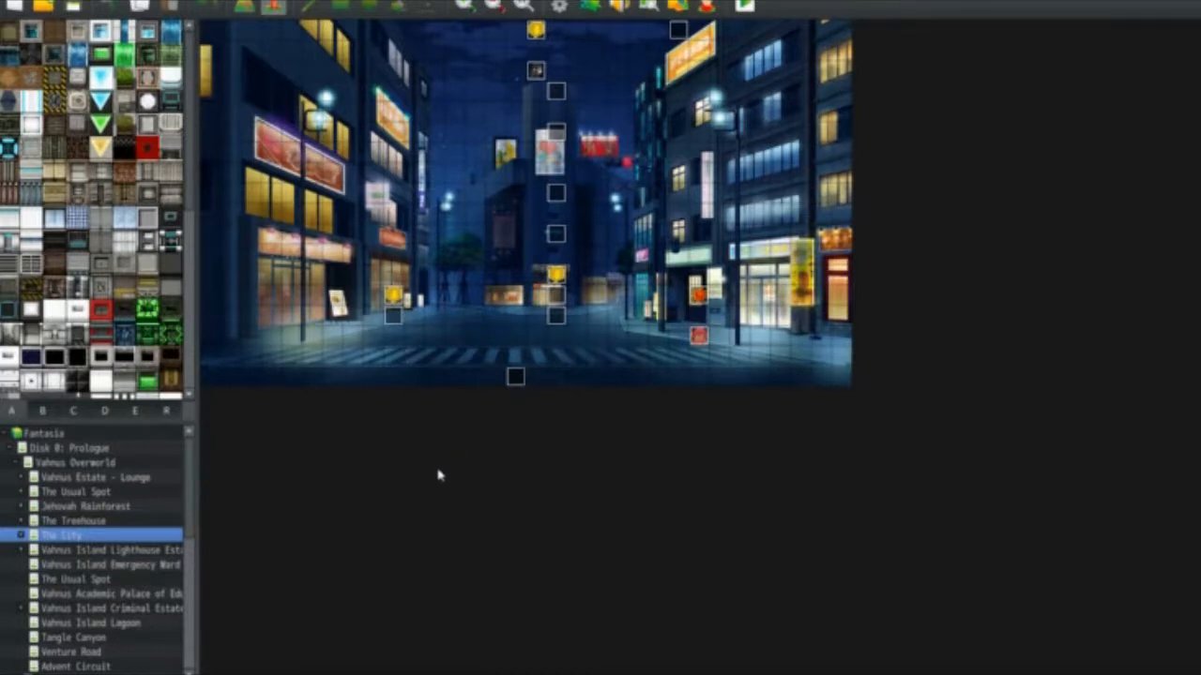
mouse_move(532, 392)
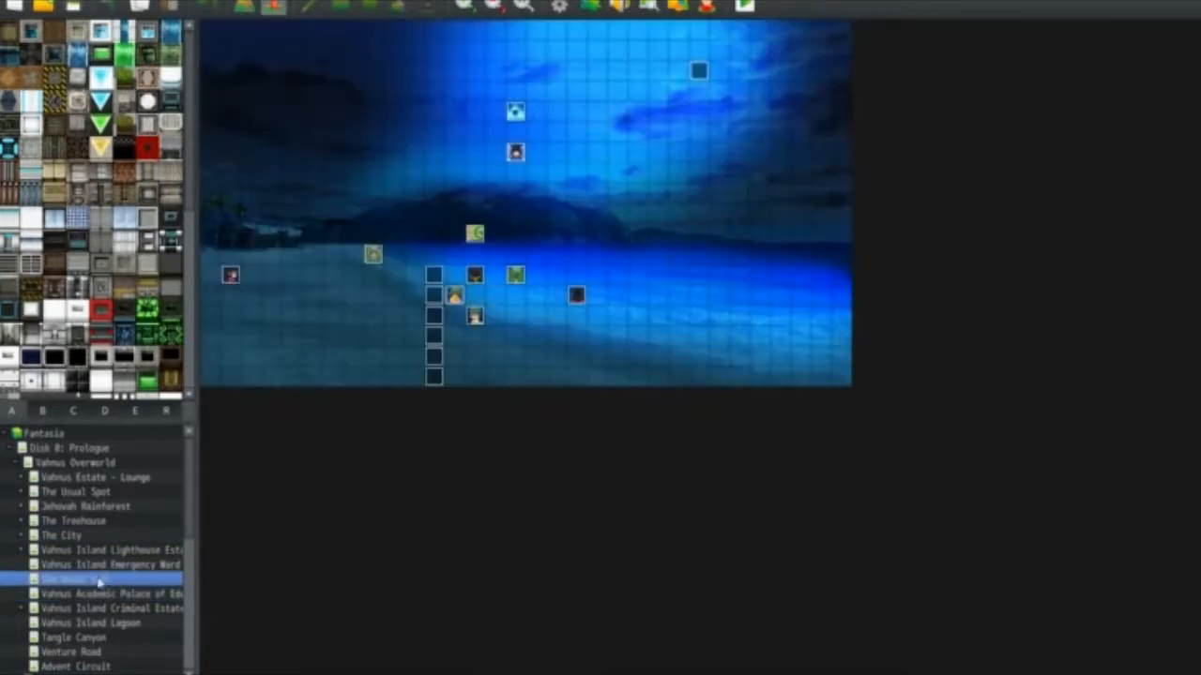
click(71, 652)
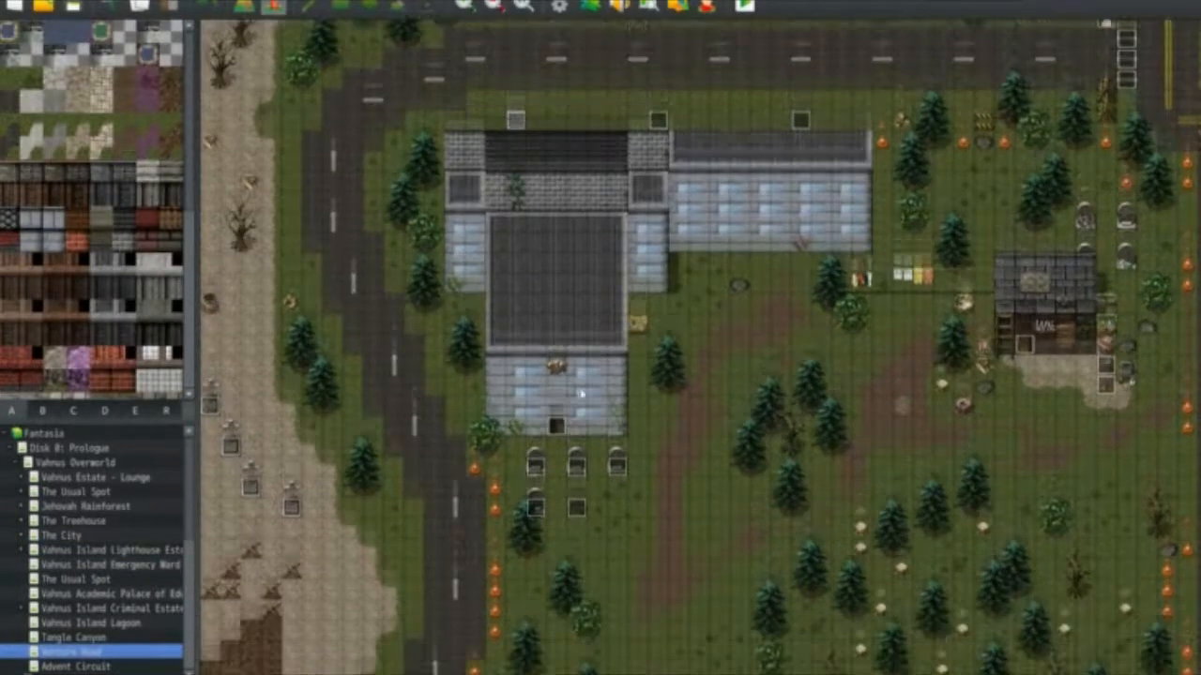
click(75, 666)
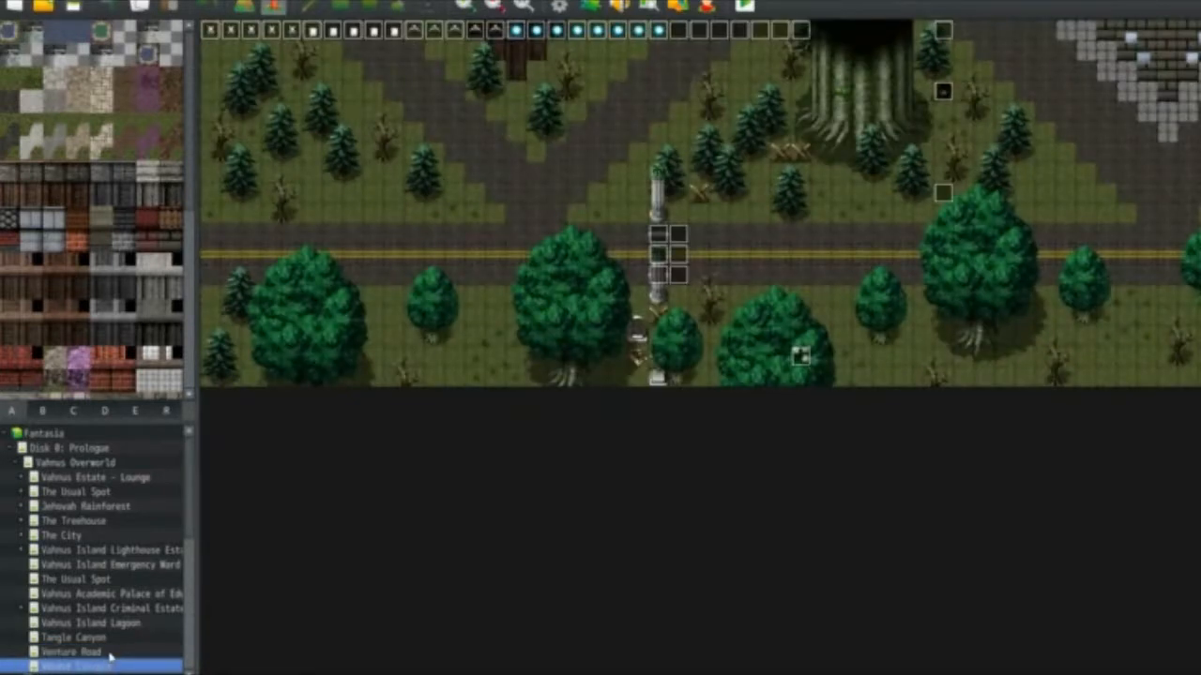
mouse_move(760, 273)
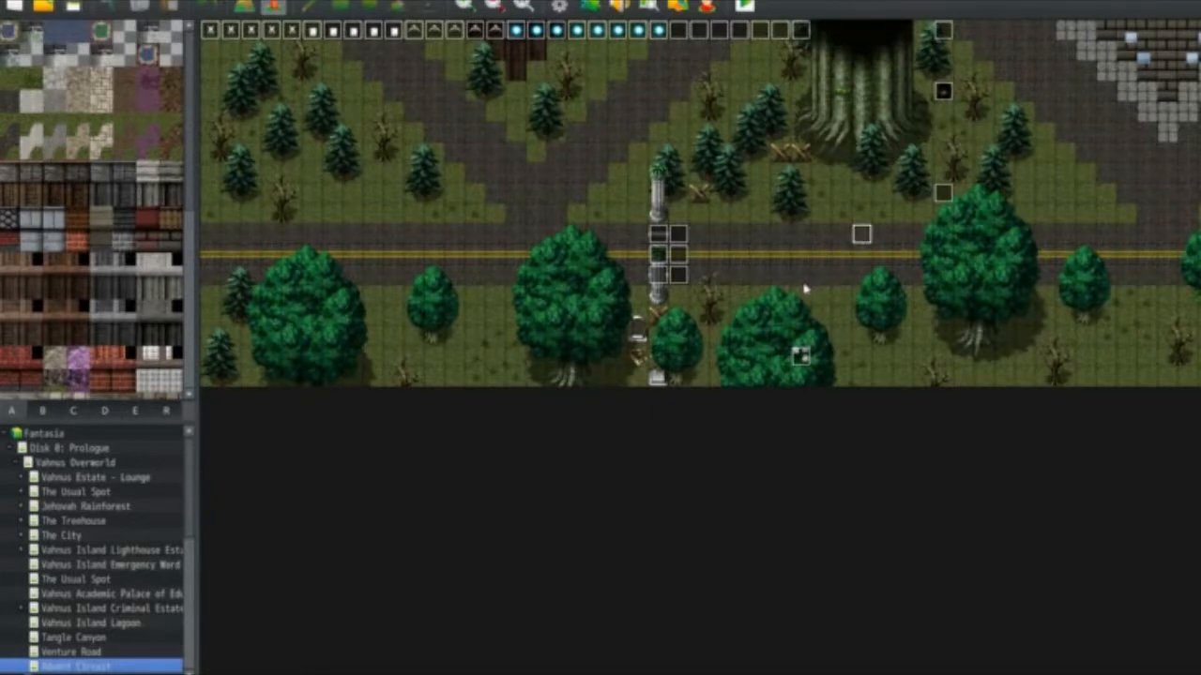
mouse_move(795, 299)
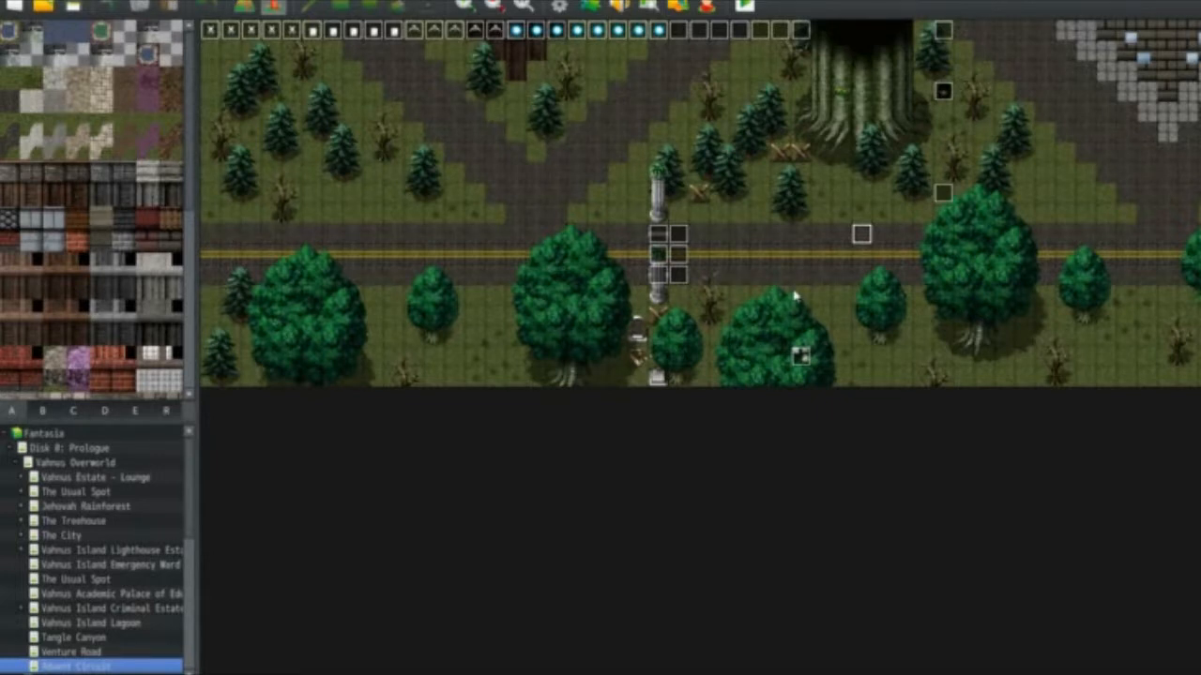
mouse_move(219, 589)
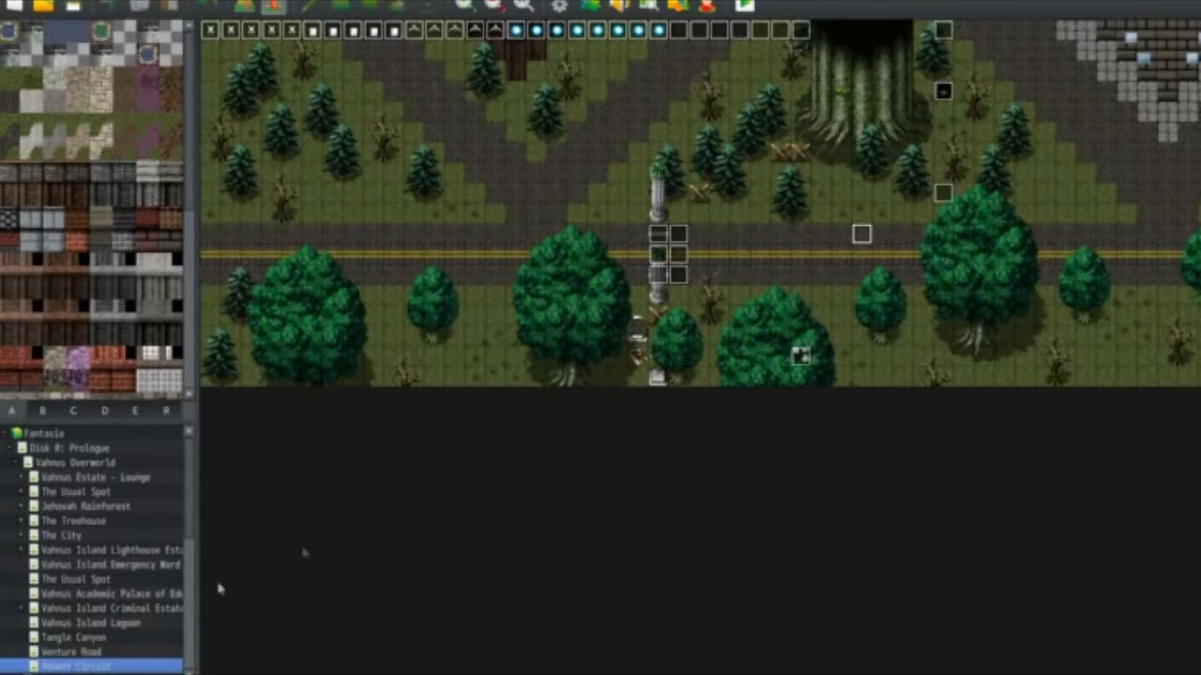